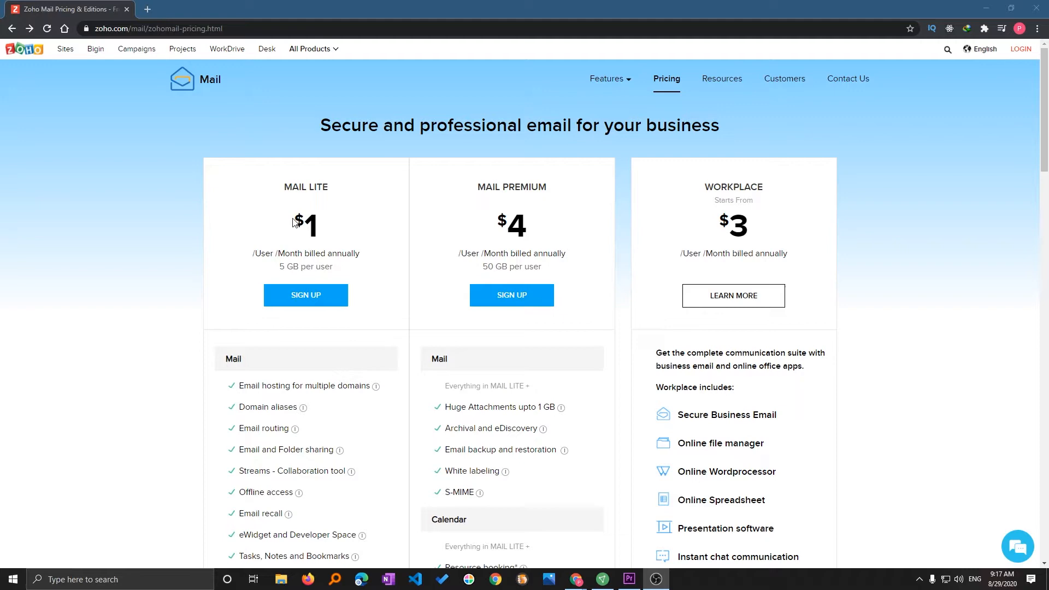
mouse_move(423, 203)
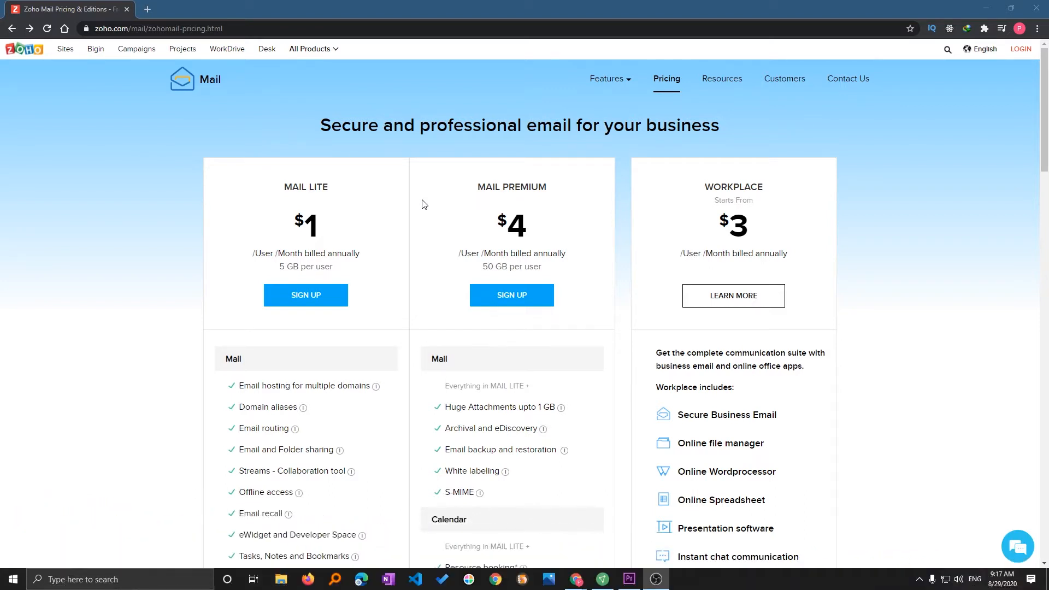
Scroll down to the Forever Free Plan and choose Sign Up Now
scroll(down, 3)
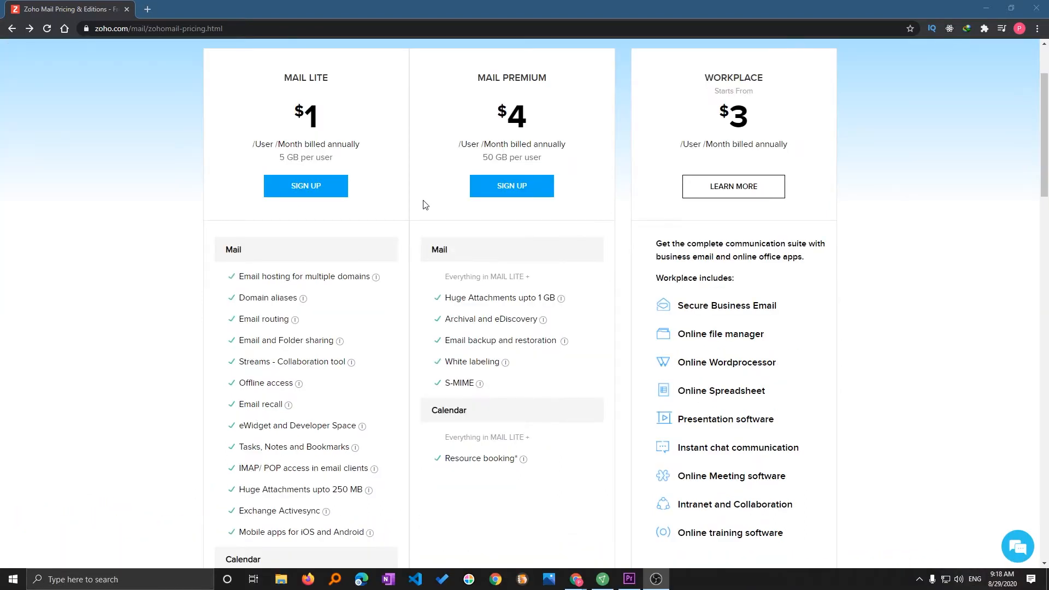
scroll(down, 3)
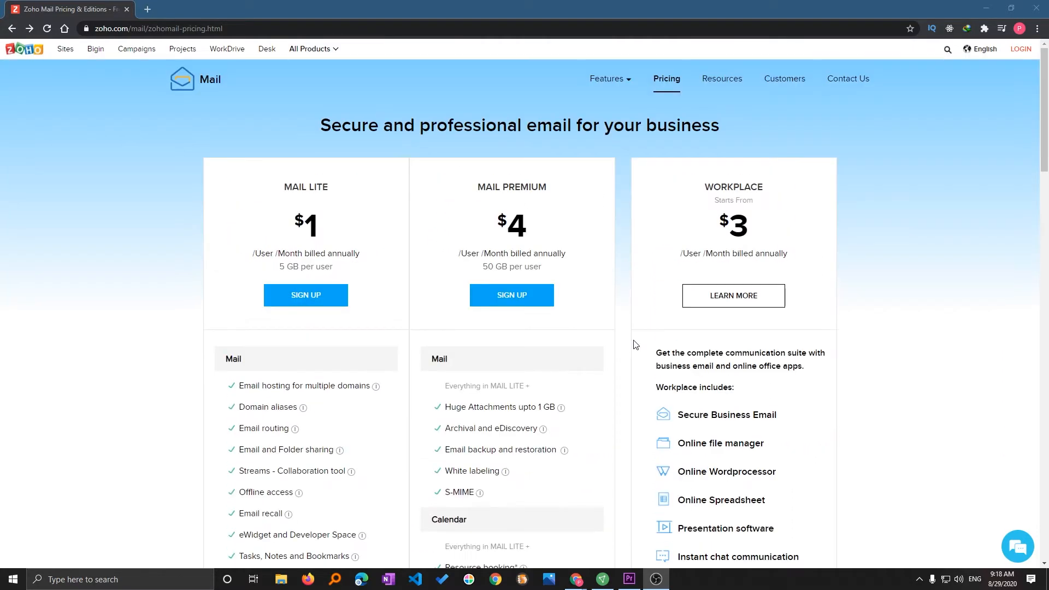
scroll(down, 3)
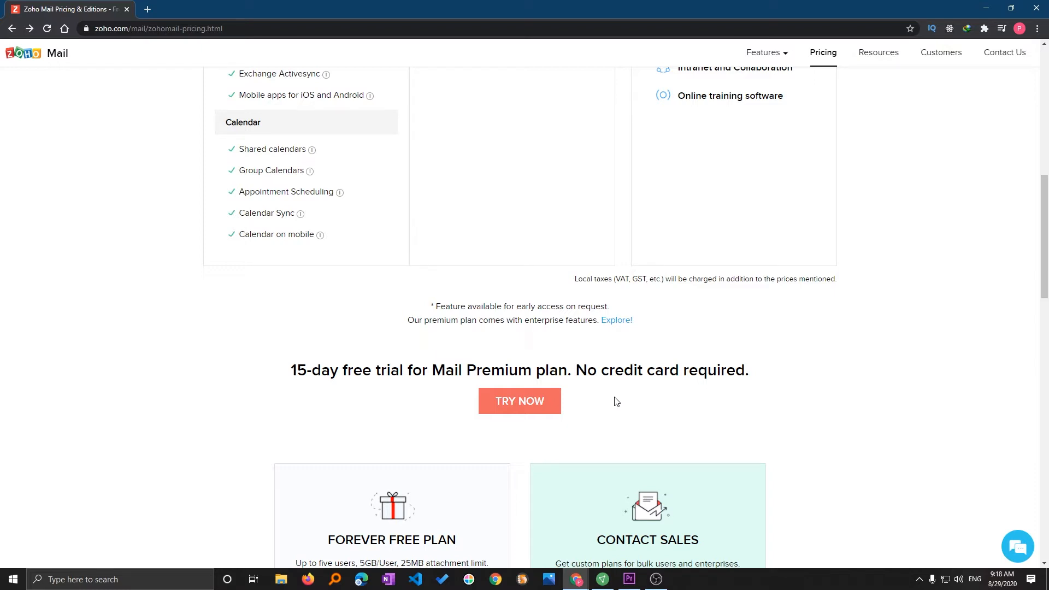
scroll(down, 3)
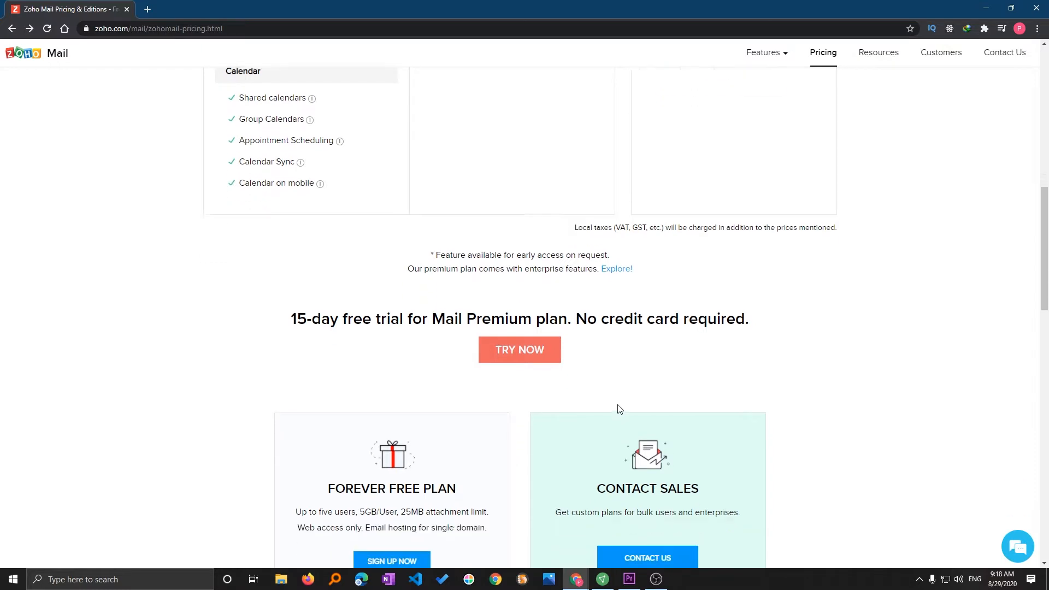
scroll(down, 3)
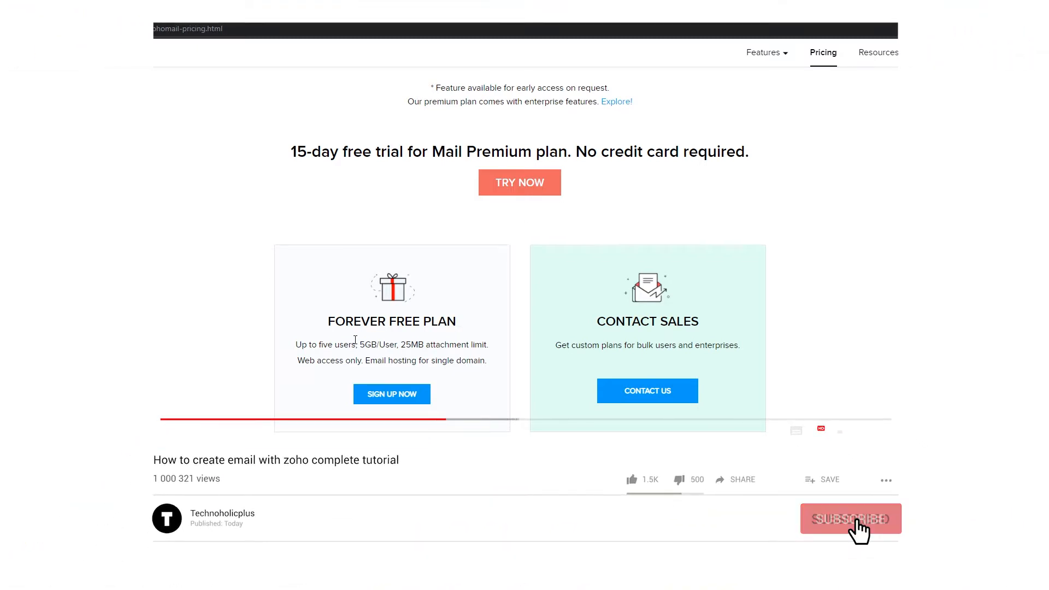
click(851, 519)
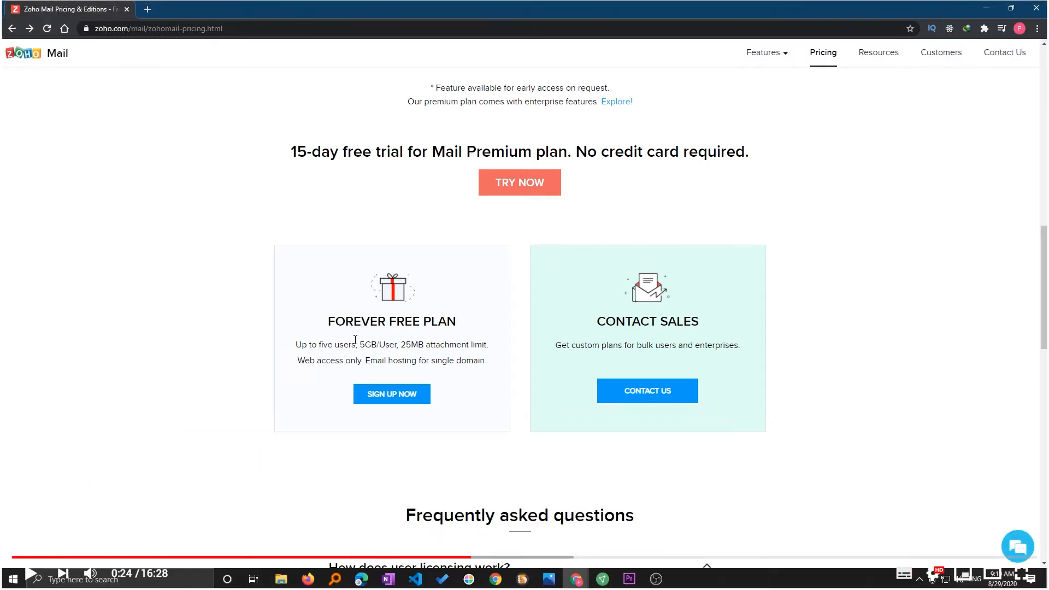
scroll(down, 3)
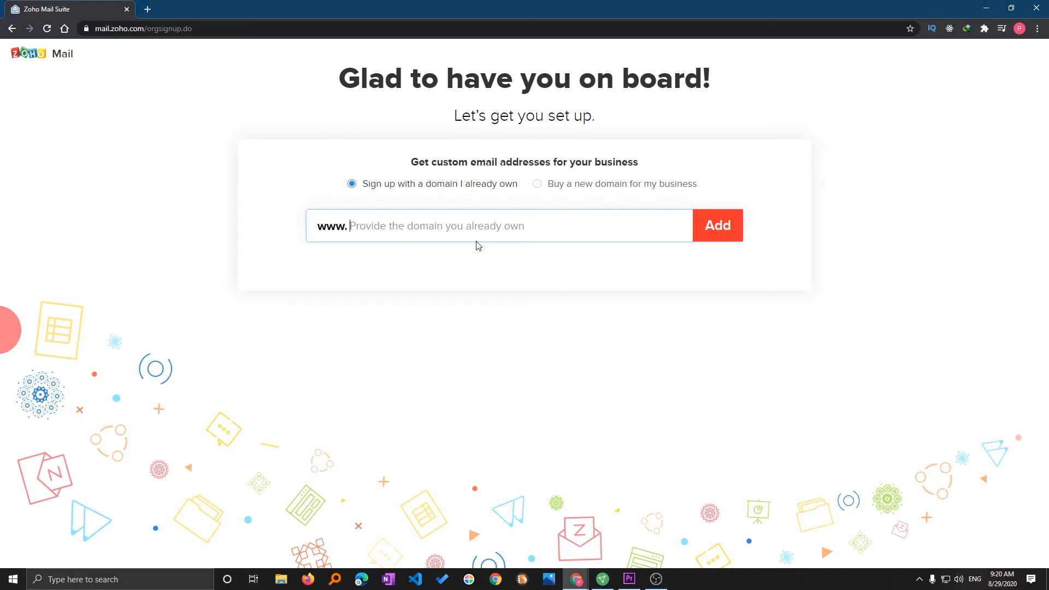
mouse_move(444, 229)
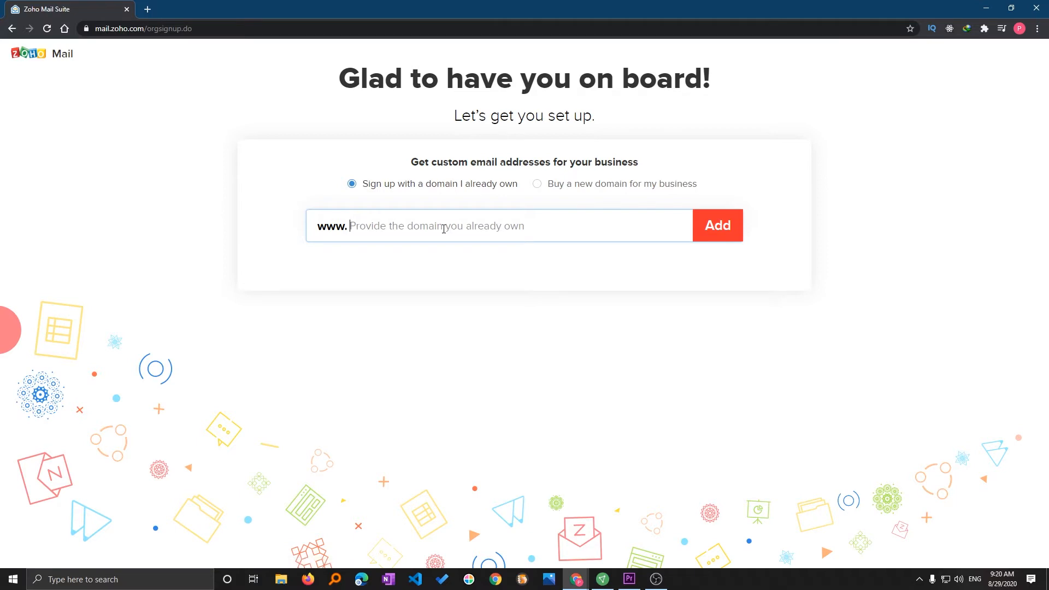
Add thetourlane.com as the existing domain and submit the sign-up form
text(thetourlane.c)
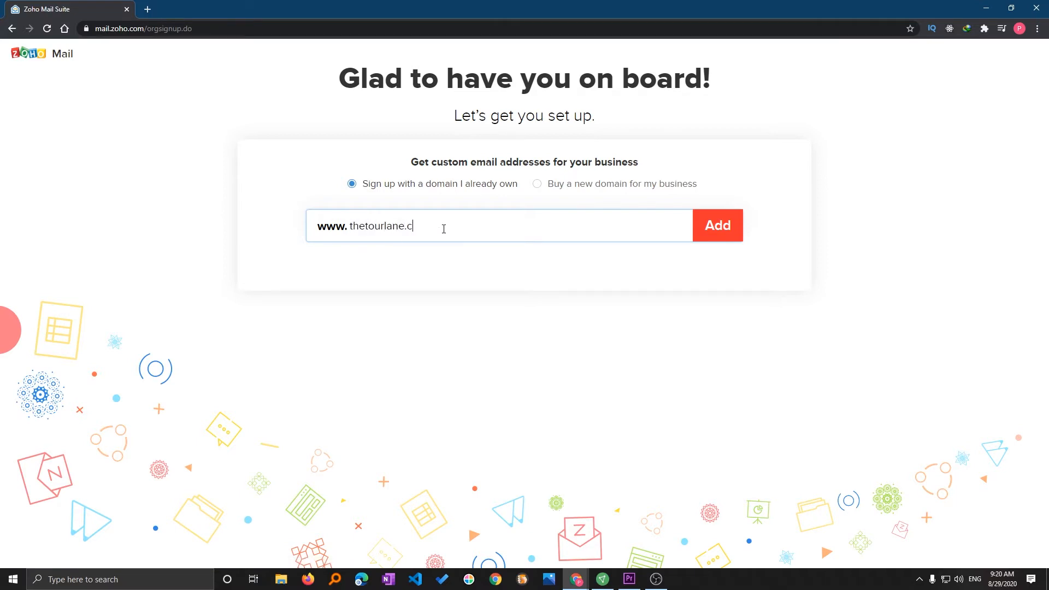
text(om)
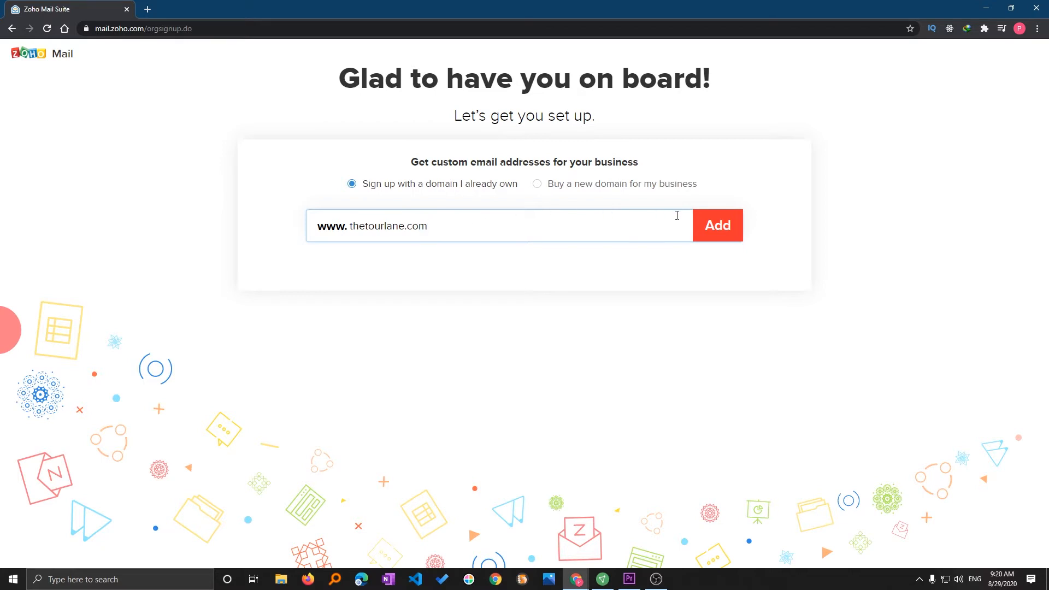
click(717, 225)
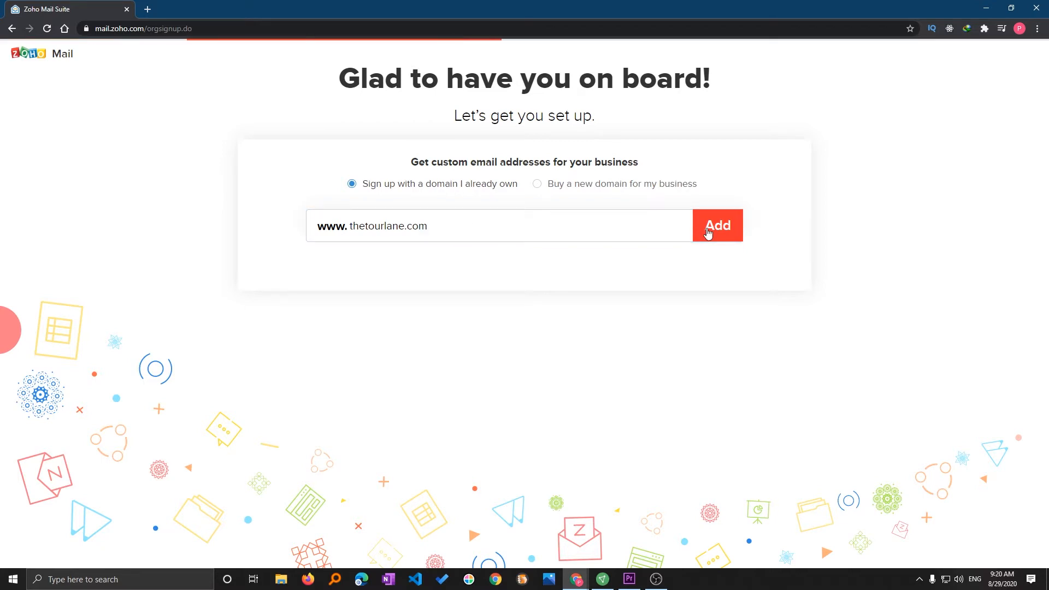
click(718, 226)
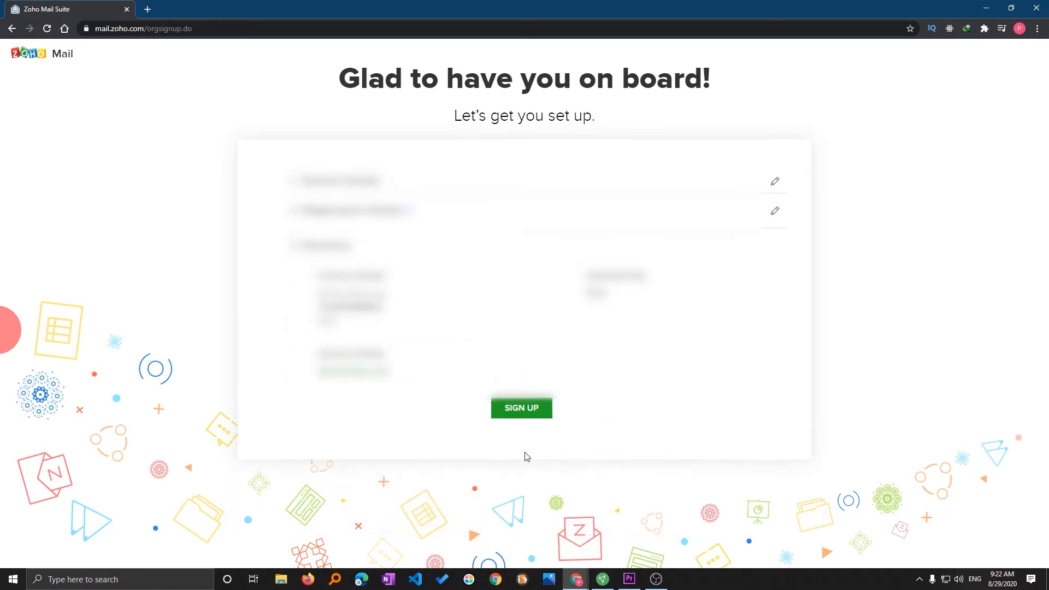
mouse_move(505, 437)
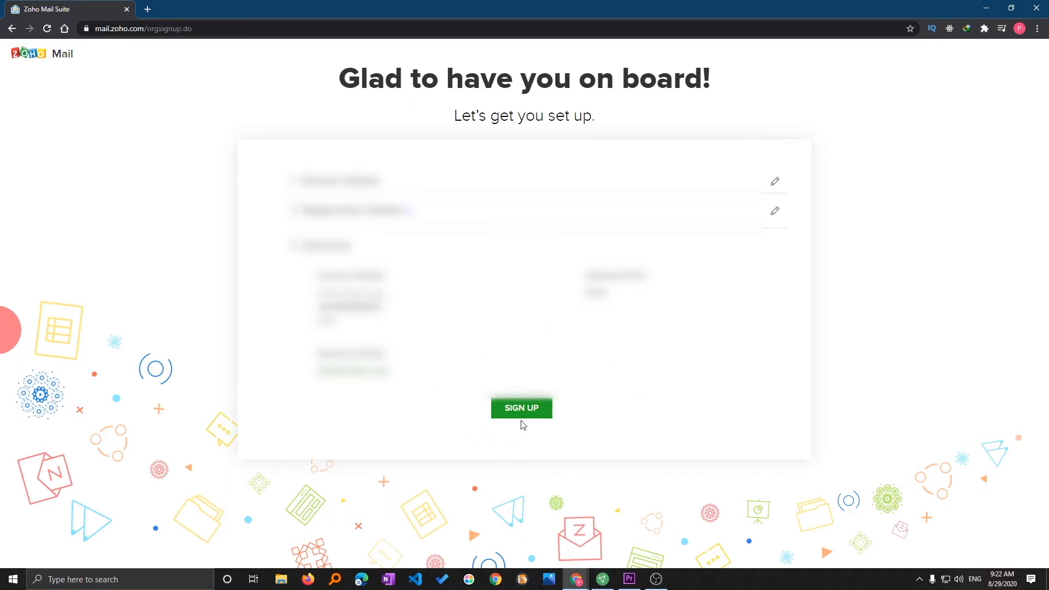
click(521, 409)
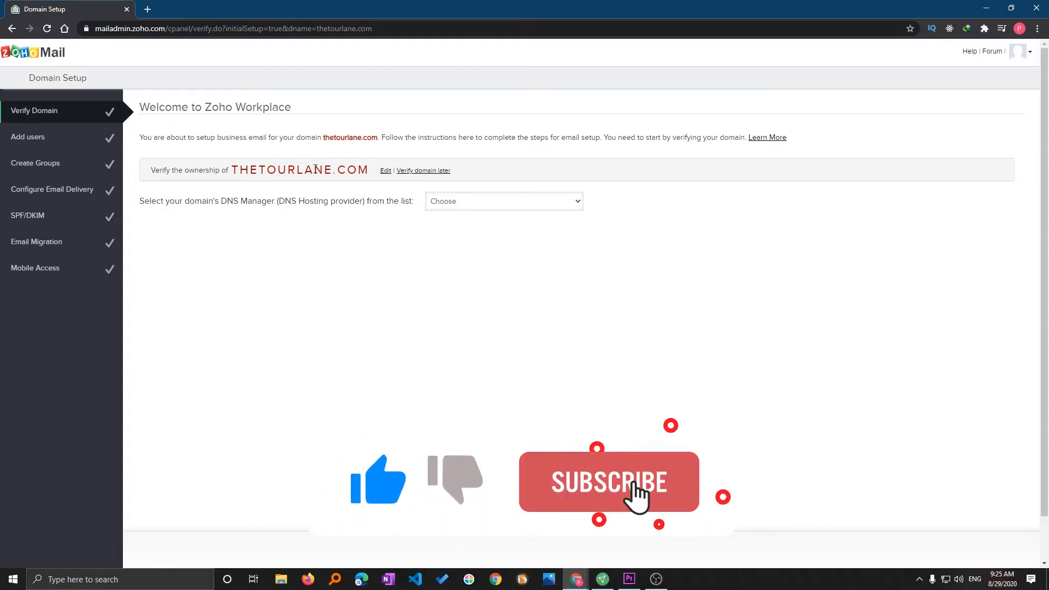
Choose GoDaddy as DNS host and download verifyforzoho.html using the HTML method
click(503, 201)
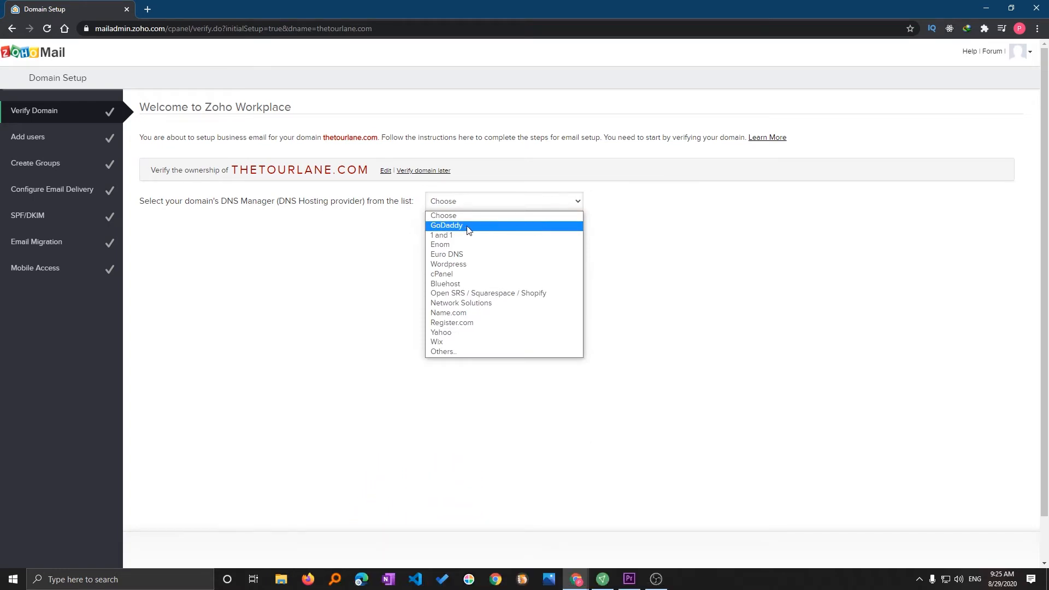
click(446, 224)
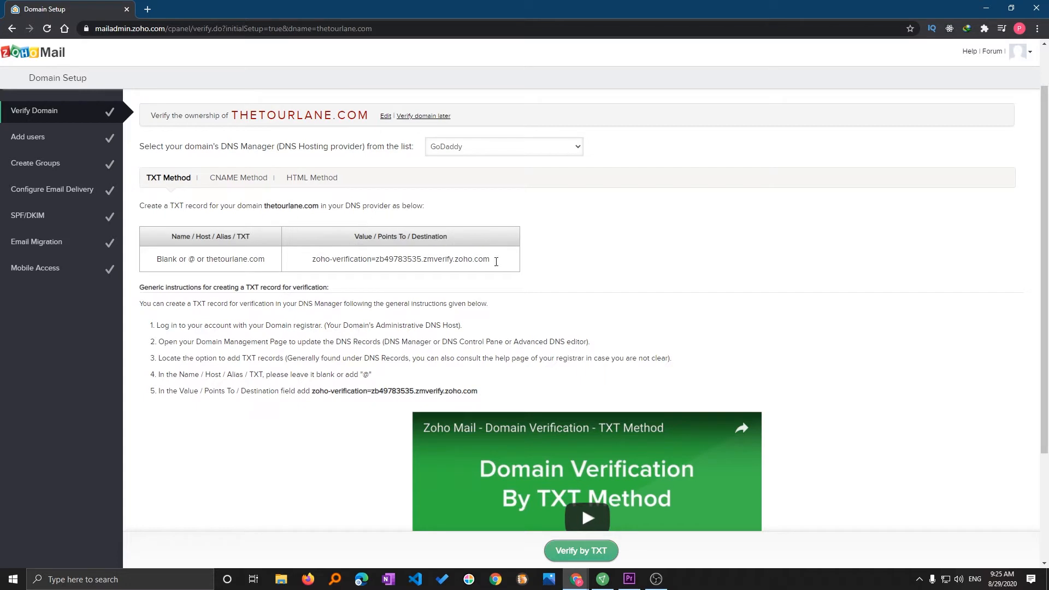
mouse_move(504, 202)
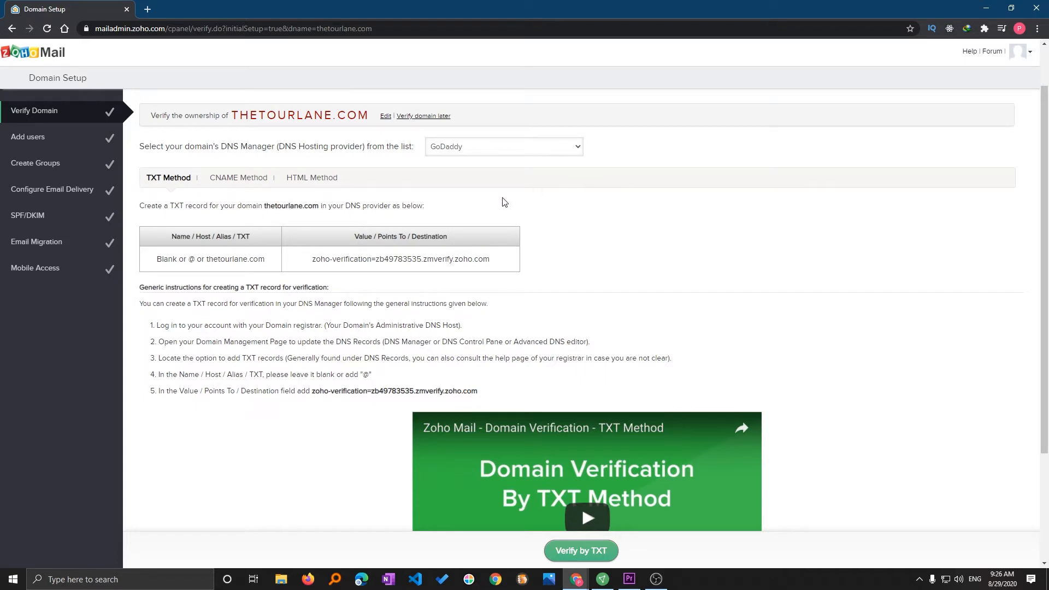
mouse_move(572, 239)
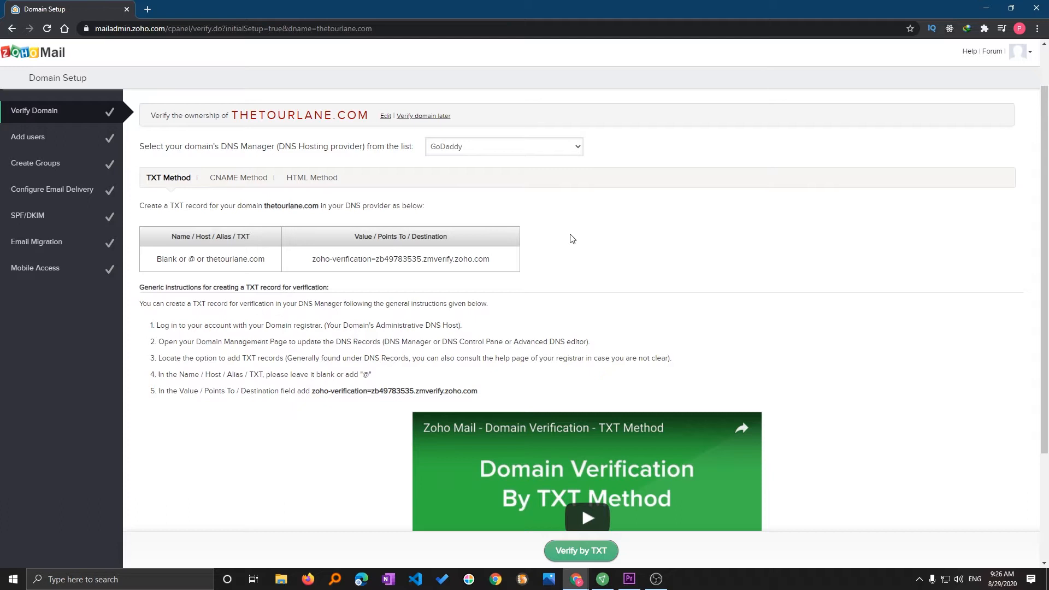
mouse_move(390, 199)
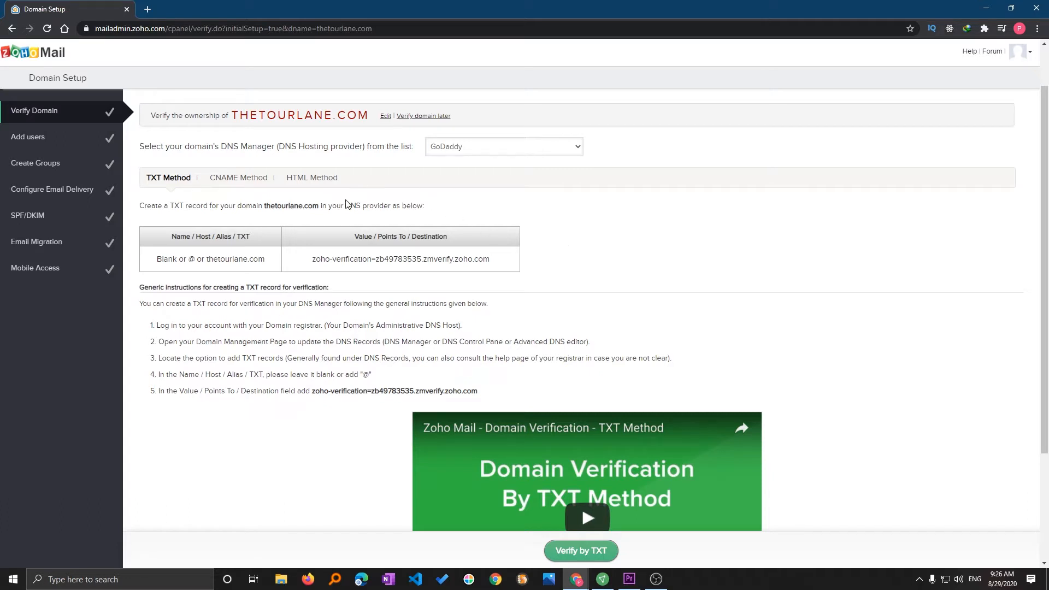
click(311, 177)
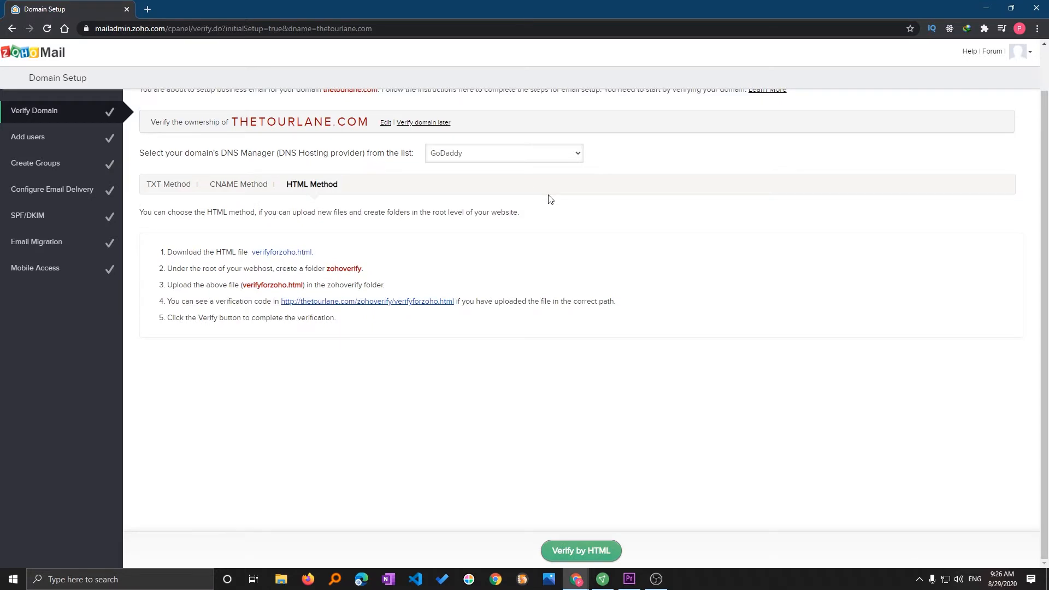
mouse_move(322, 208)
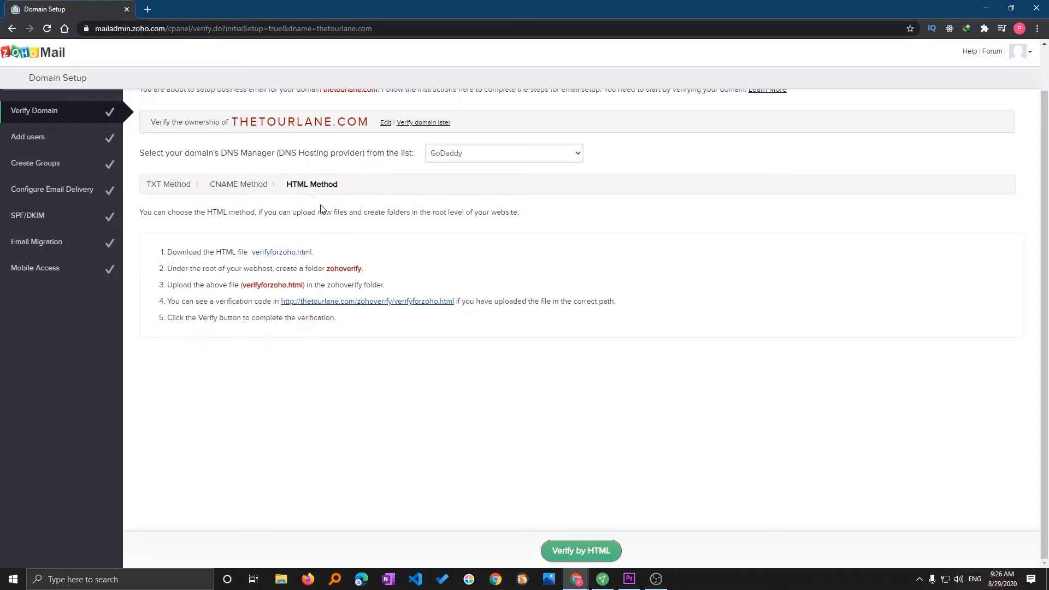
mouse_move(300, 260)
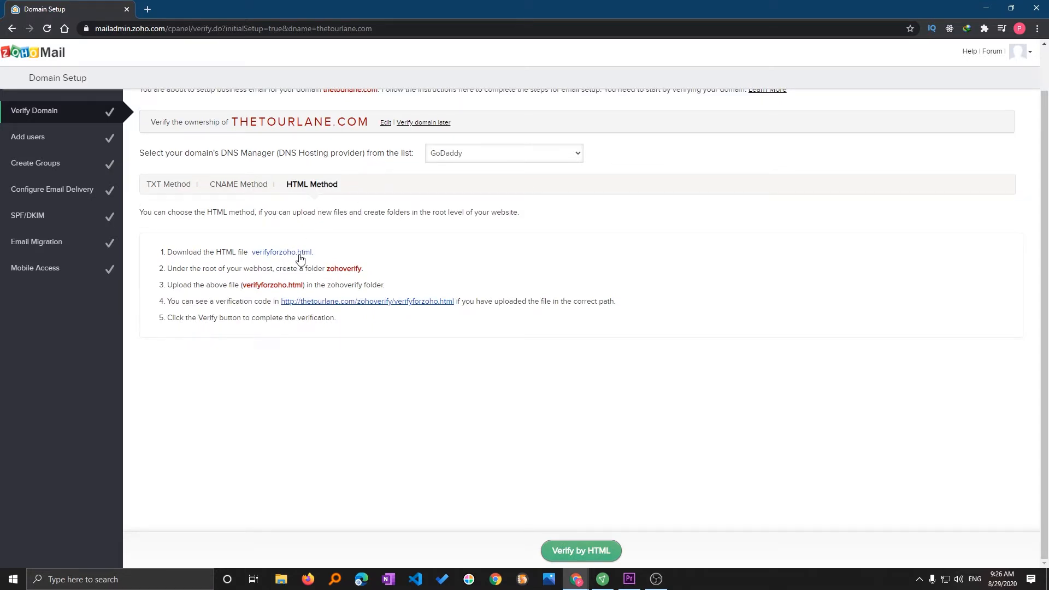
click(280, 252)
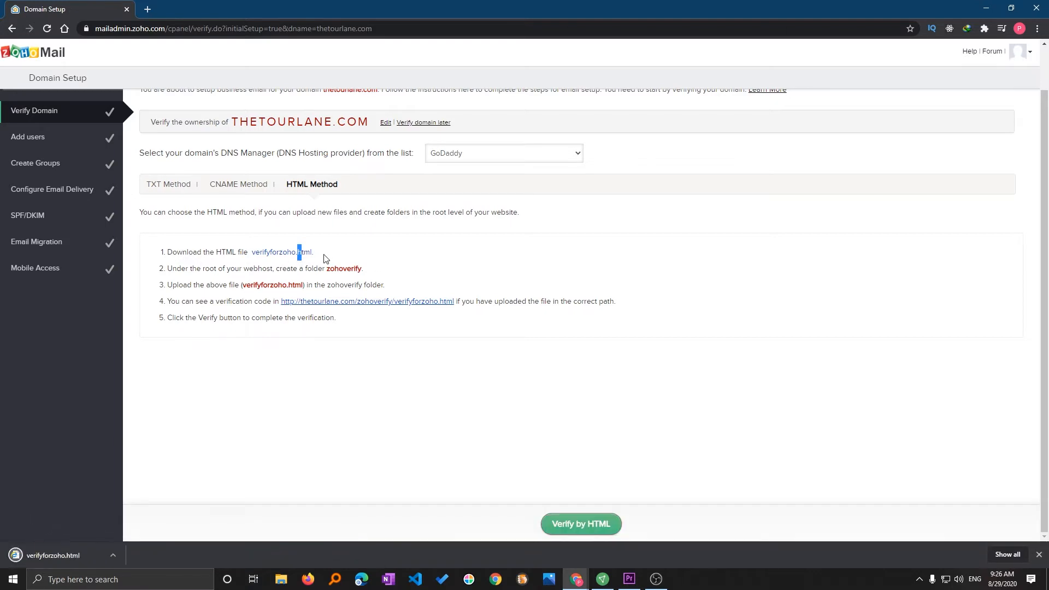
click(274, 9)
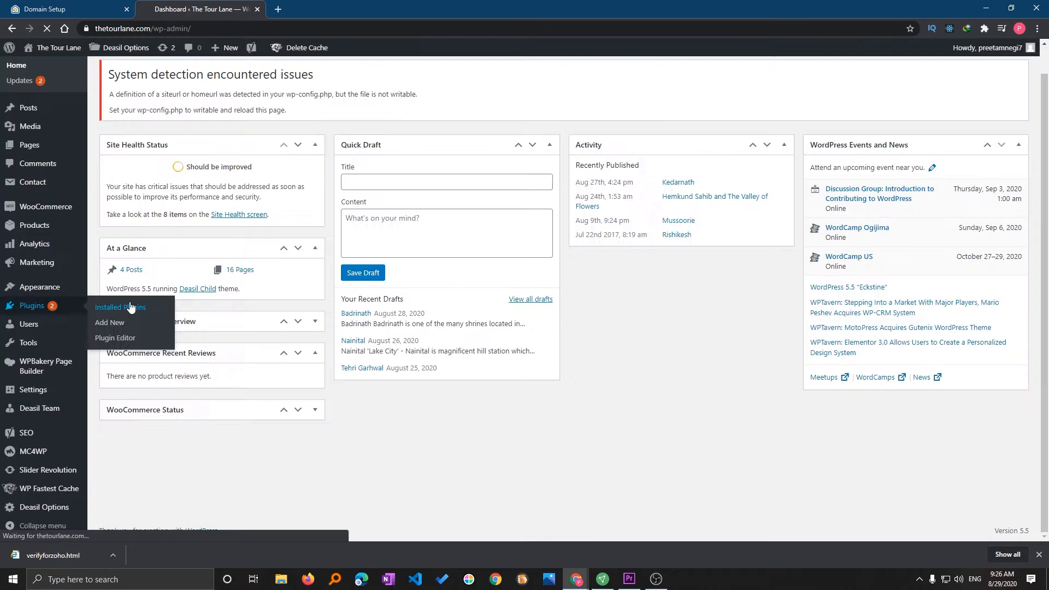
Search plugins for 'file manager', then install and activate File Manager
click(109, 323)
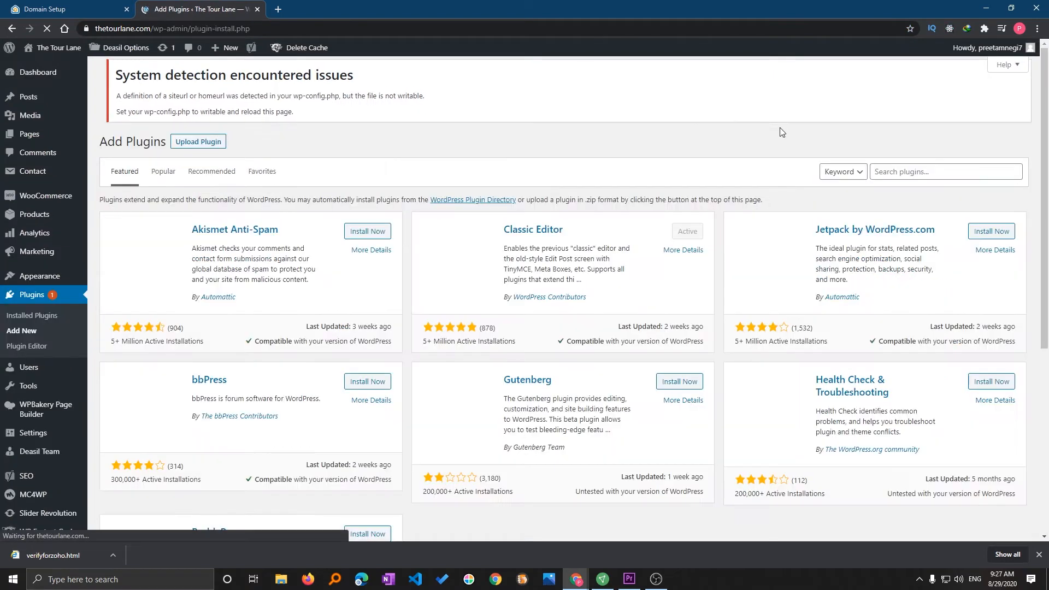
text(file manager)
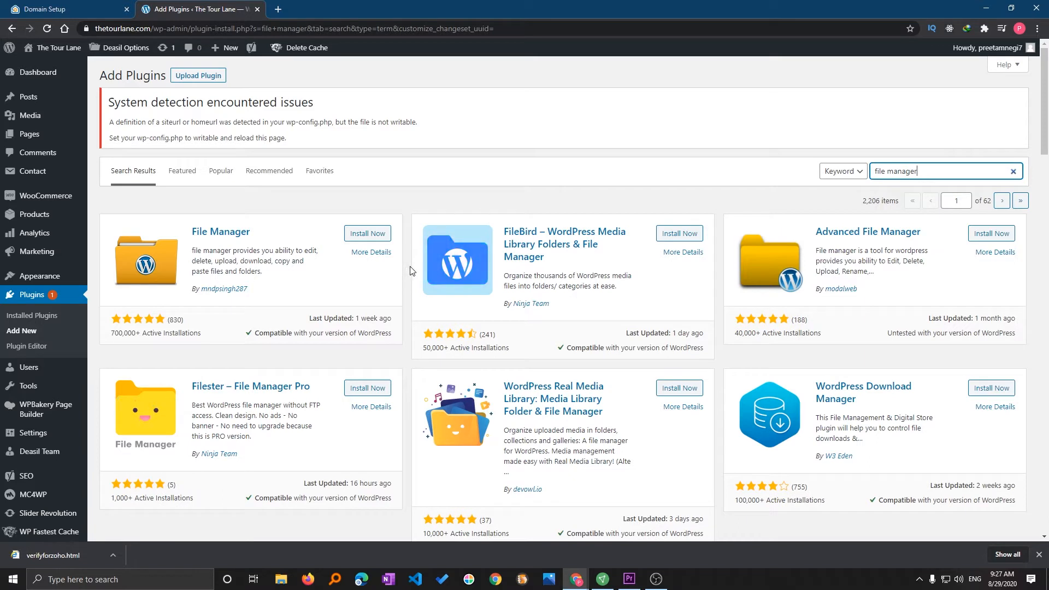
click(367, 233)
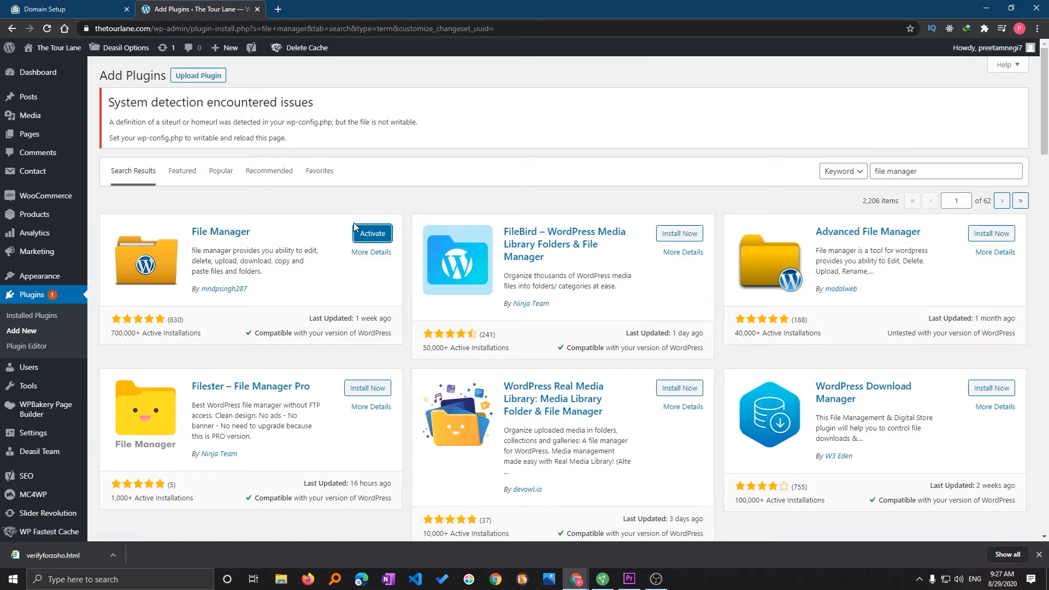
click(373, 233)
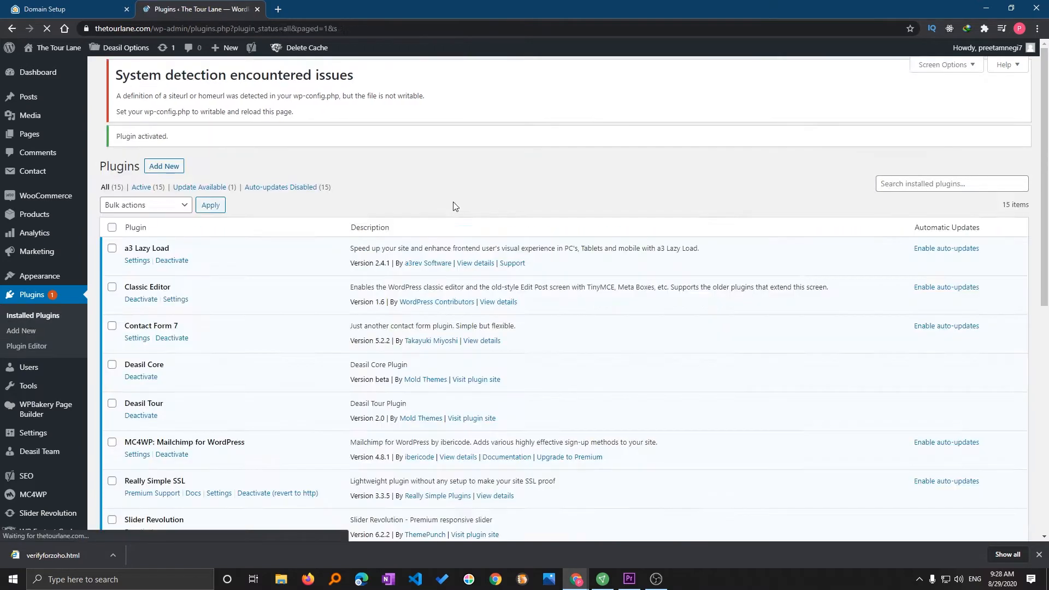
Browse htdocs and wp-content, recheck Zoho's instructions, and drop verifyforzoho.html into htdocs
click(49, 488)
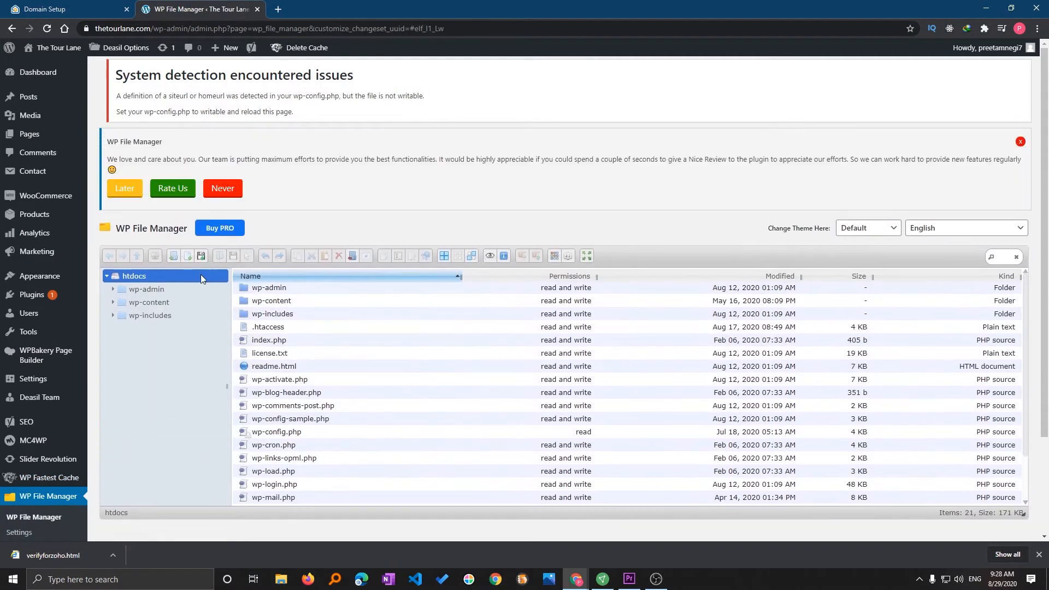
click(149, 302)
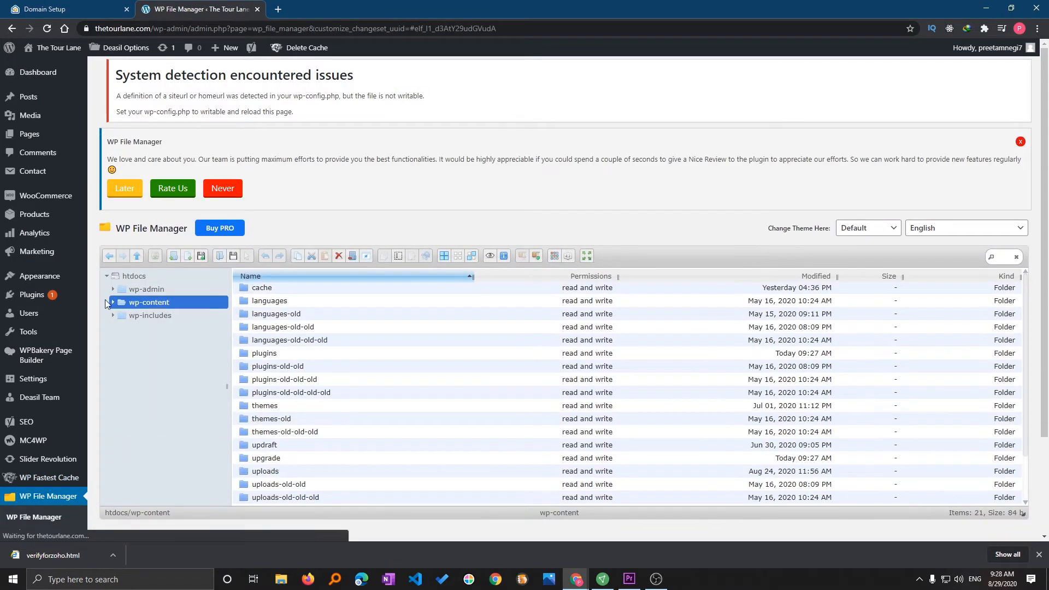
click(112, 302)
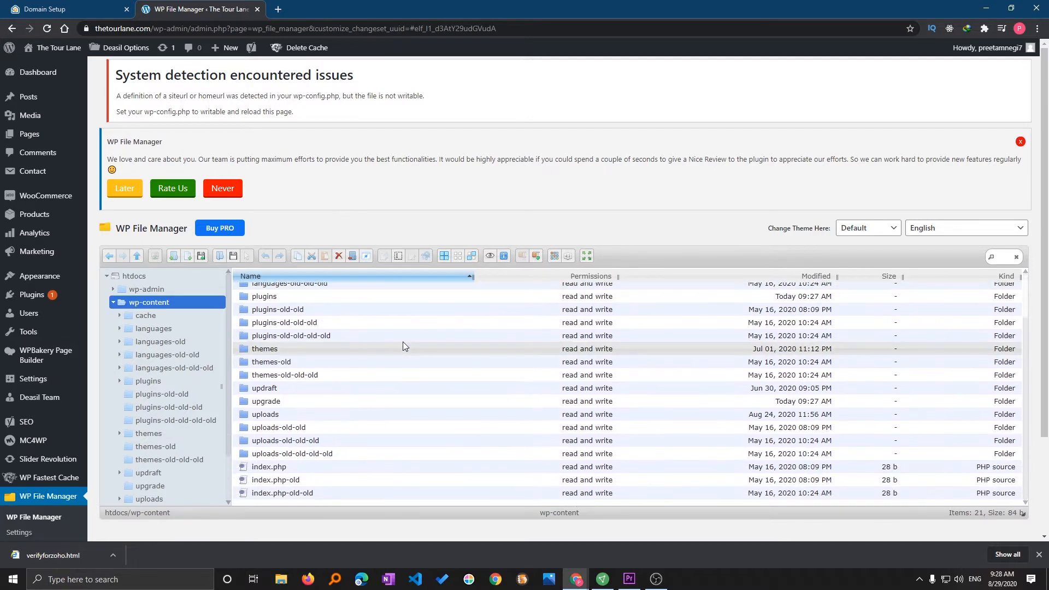
click(63, 9)
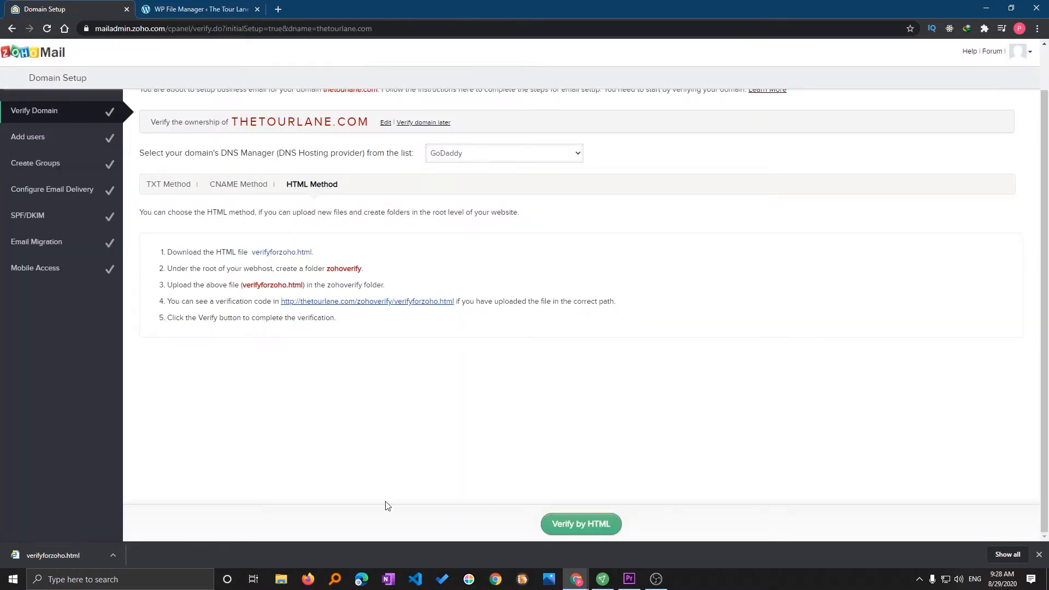
click(197, 9)
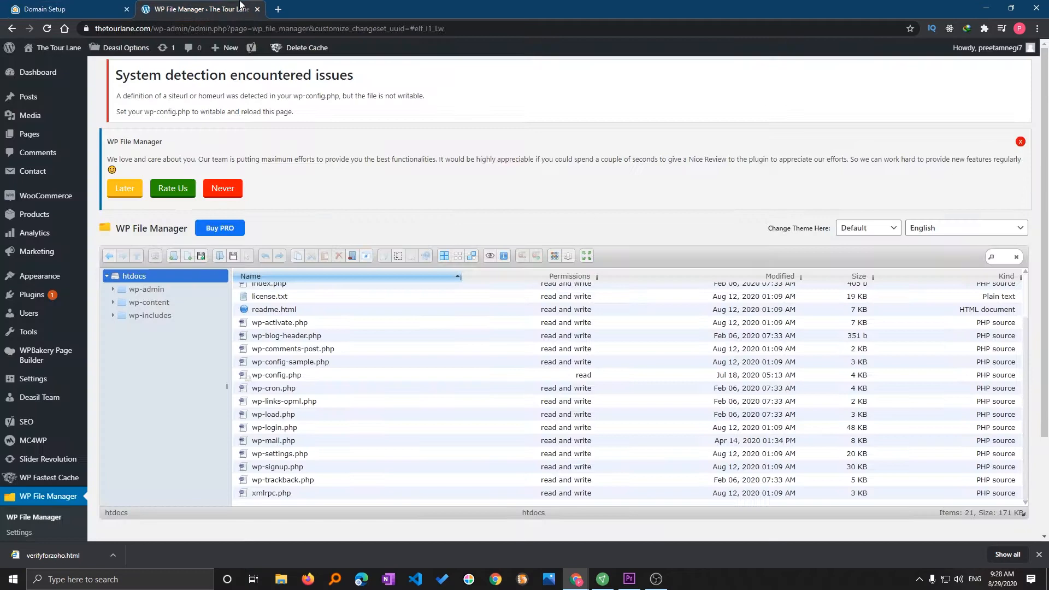
click(64, 9)
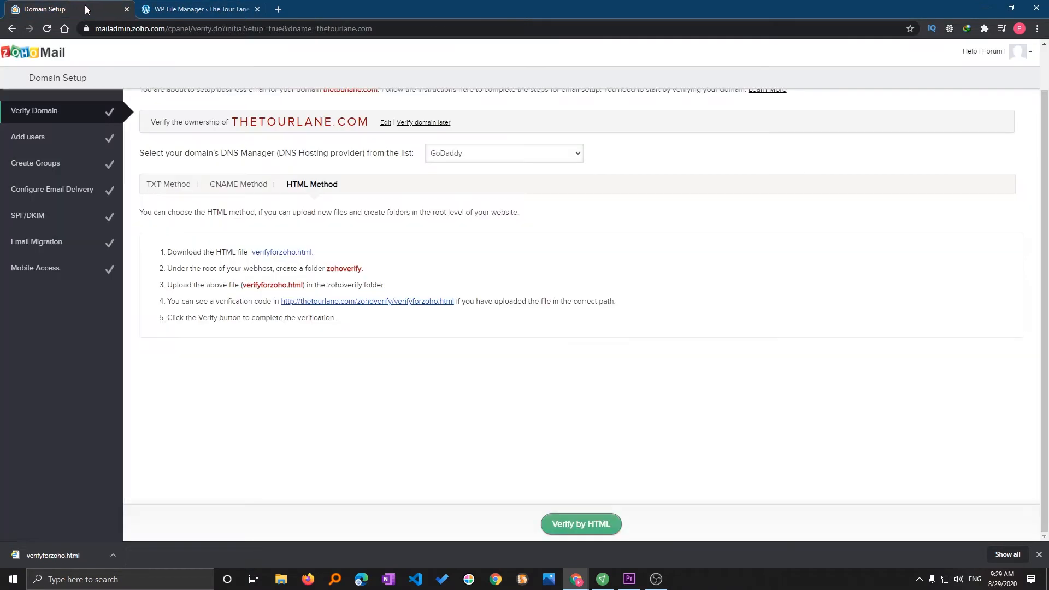
click(199, 9)
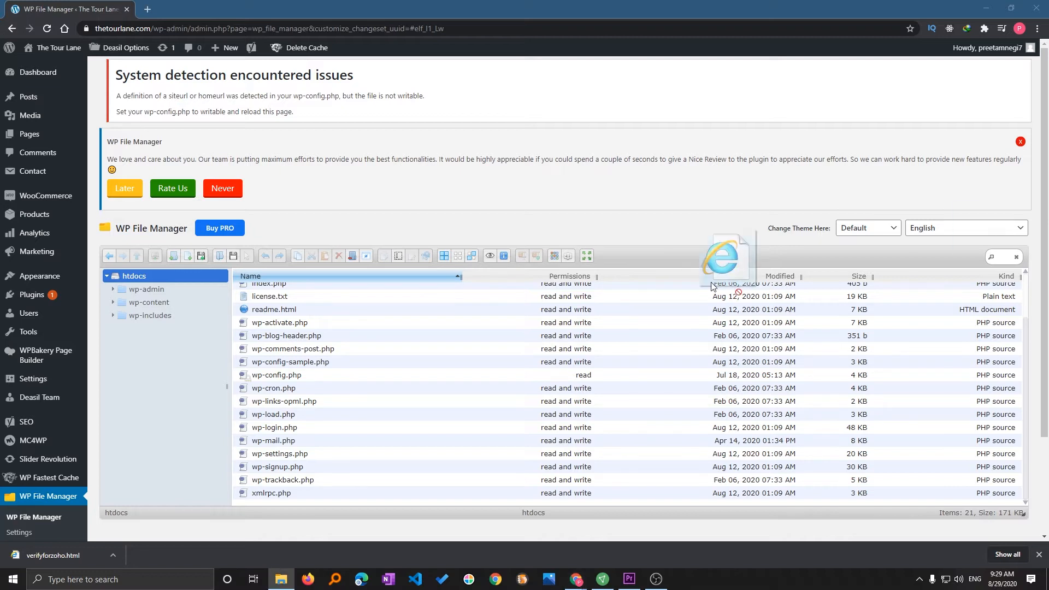
scroll(down, 3)
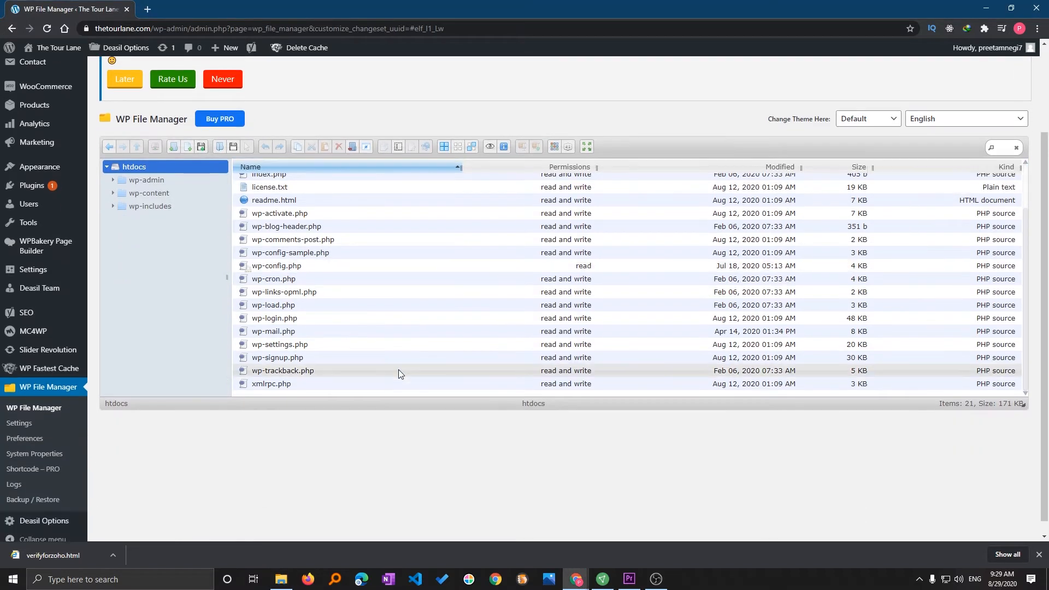
click(284, 213)
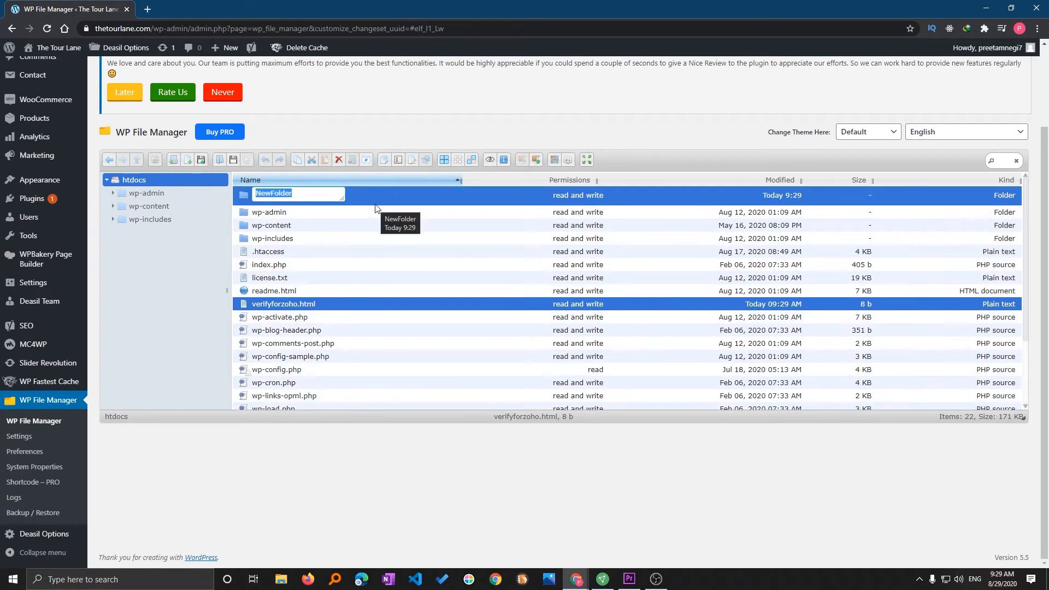
Name the new root folder zohoverify and drag verifyforzoho.html into it
text(zohoverify)
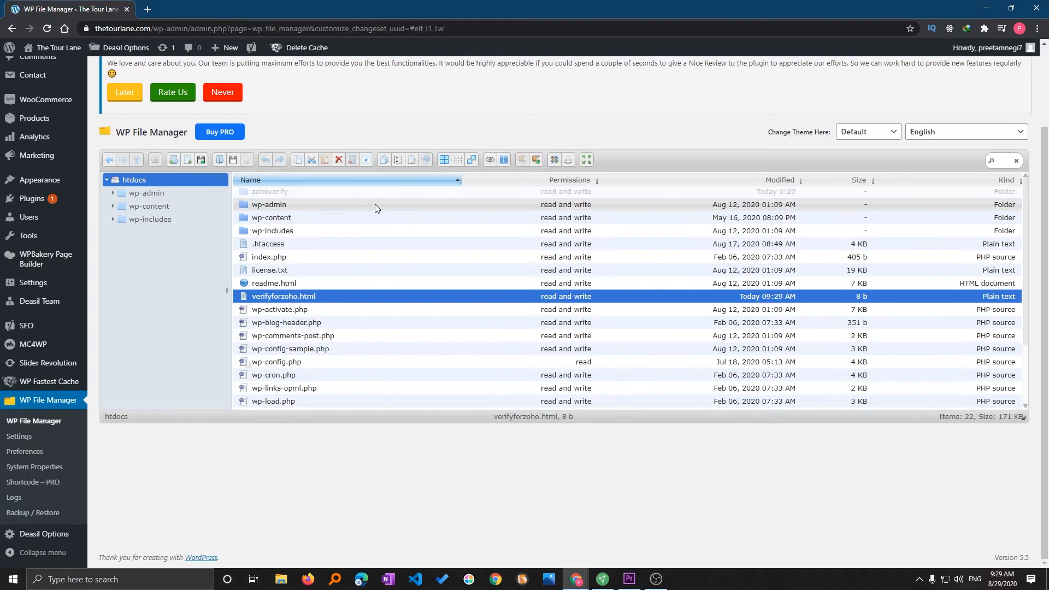
click(200, 159)
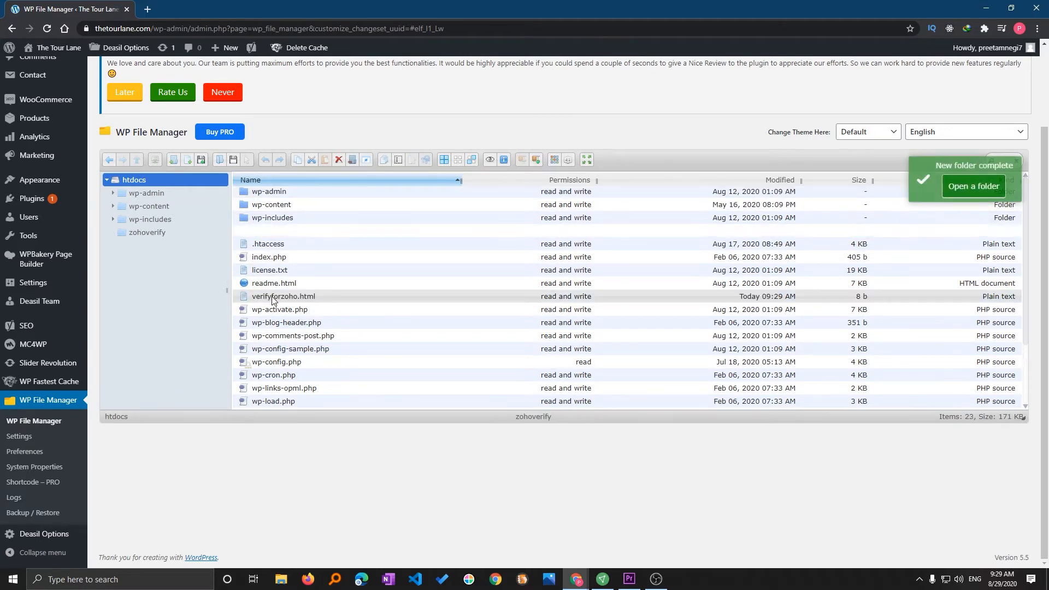
drag(283, 296, 271, 230)
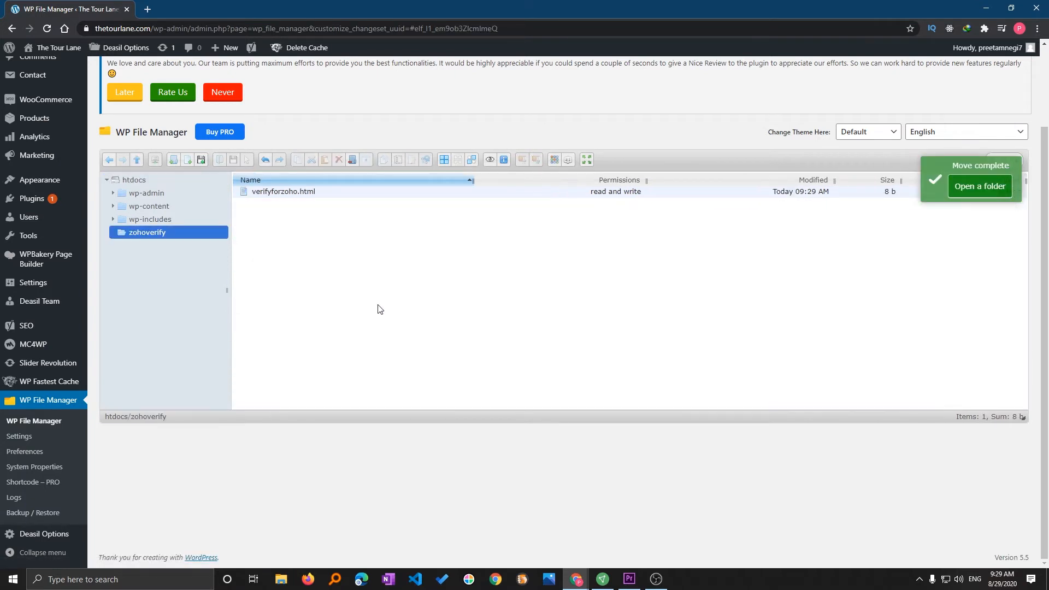
mouse_move(760, 376)
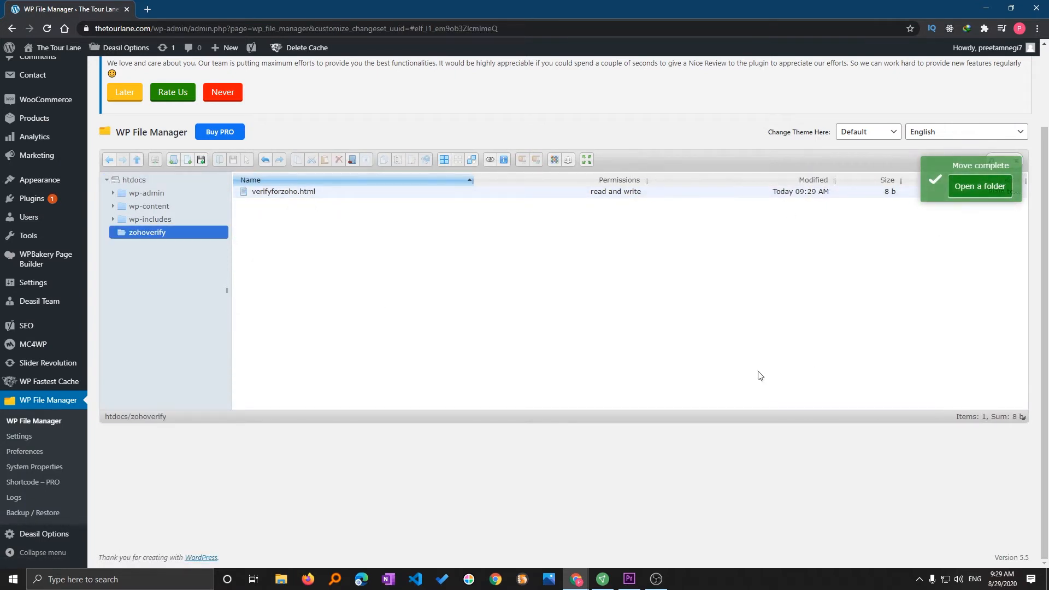
mouse_move(843, 147)
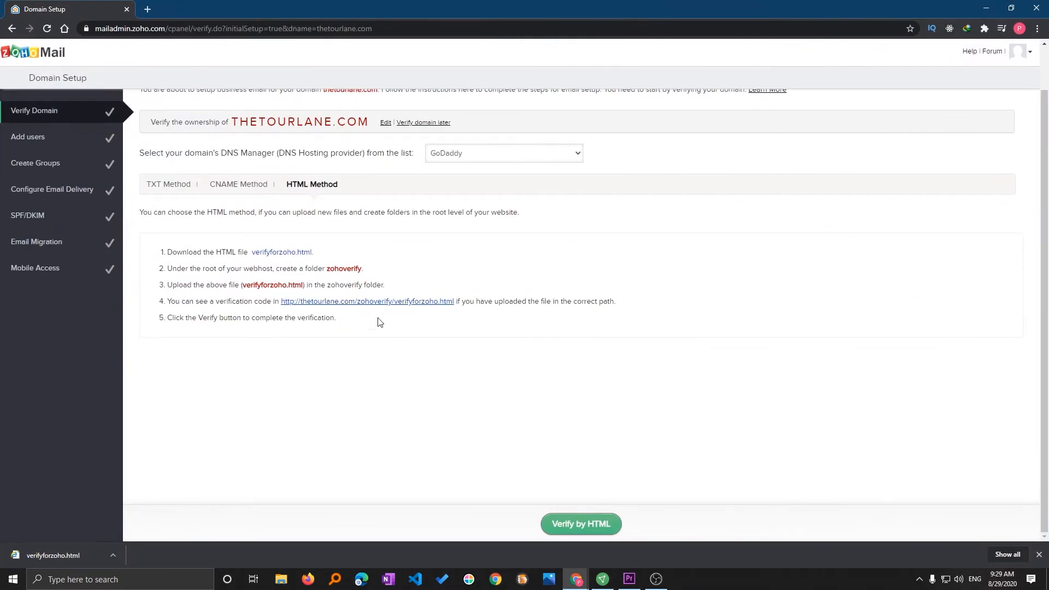
mouse_move(411, 259)
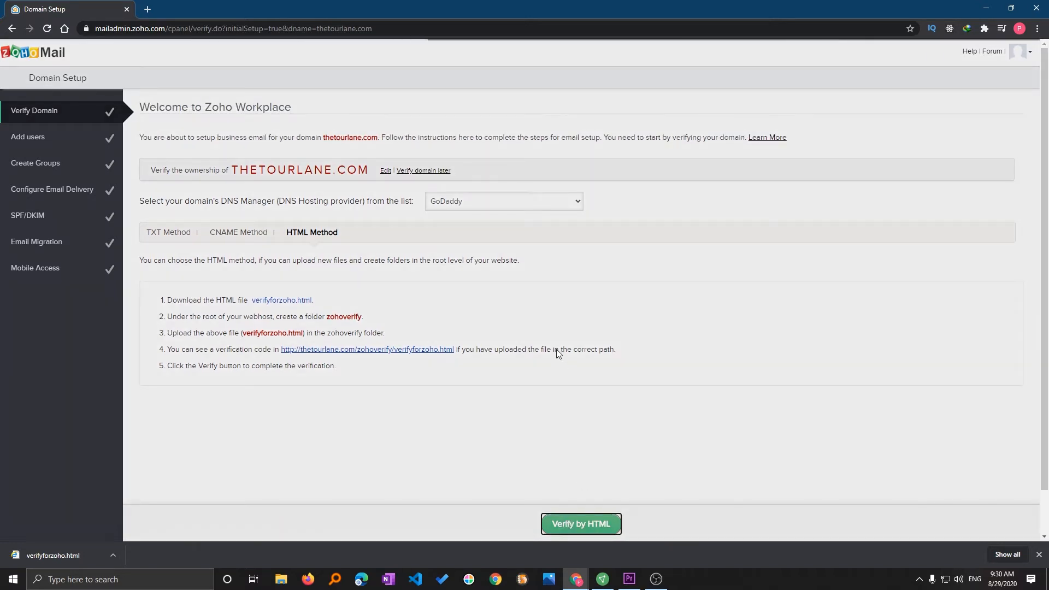
mouse_move(557, 350)
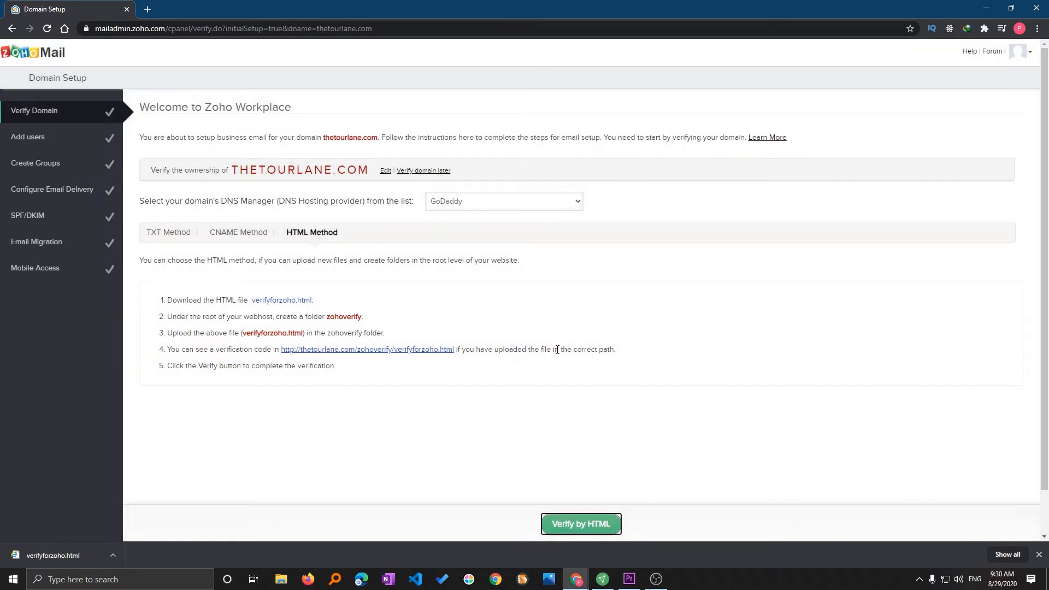
click(580, 525)
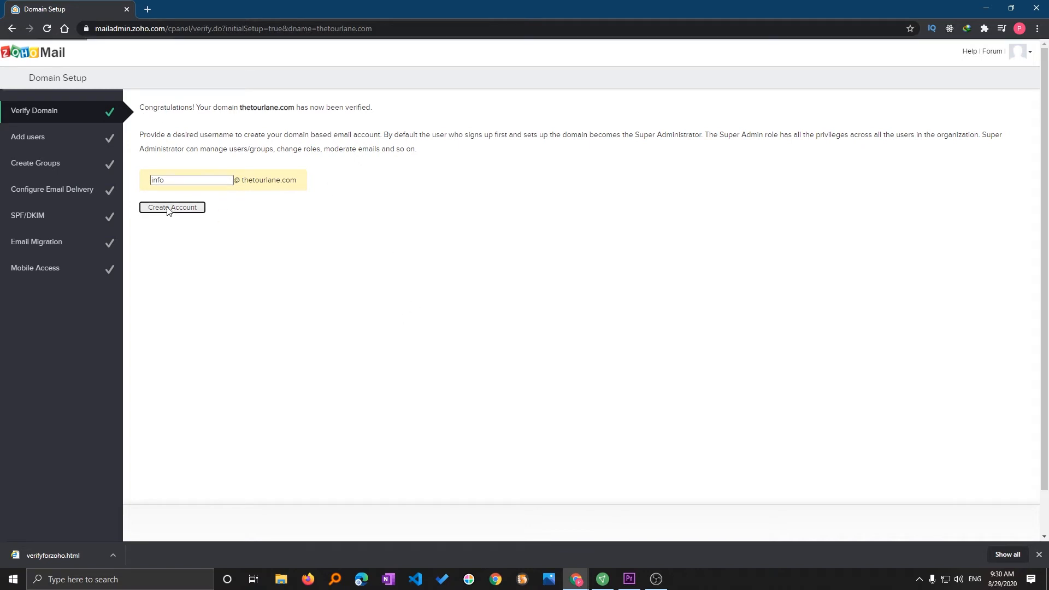
mouse_move(411, 343)
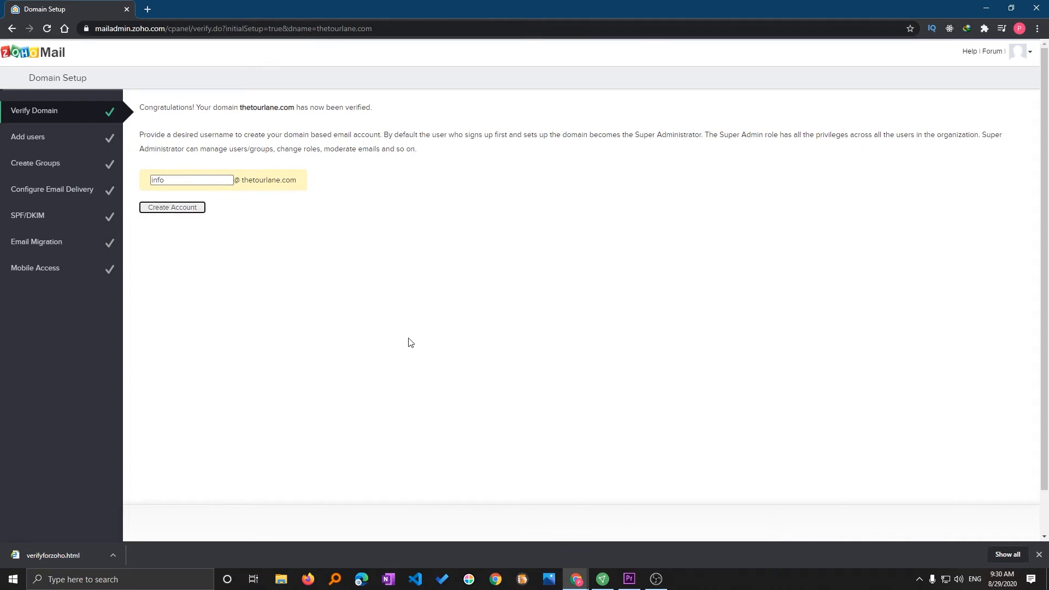
click(172, 210)
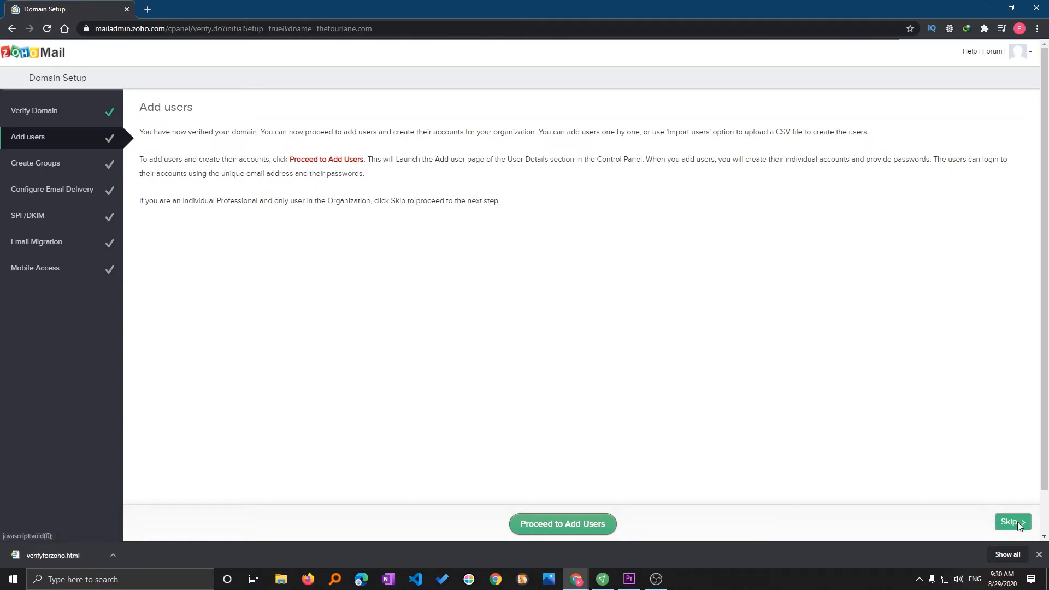
Pass through Add Users and Back to Setup, then proceed to the empty Create Groups page
click(1011, 522)
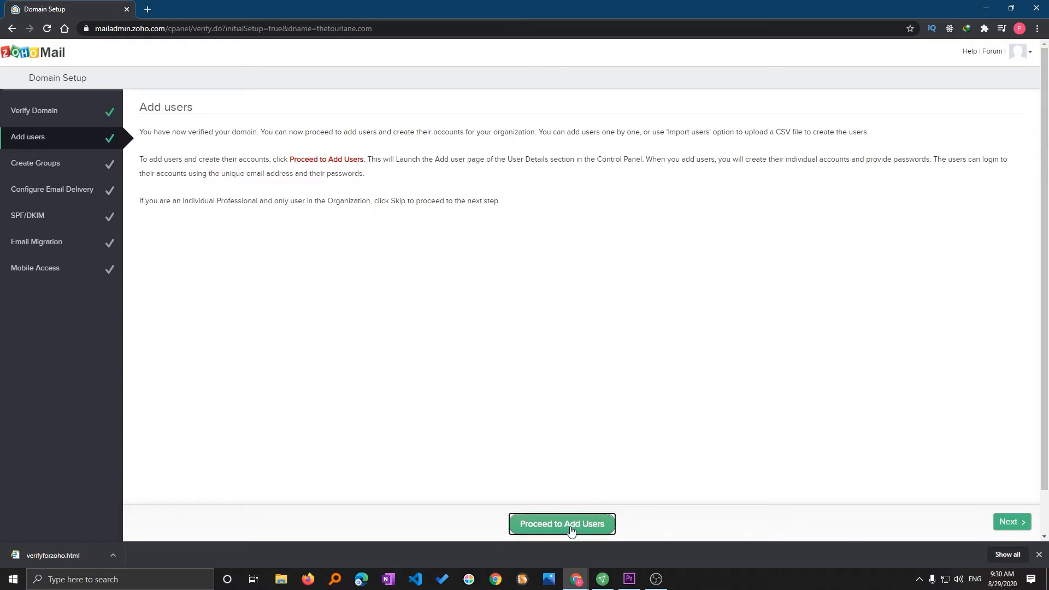
click(562, 524)
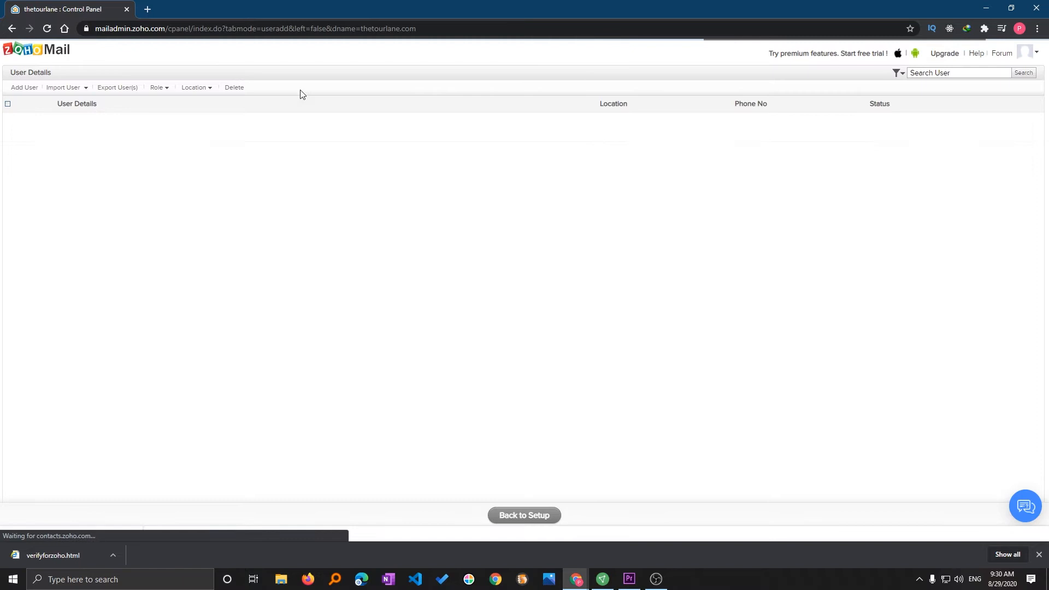
click(24, 87)
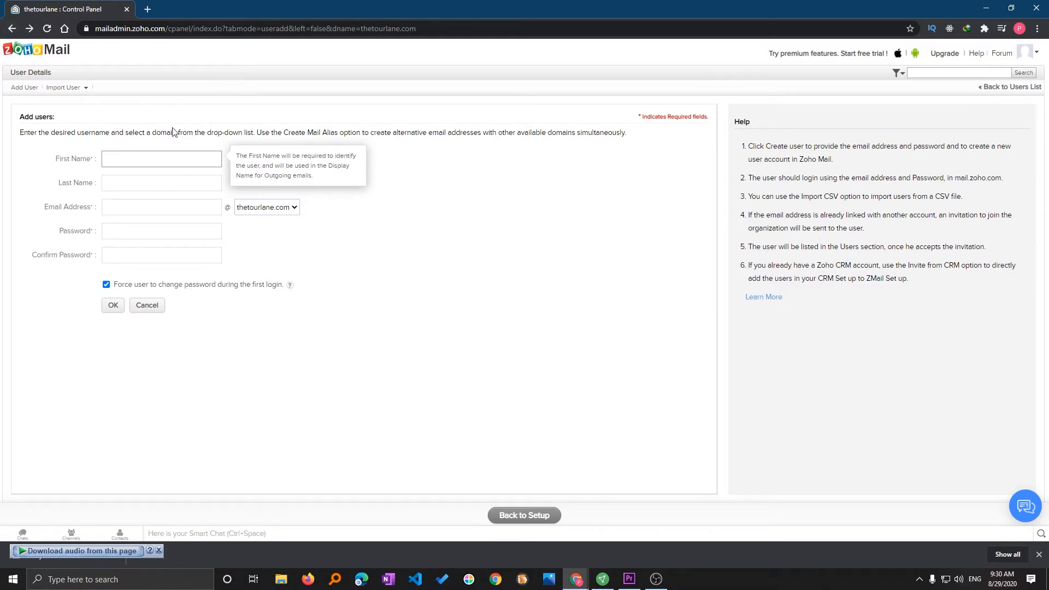
click(524, 516)
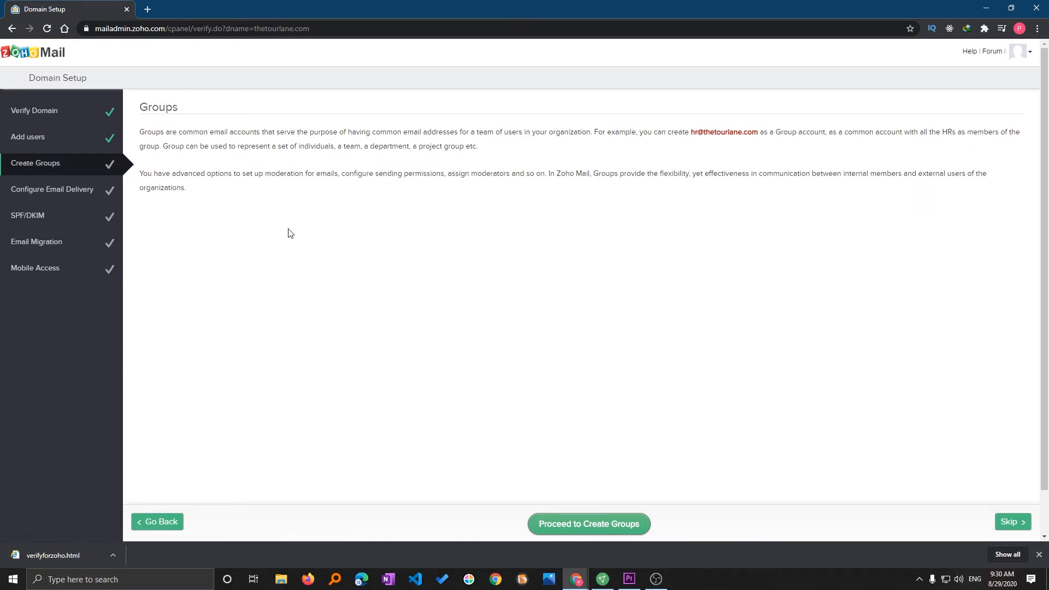
mouse_move(465, 320)
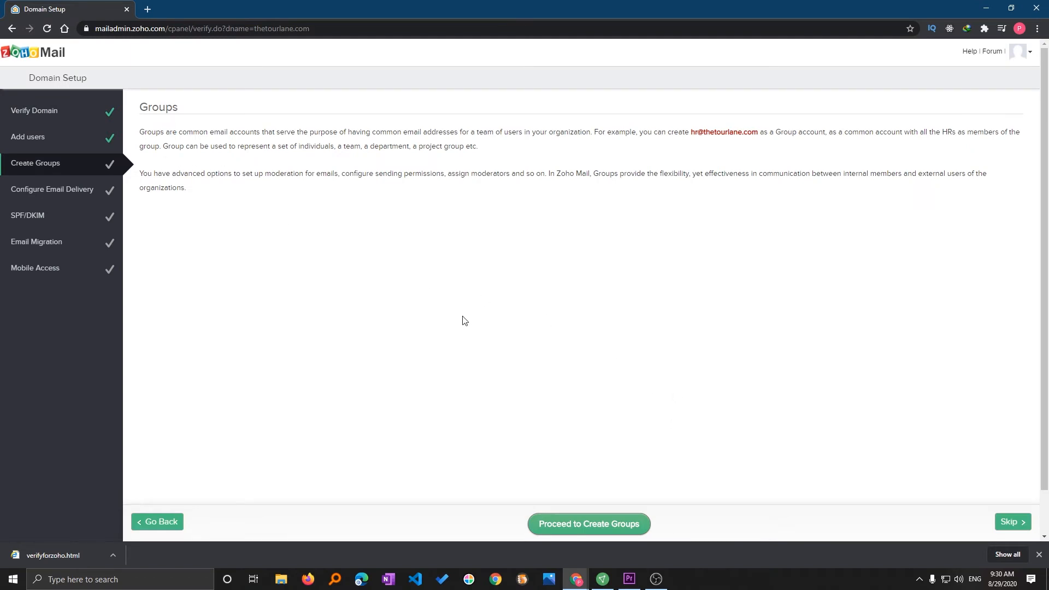
click(588, 524)
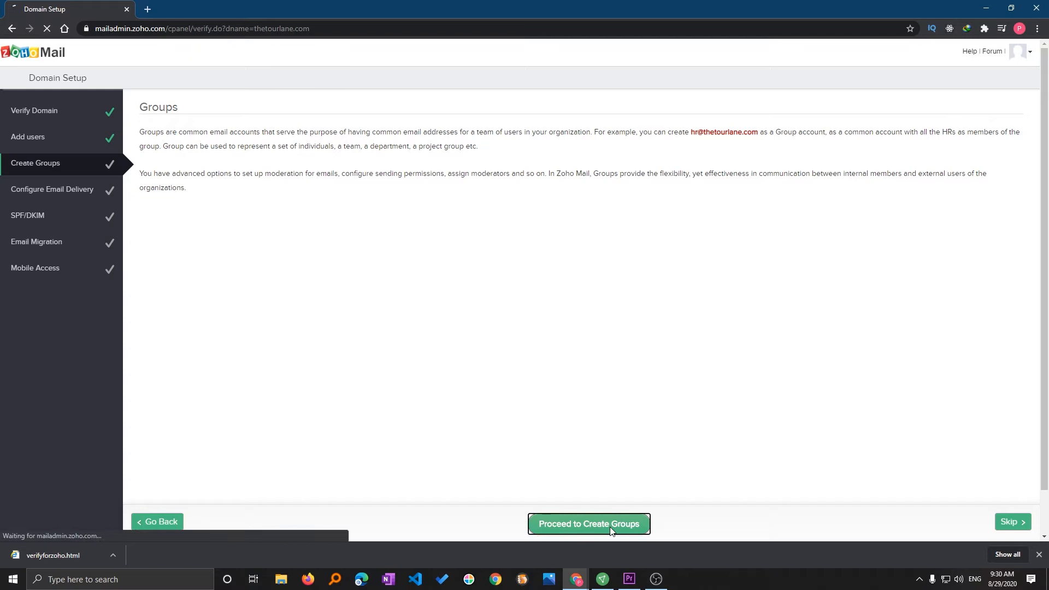
click(588, 524)
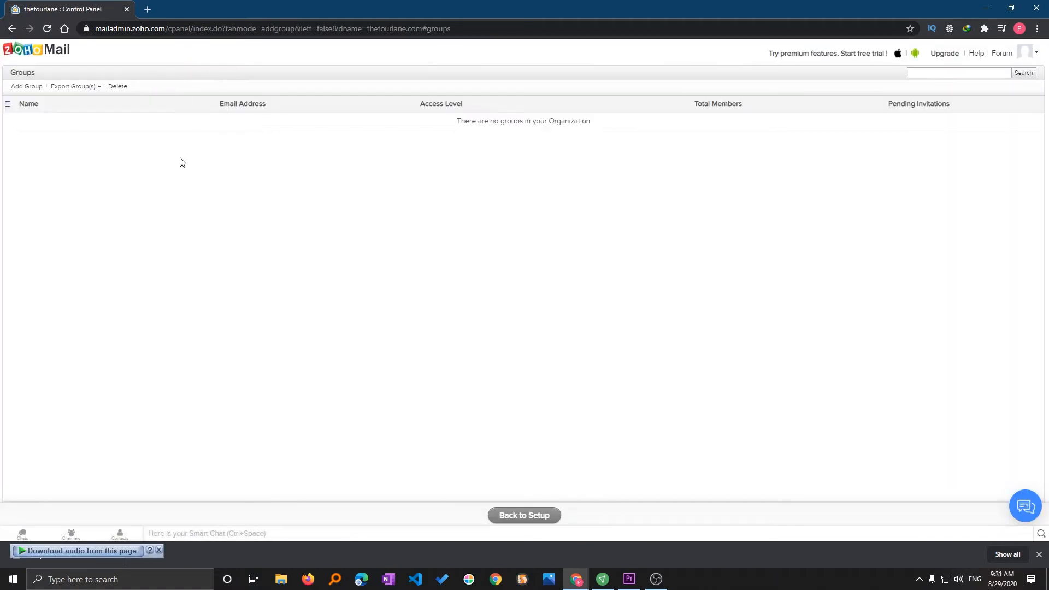
click(26, 87)
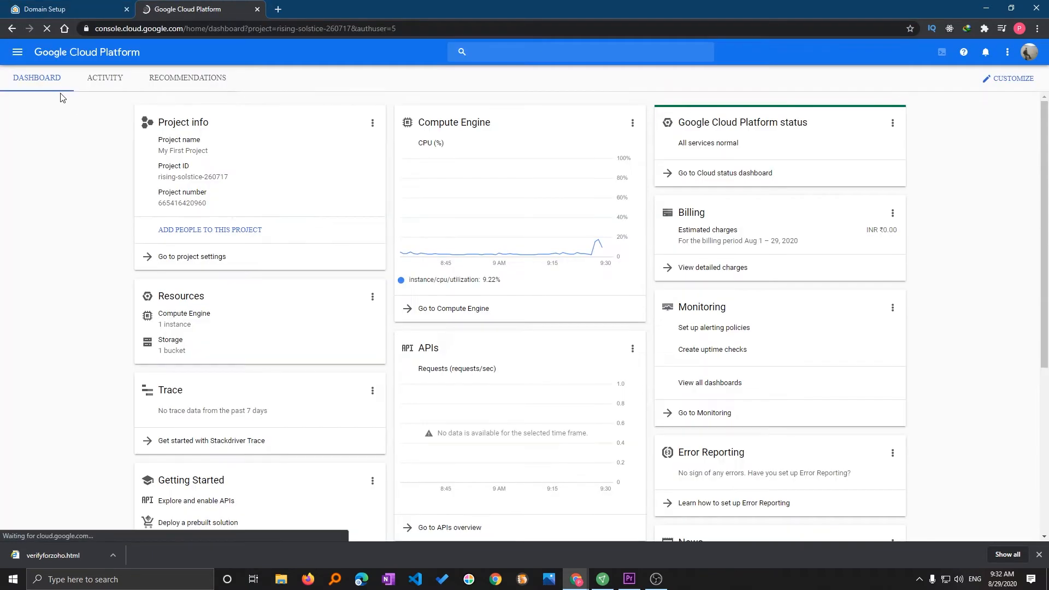
Search the console for Cloud DNS, open the thetourlane zone, and start a new record set
click(581, 52)
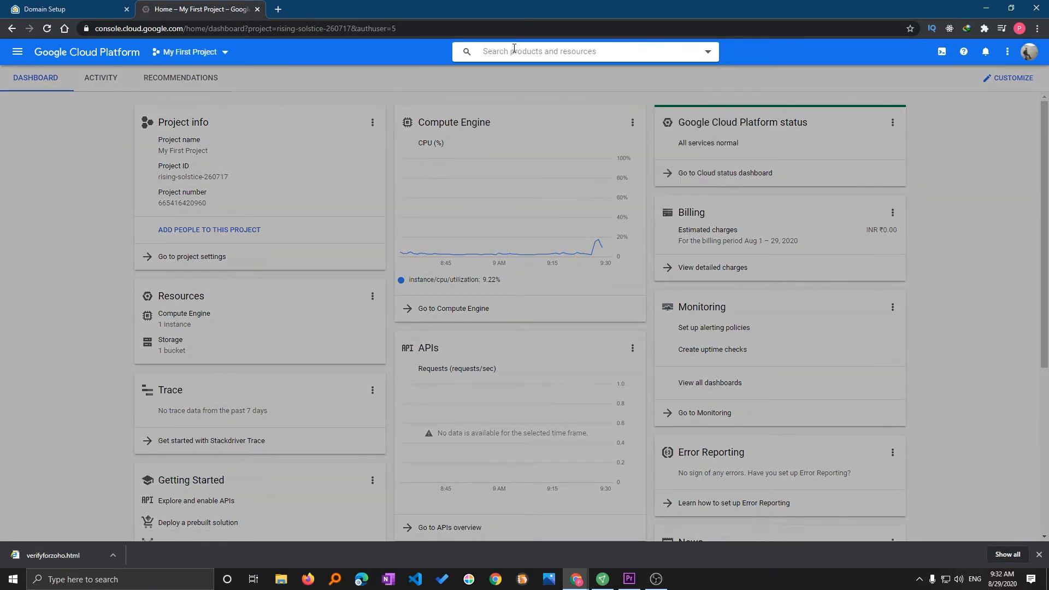
text(cloud dns)
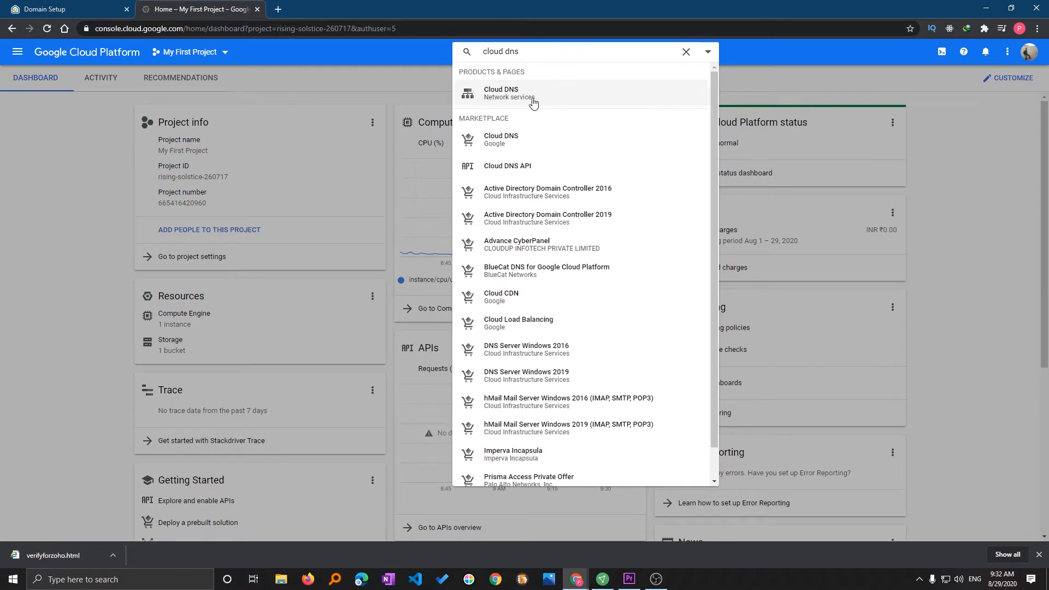
click(500, 93)
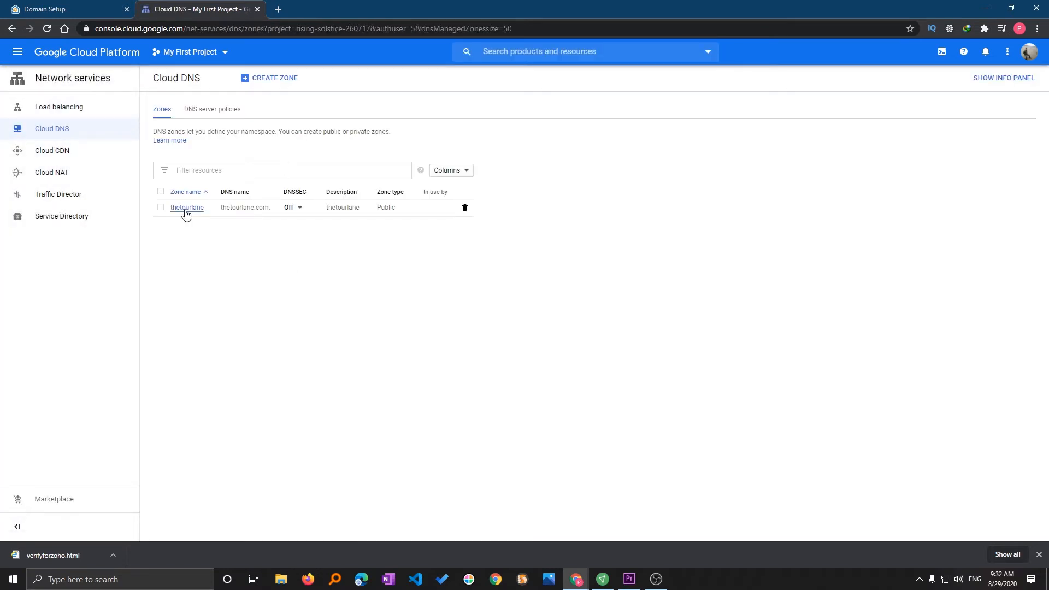
click(186, 208)
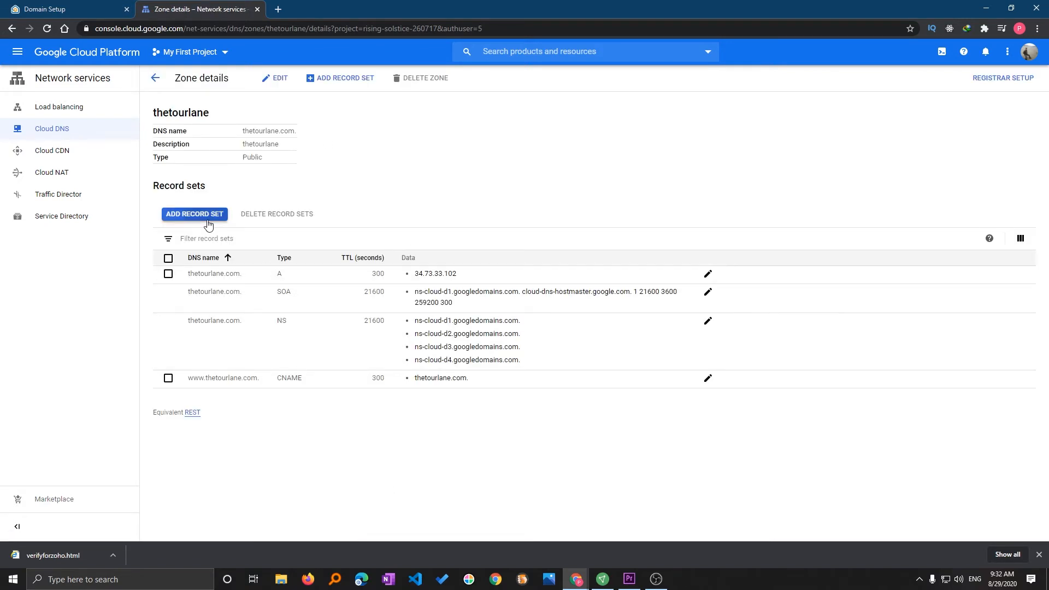
click(194, 214)
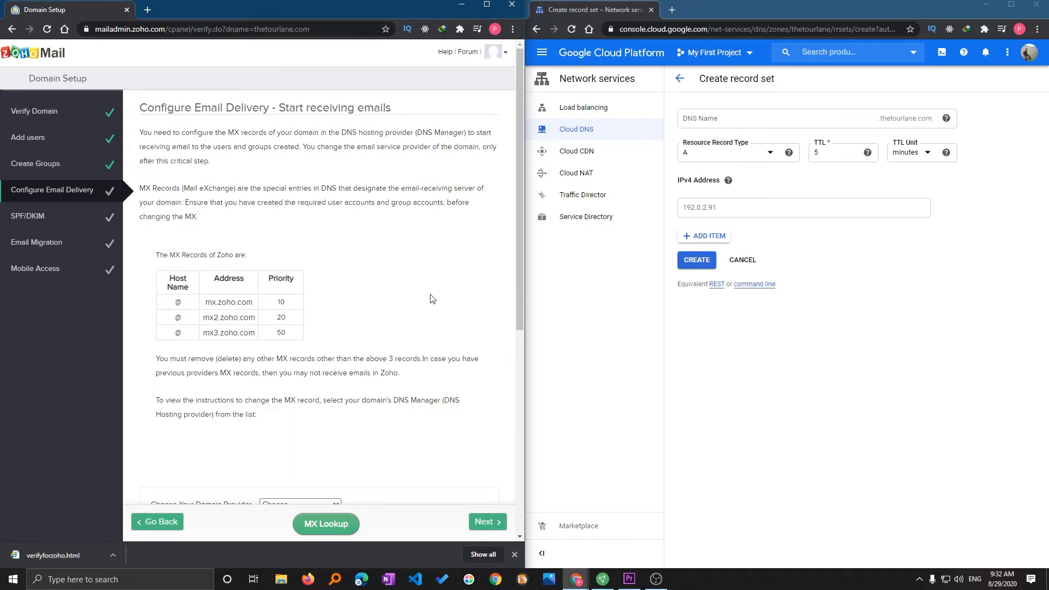
mouse_move(267, 328)
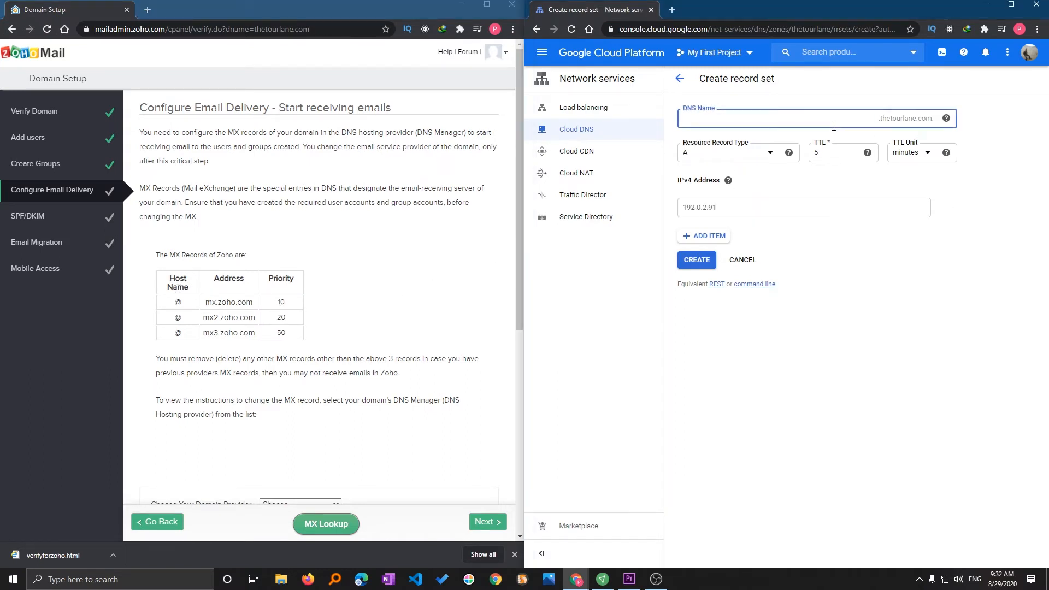
Set record type MX with TTL 1 minute and enter the first item 10 mx.zoho.com
click(730, 152)
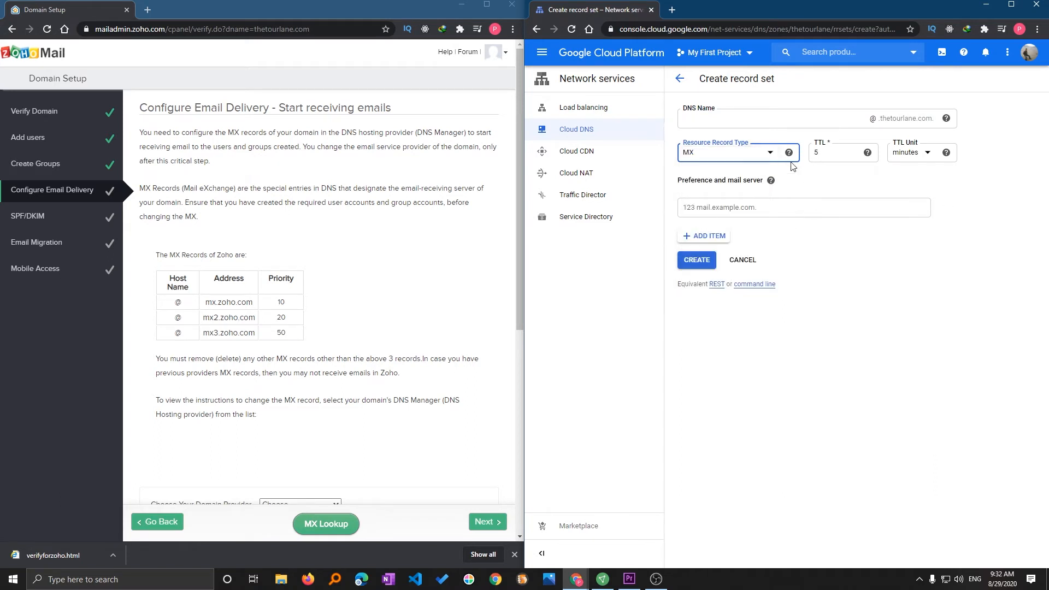
scroll(down, 3)
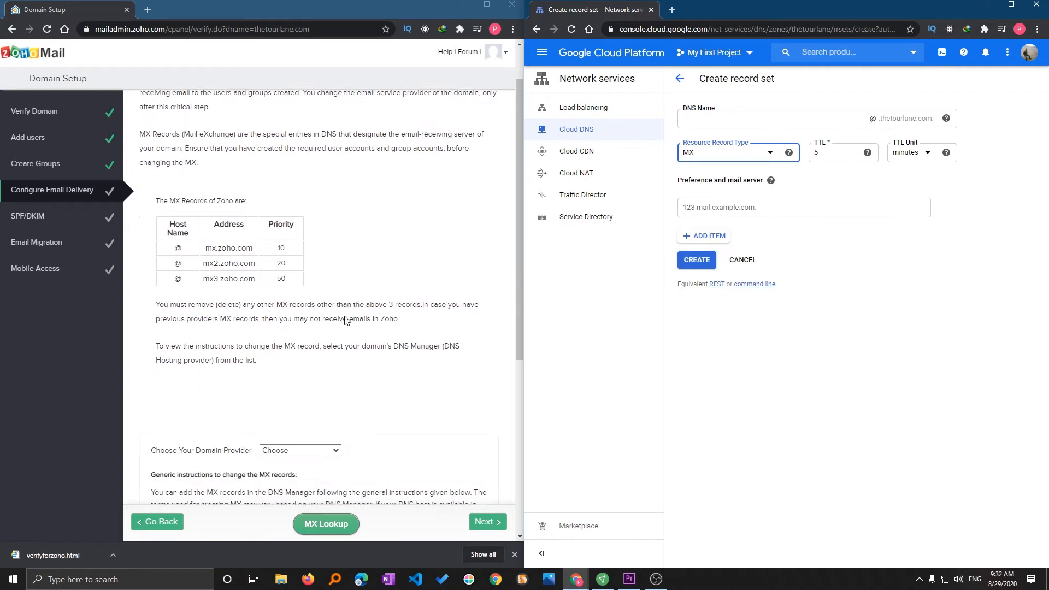
scroll(down, 3)
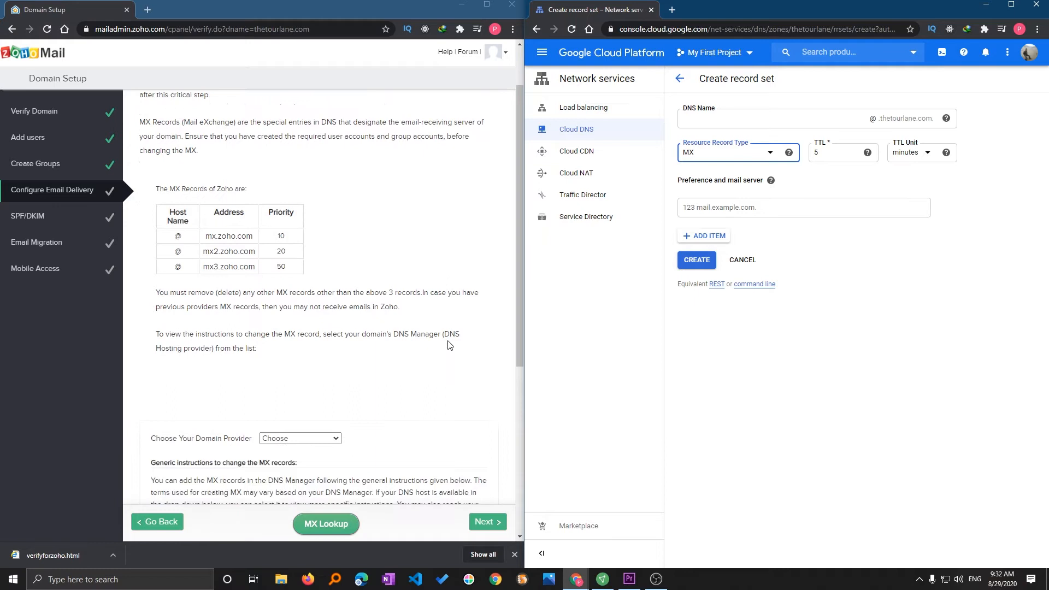
scroll(down, 3)
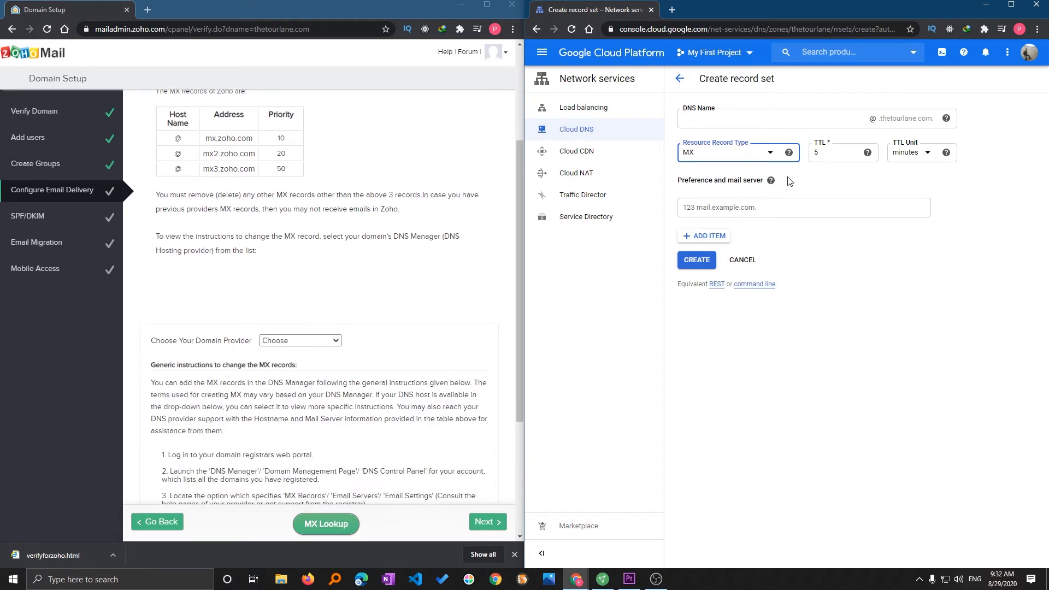
click(840, 152)
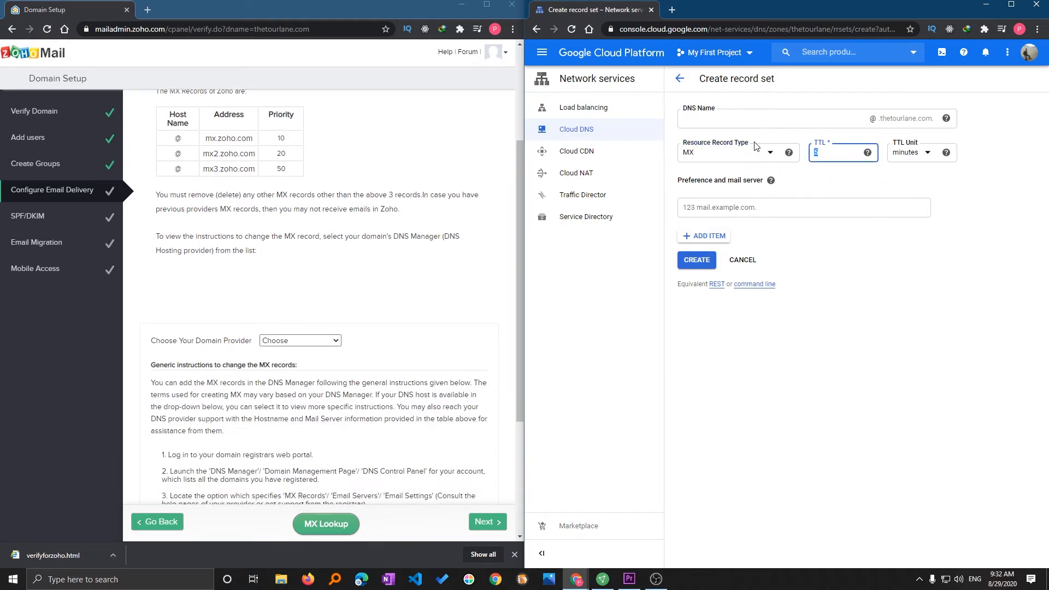
click(803, 208)
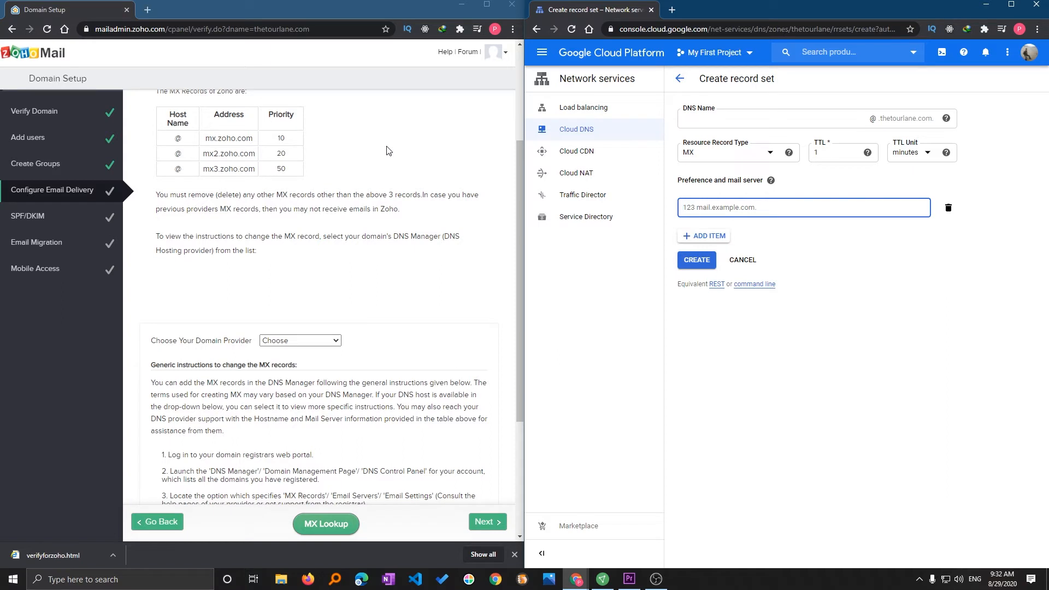
text(10)
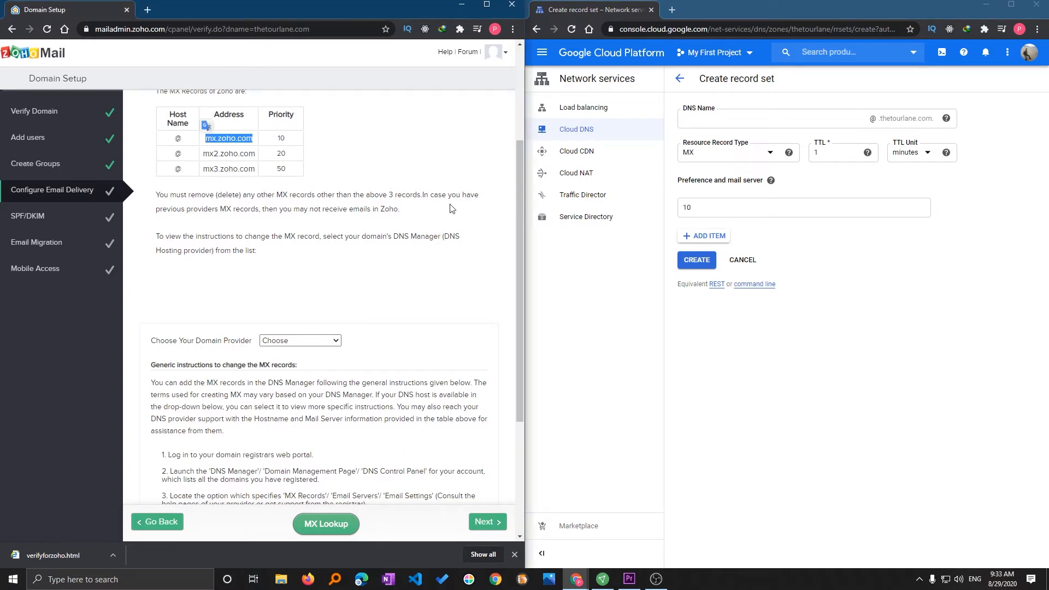
text(mx.zoho.com)
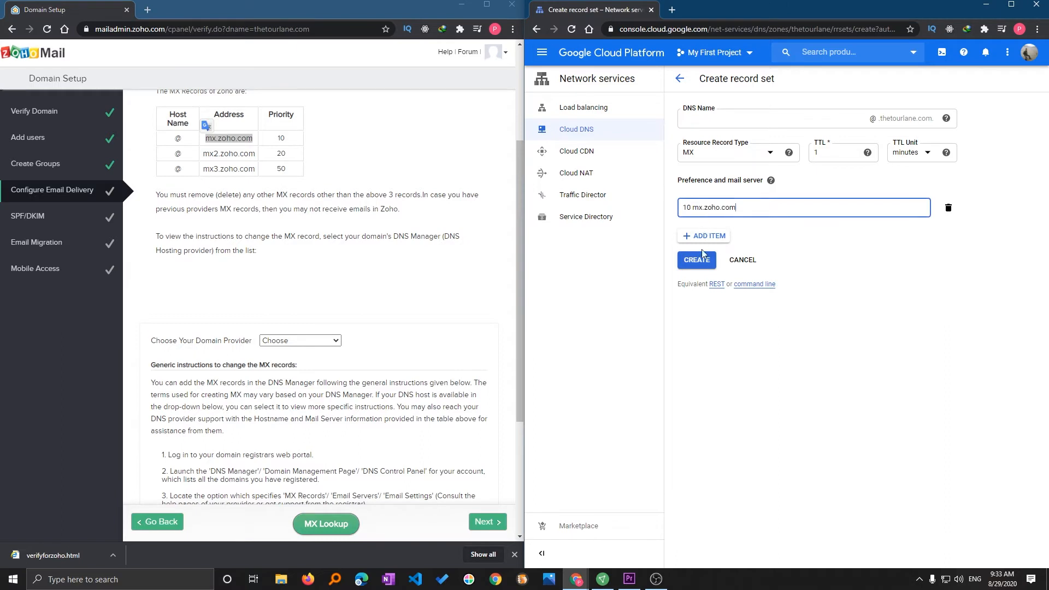
Add items 20 mx2.zoho.com and 50 mx3.zoho.com, then create the record set
click(703, 236)
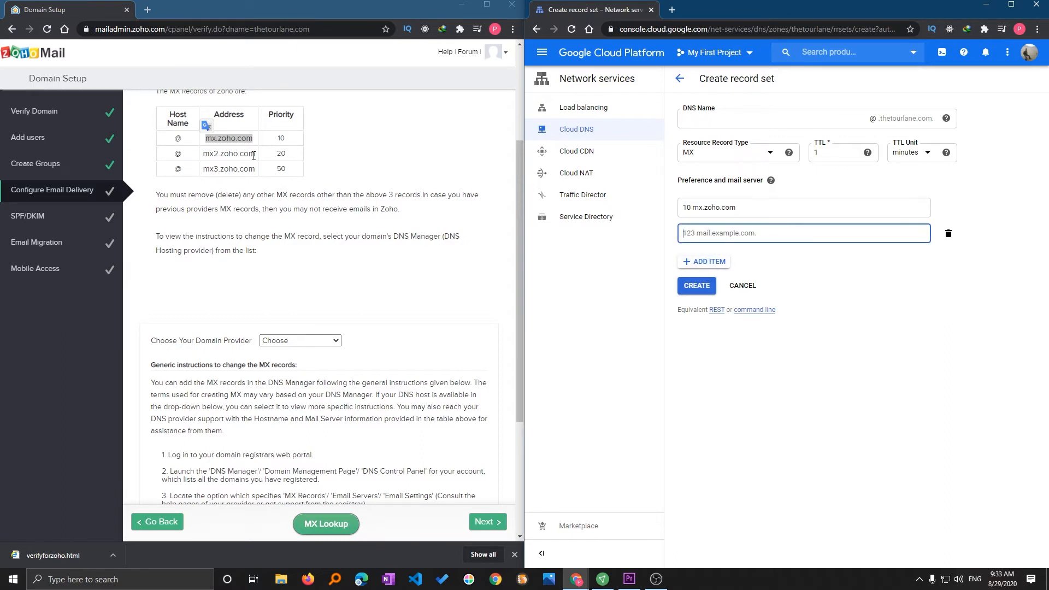
click(695, 285)
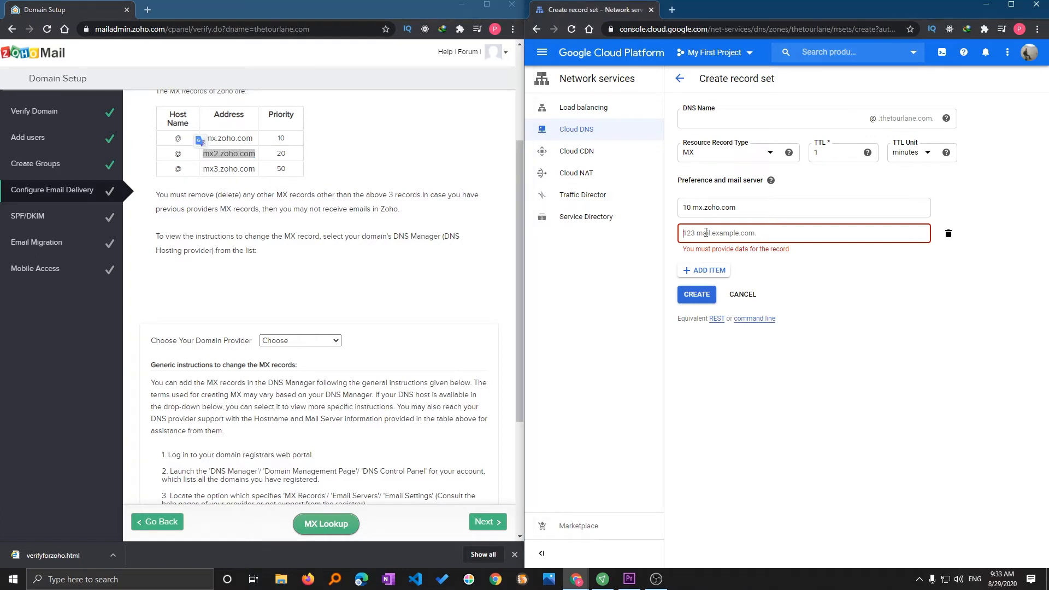
text(20 mx2.zoho.com)
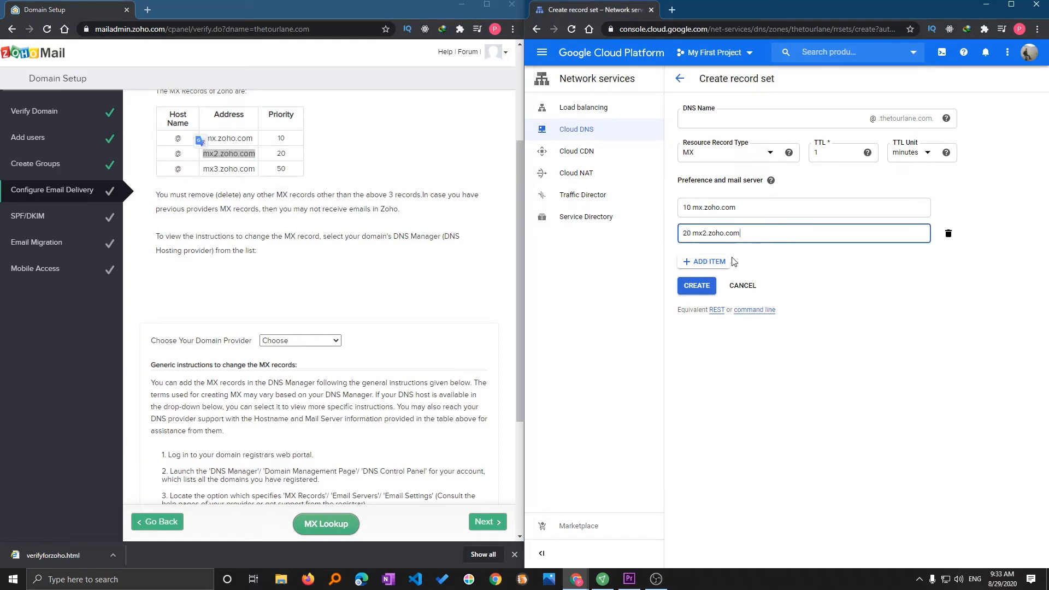
click(704, 262)
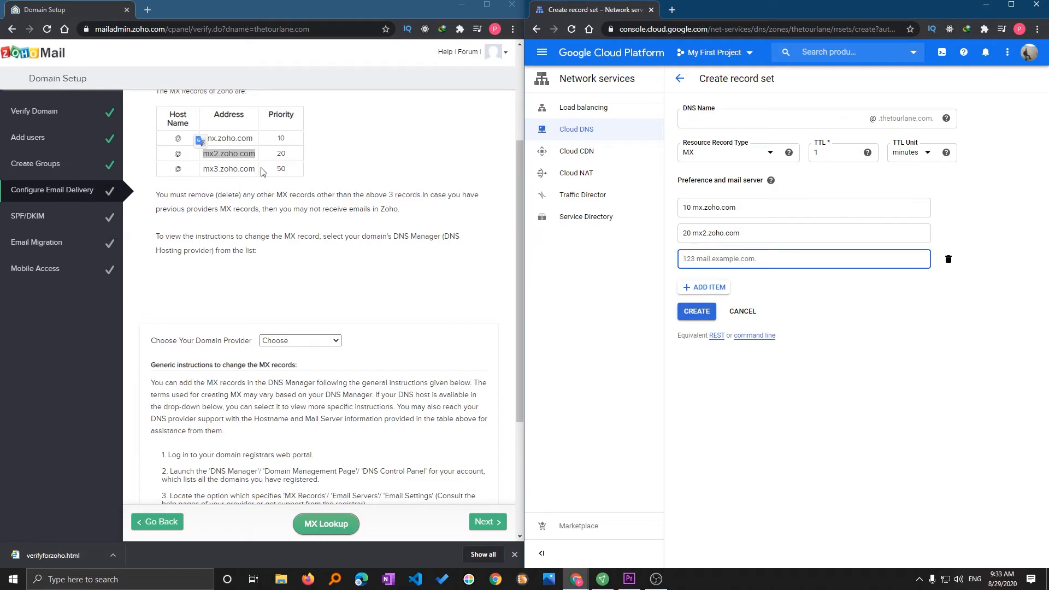
click(696, 311)
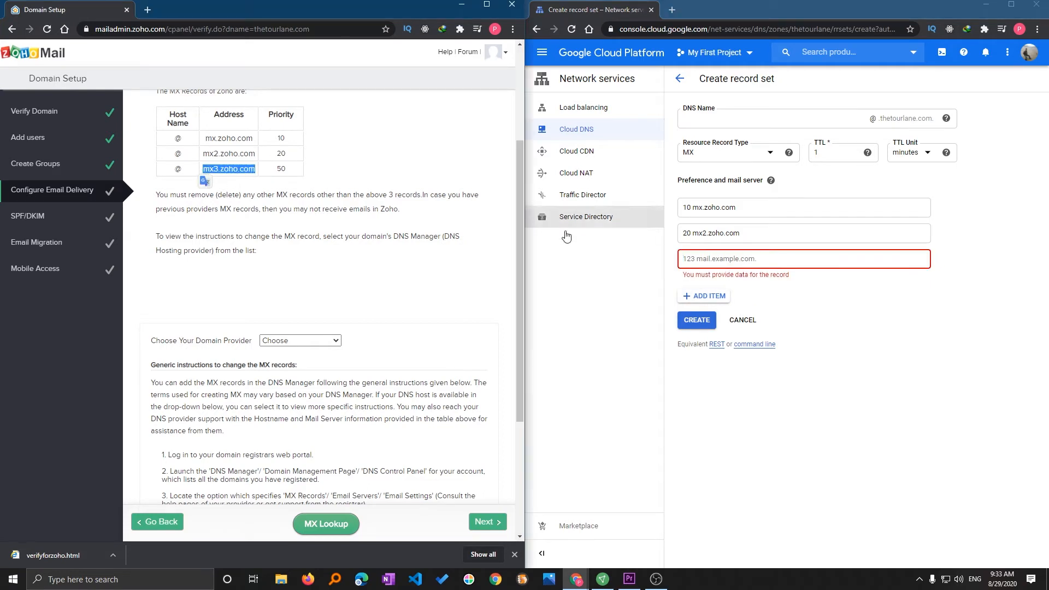
click(803, 258)
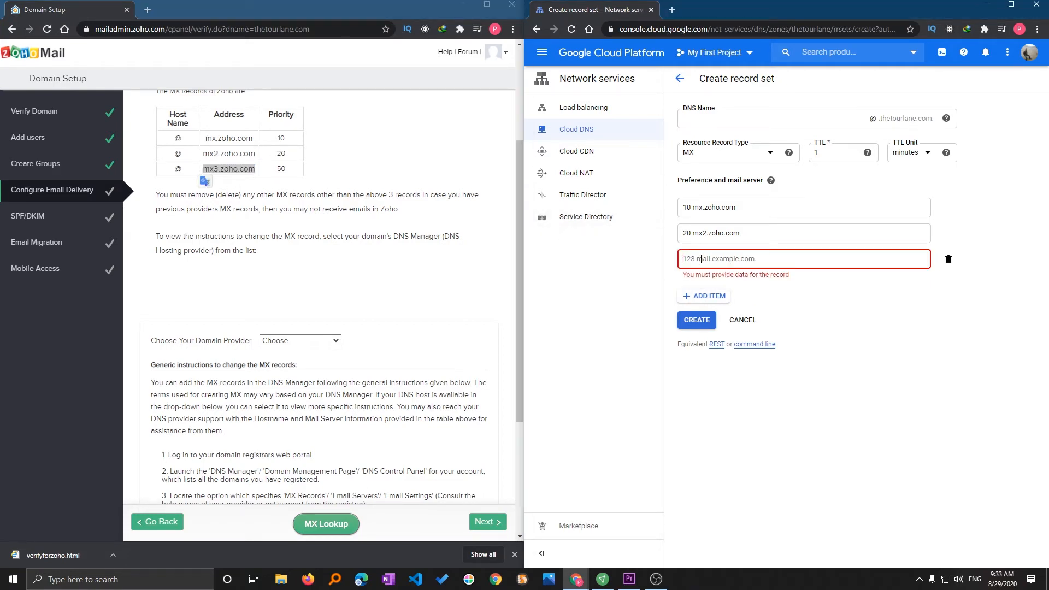
text(50 mx3.zoho.com)
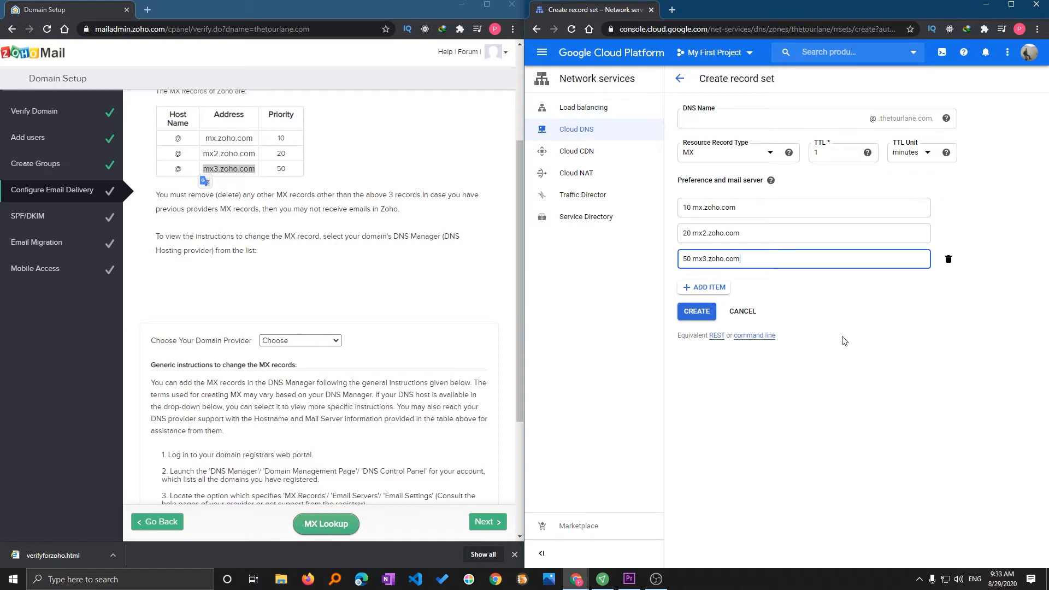
click(696, 311)
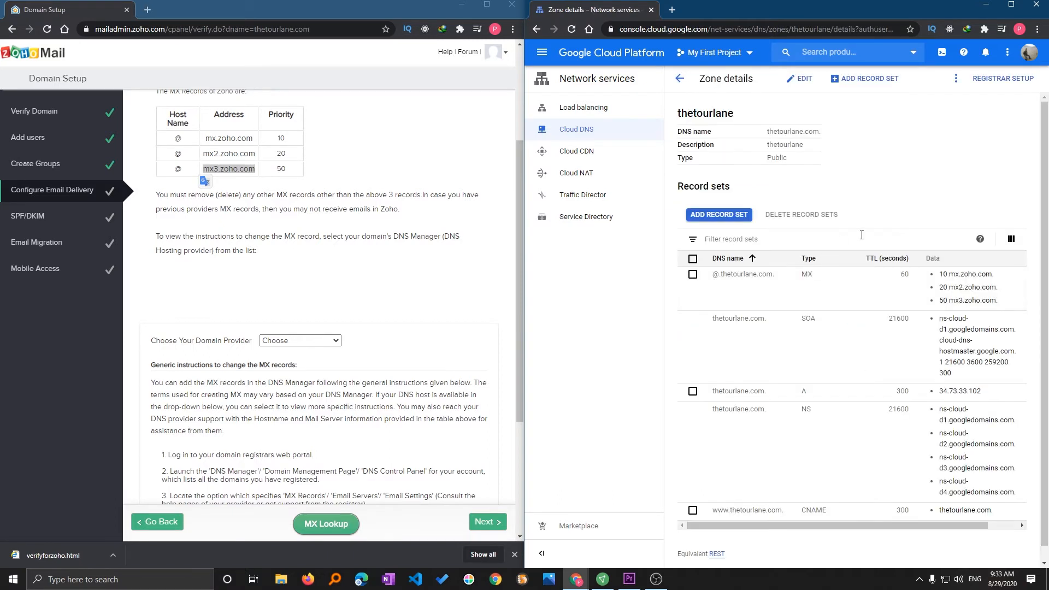
mouse_move(956, 78)
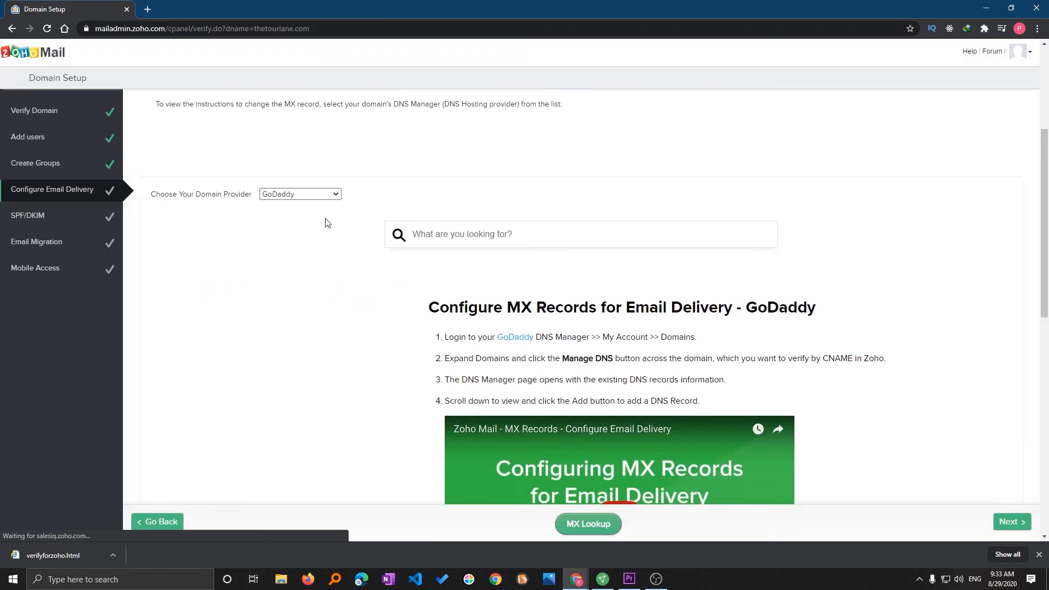
Scroll the Configure Email Delivery page and select Bluehost as the domain provider
scroll(down, 3)
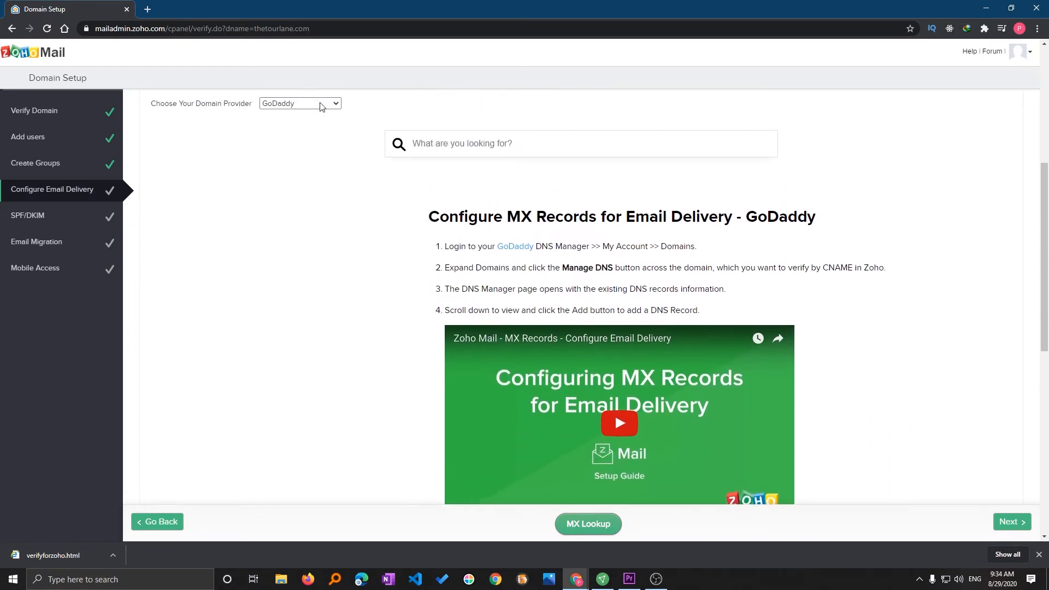
click(299, 103)
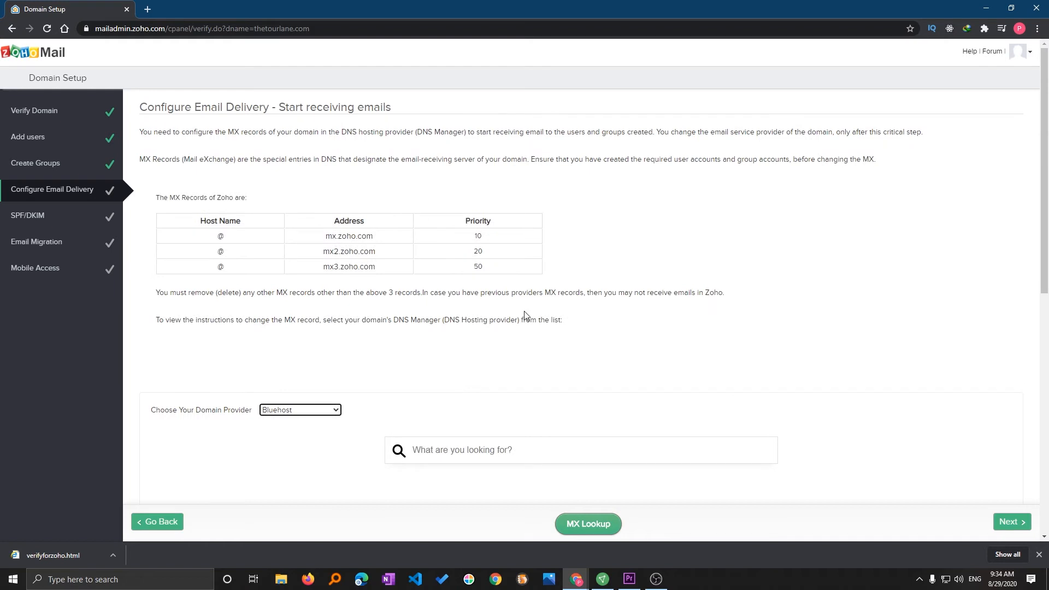
mouse_move(997, 504)
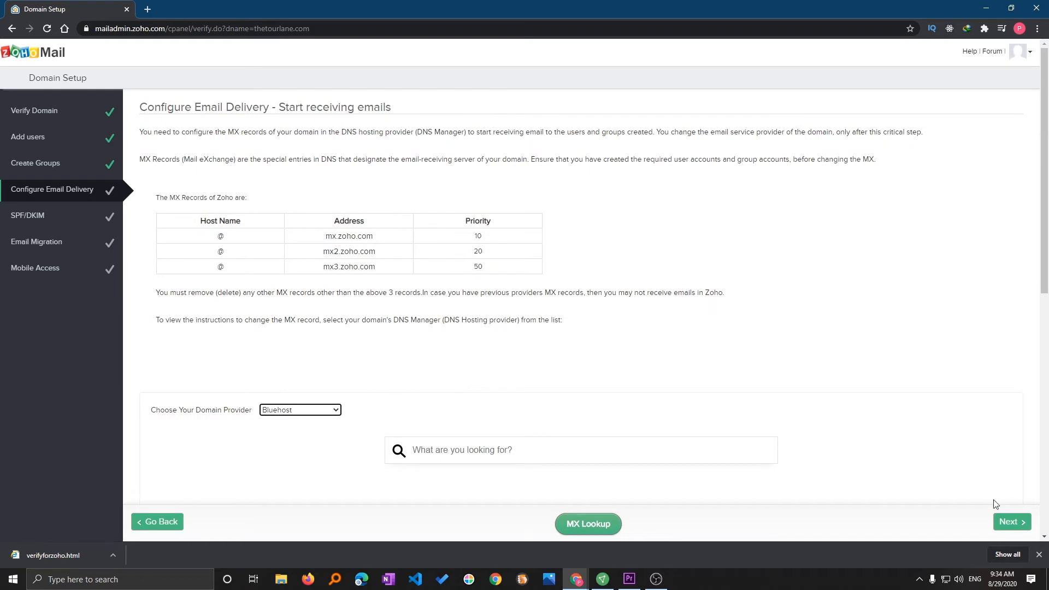
Advance to the SPF/DKIM step, then play and pause the SPF tutorial video
click(1012, 522)
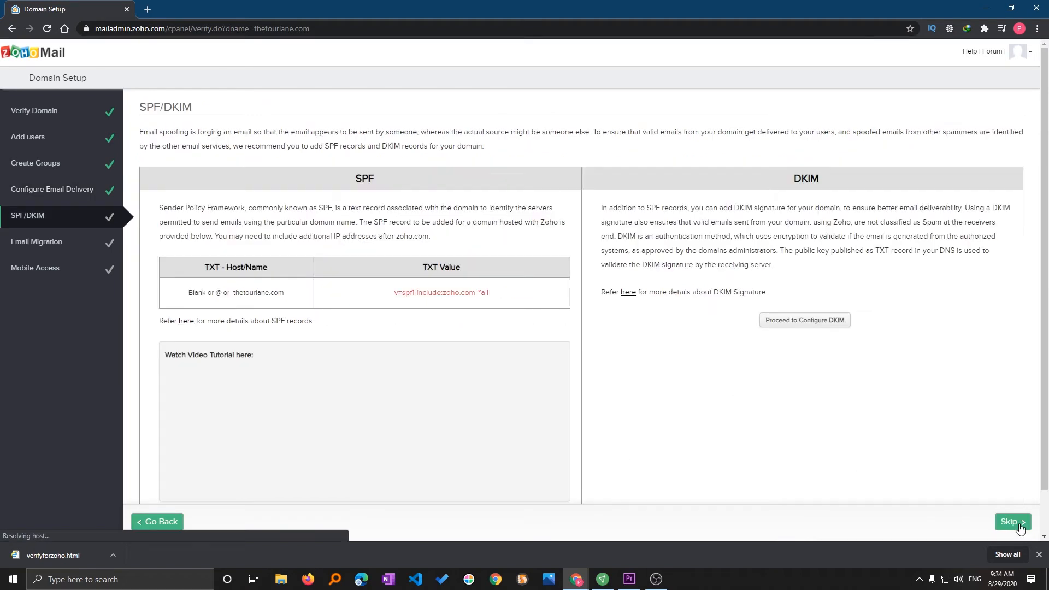
click(1011, 522)
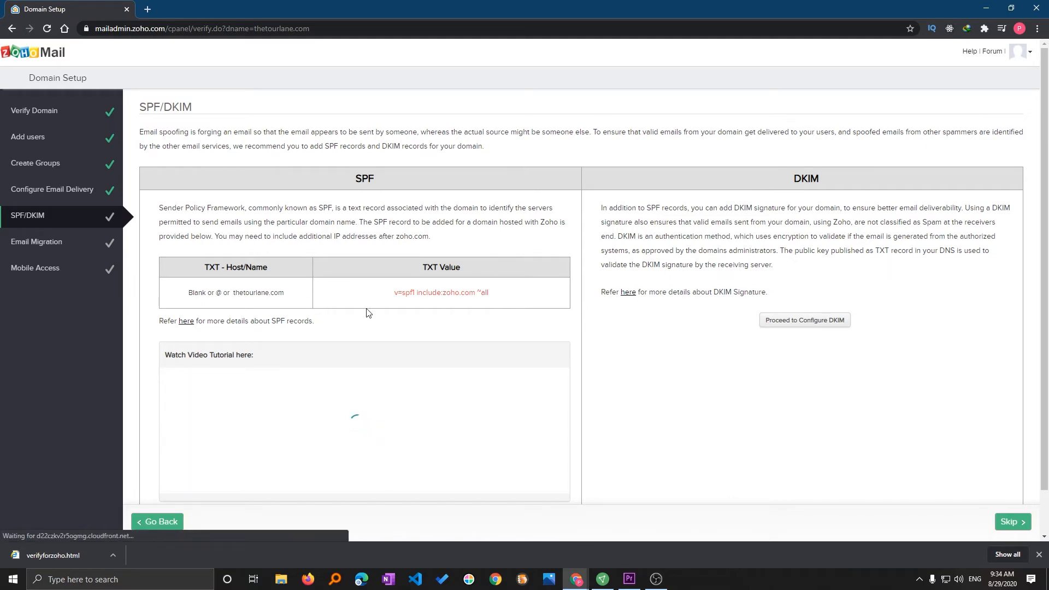
scroll(down, 3)
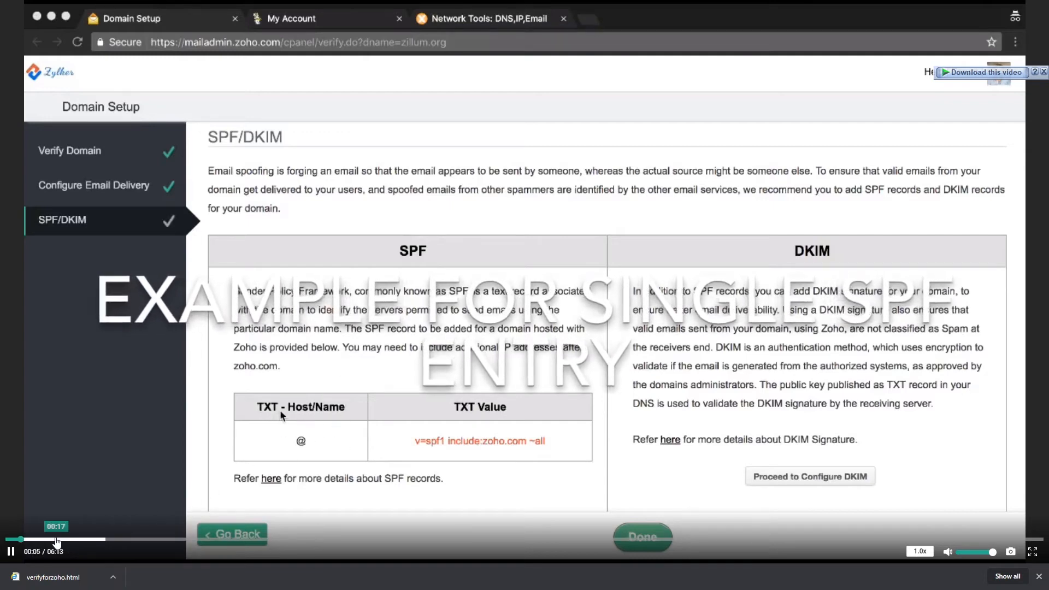
click(324, 18)
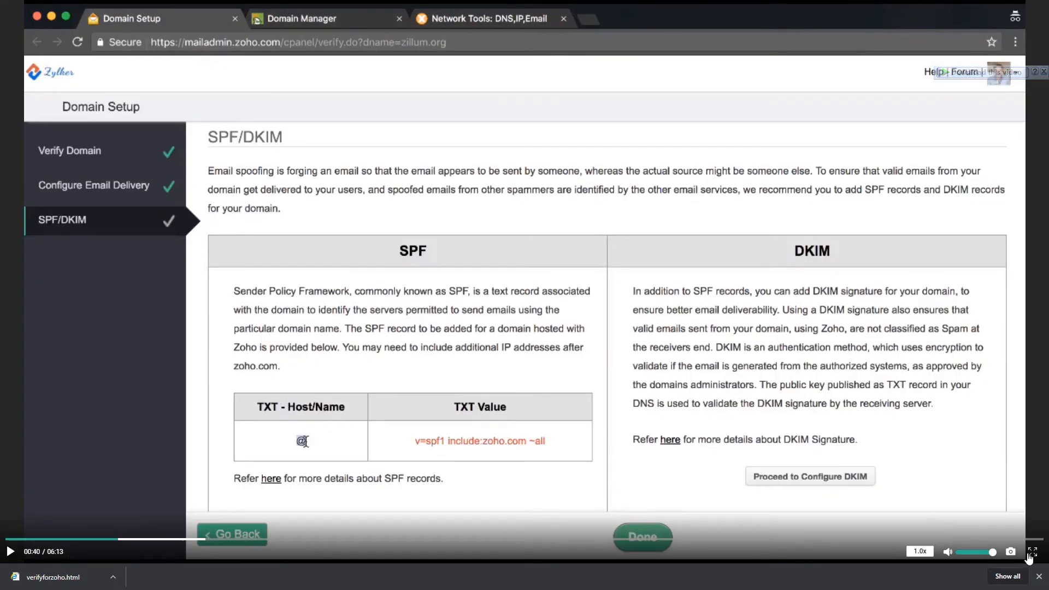
mouse_move(1014, 81)
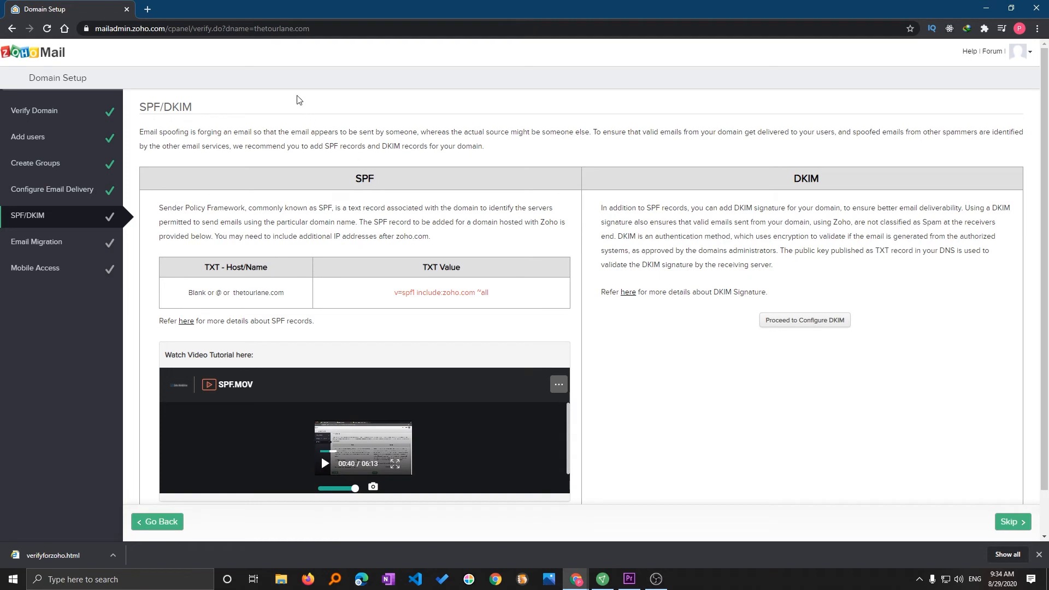
mouse_move(585, 572)
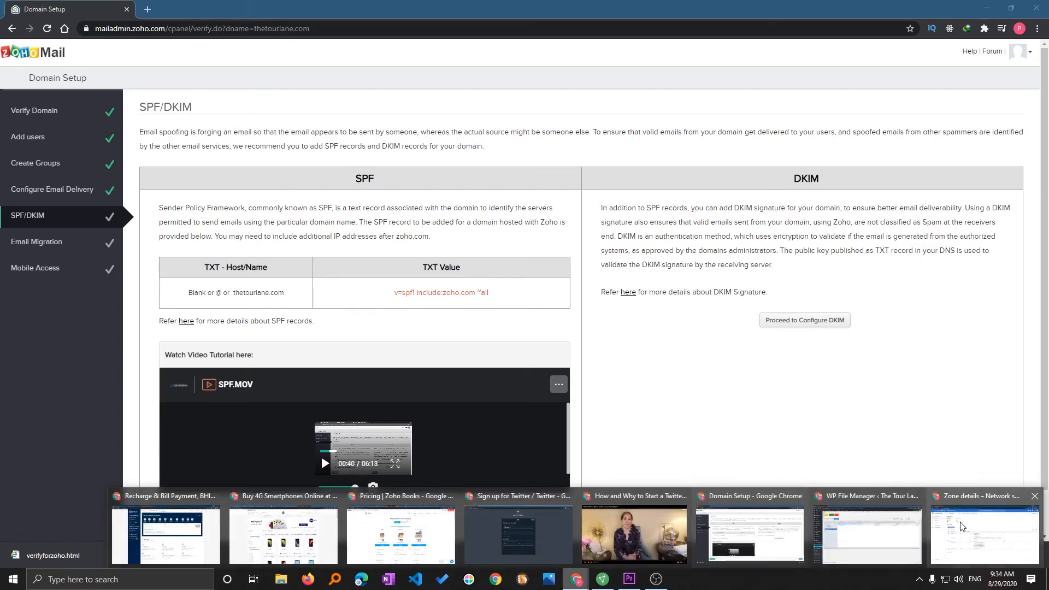
Start a new record set in the Cloud DNS zone with its TTL in minutes
click(984, 536)
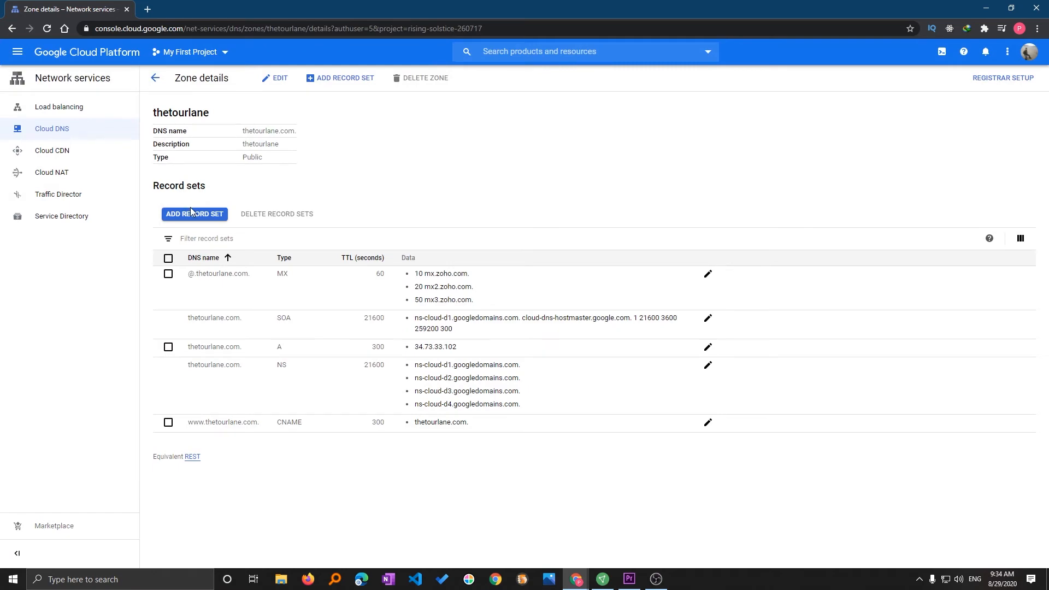
click(194, 213)
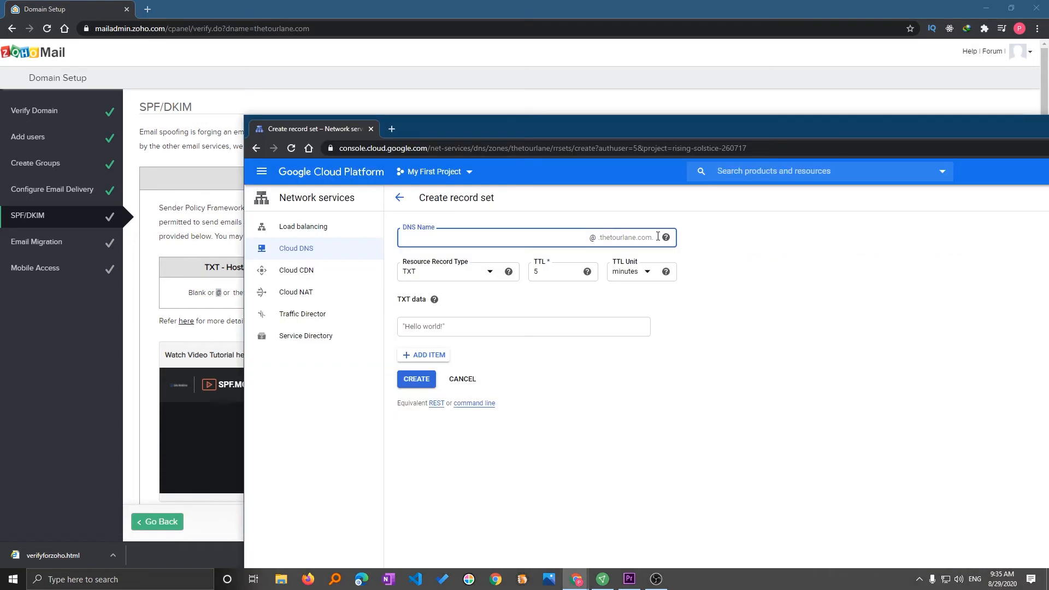
mouse_move(684, 136)
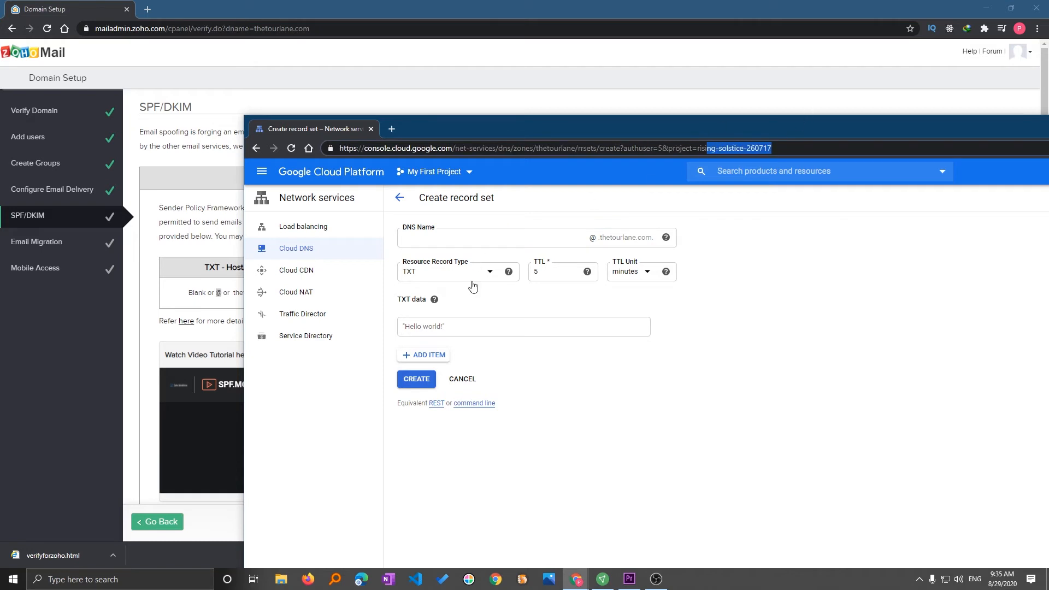
click(563, 271)
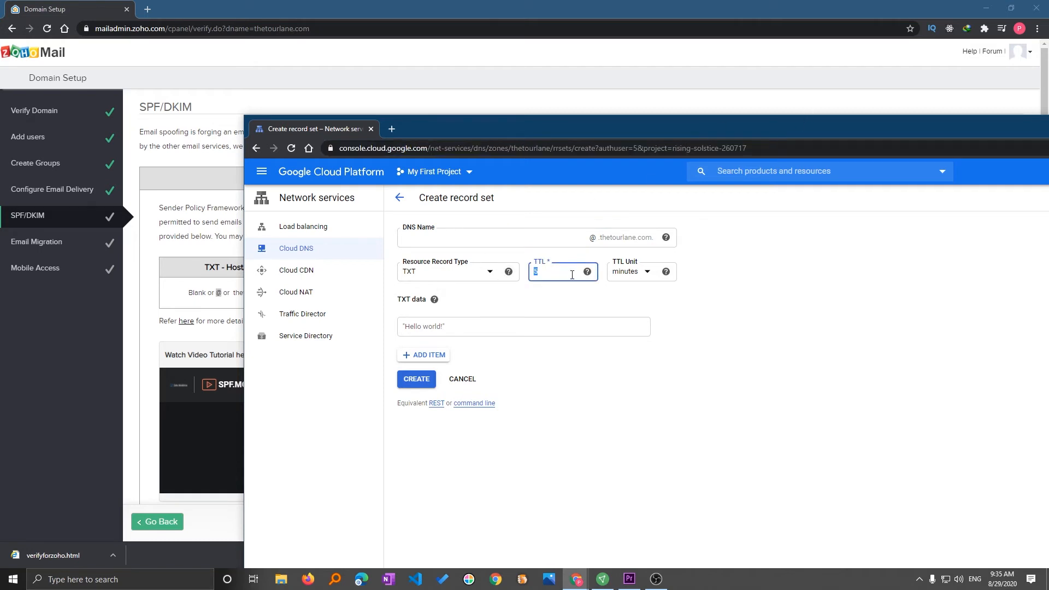
text(5)
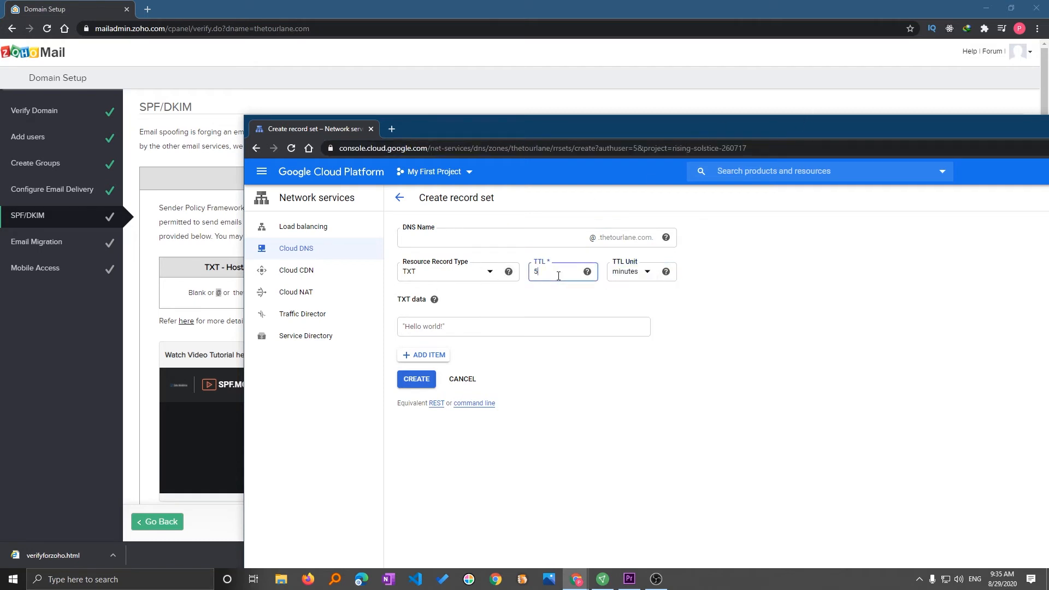
click(639, 272)
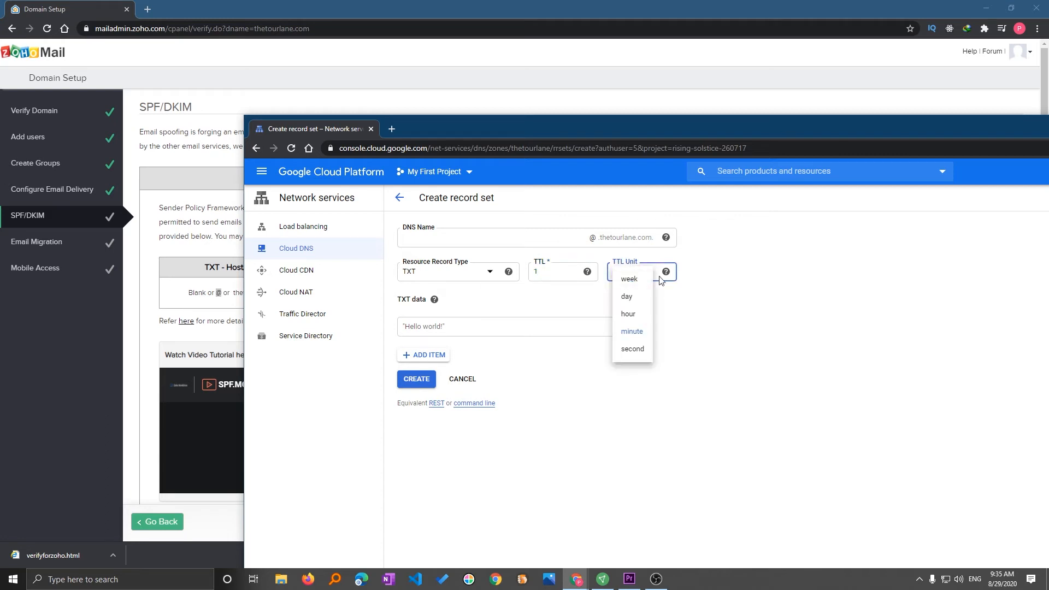
mouse_move(627, 297)
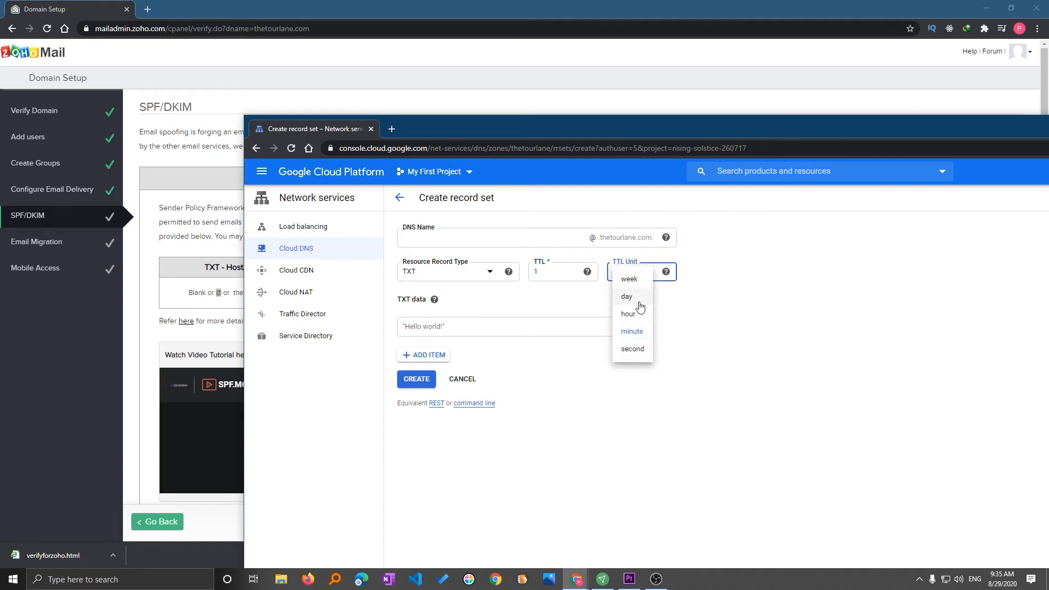
click(631, 331)
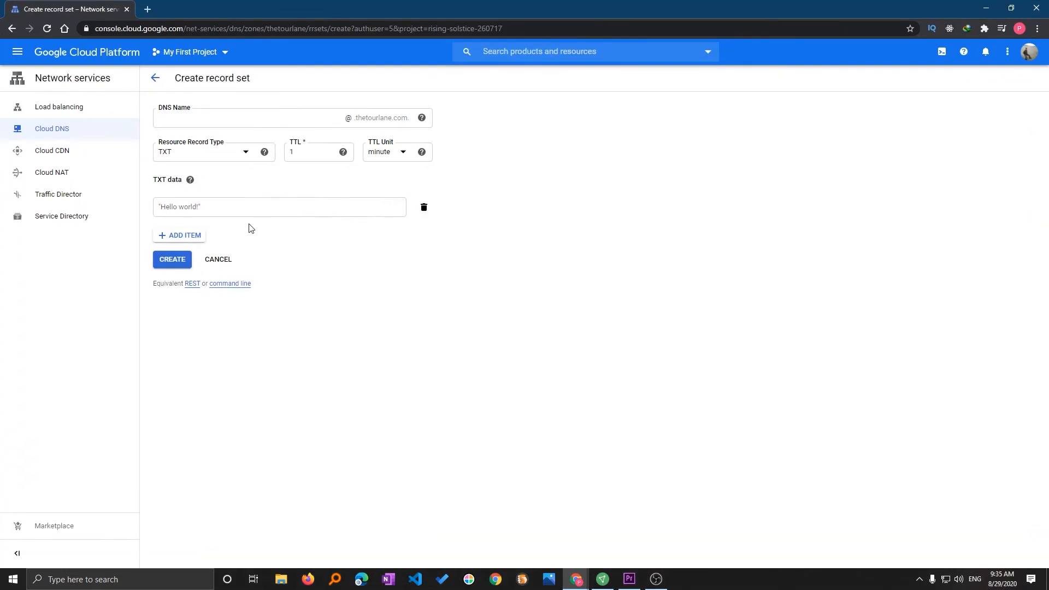
Enter 'v=spf1 include:zoho.com ~all' as the TXT data and create the record
click(279, 207)
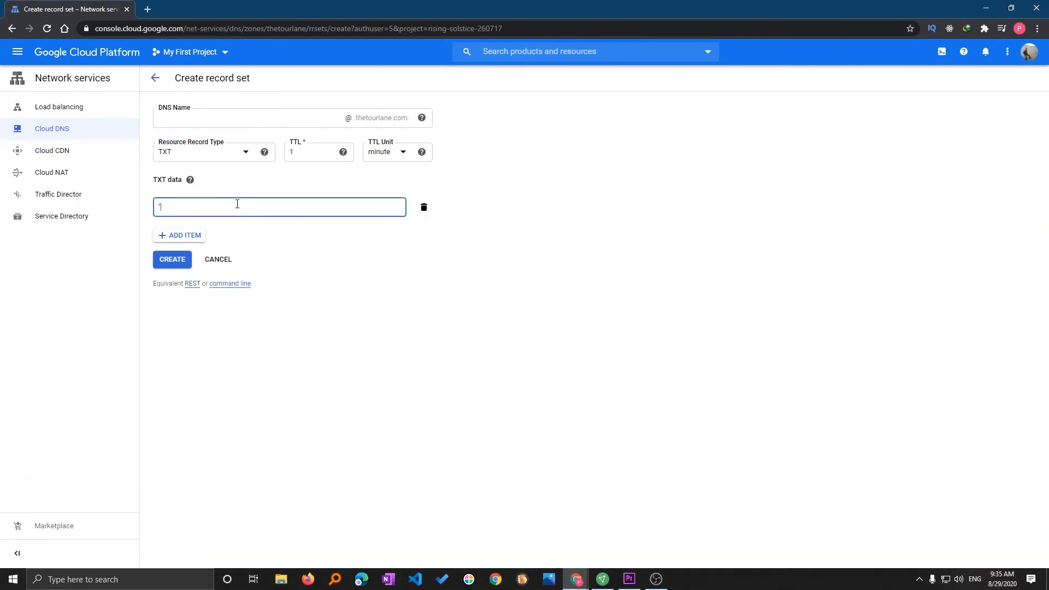
text("v=spf1 include:zoho.com ~all")
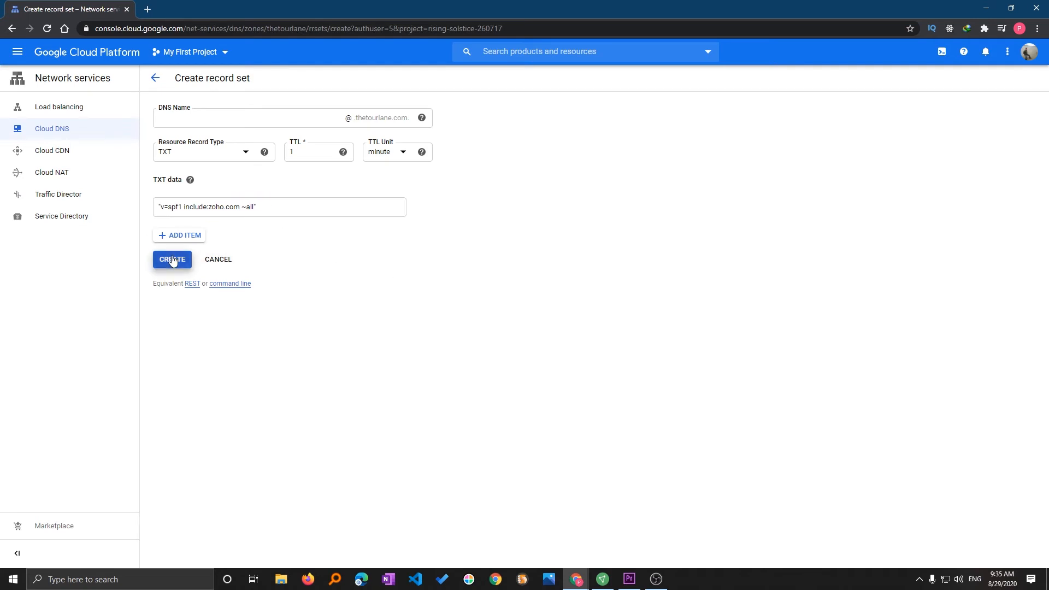
click(171, 260)
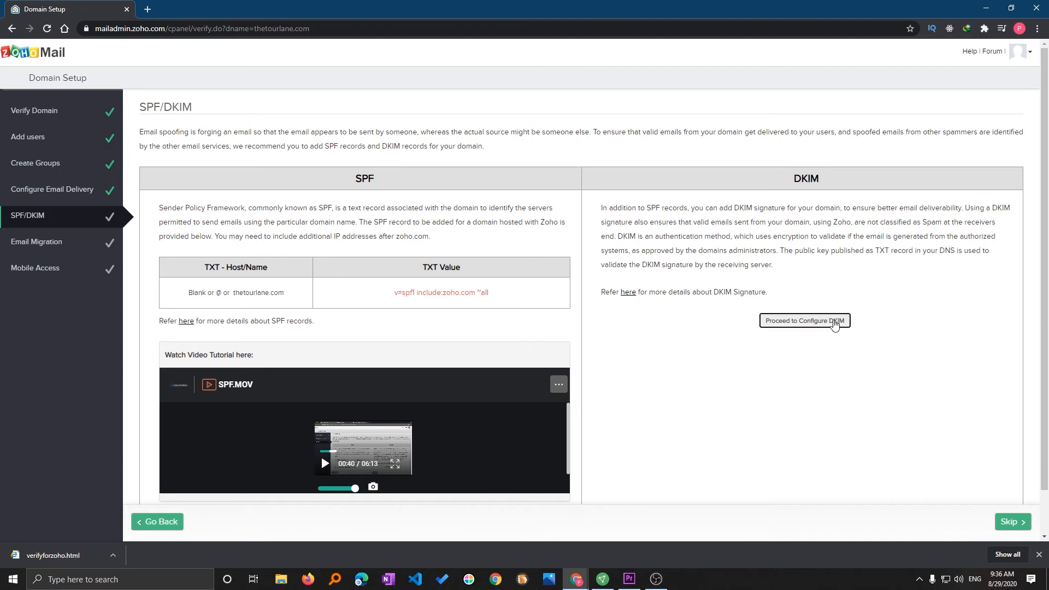
Open DKIM settings for thetourlane.com and save a new selector named zoho
click(805, 321)
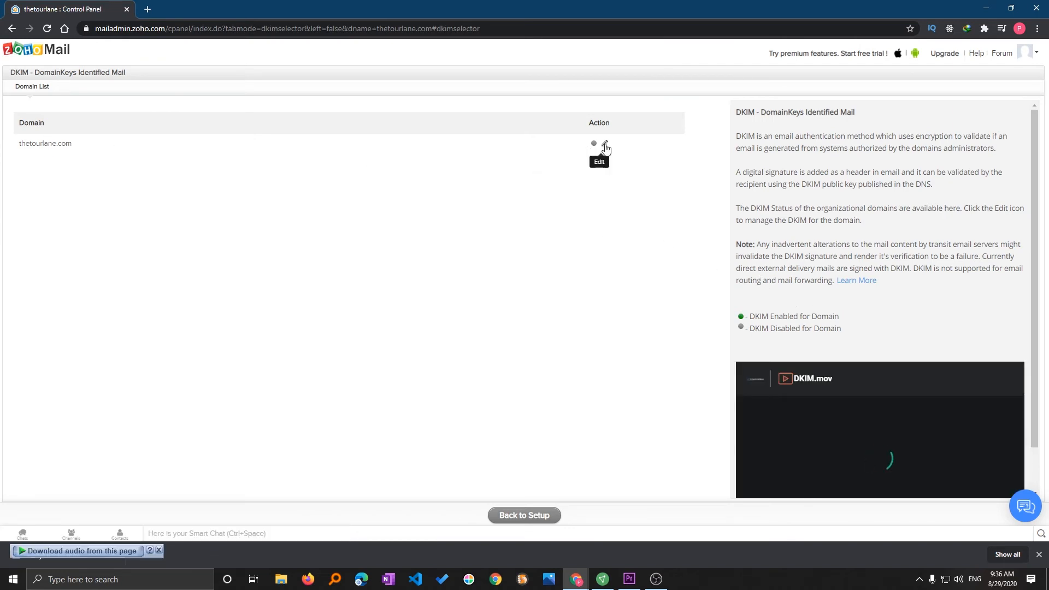
click(605, 143)
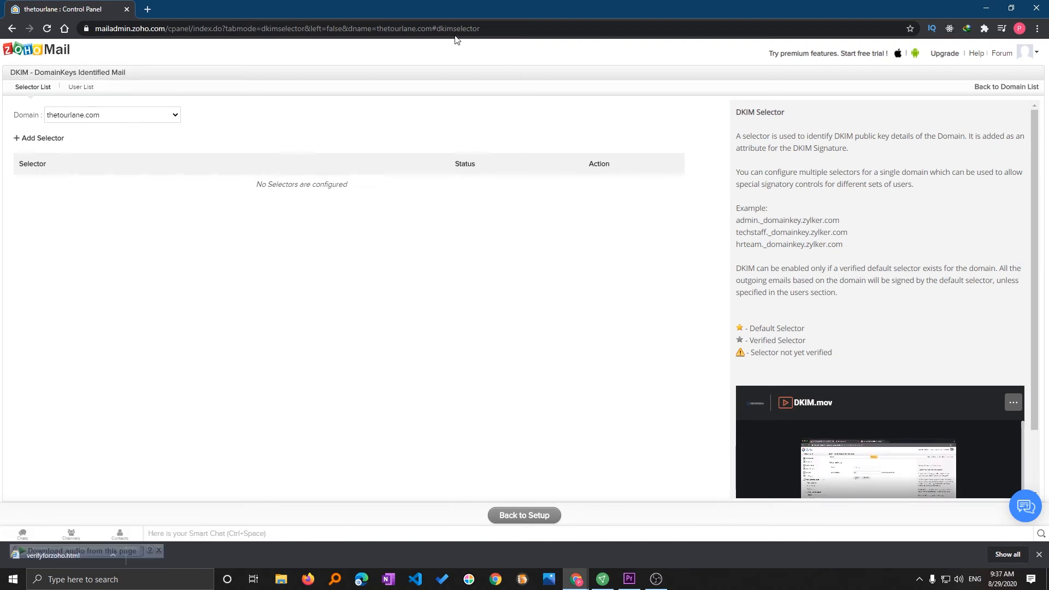
mouse_move(38, 138)
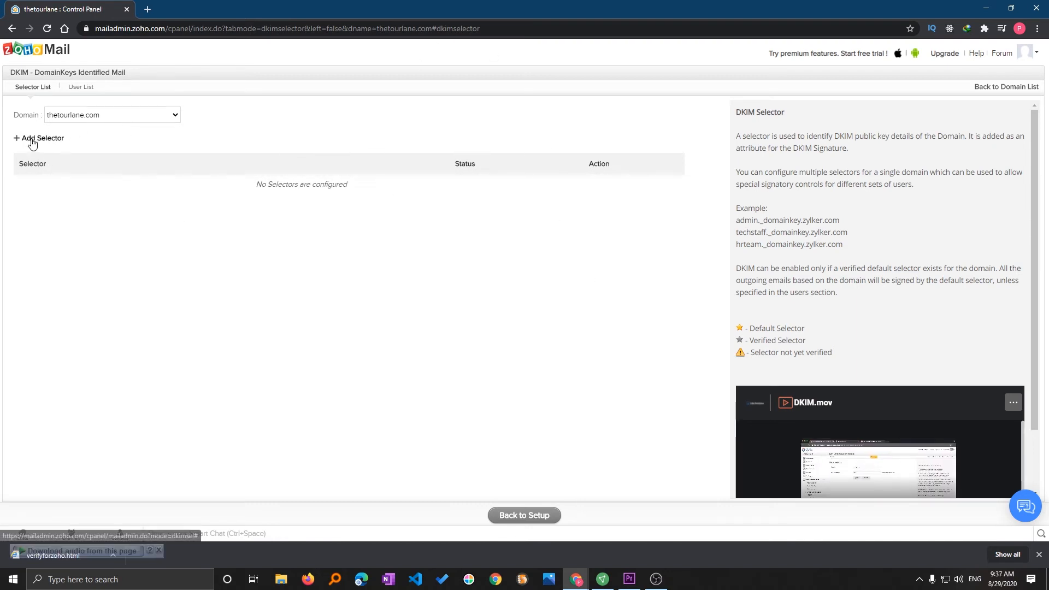
text(zoho)
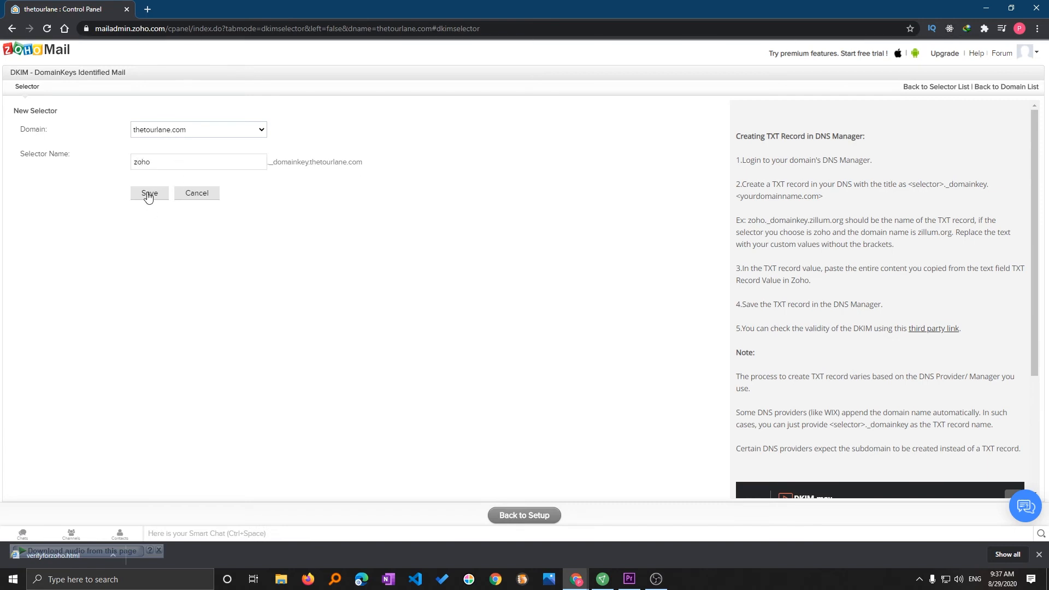
click(148, 194)
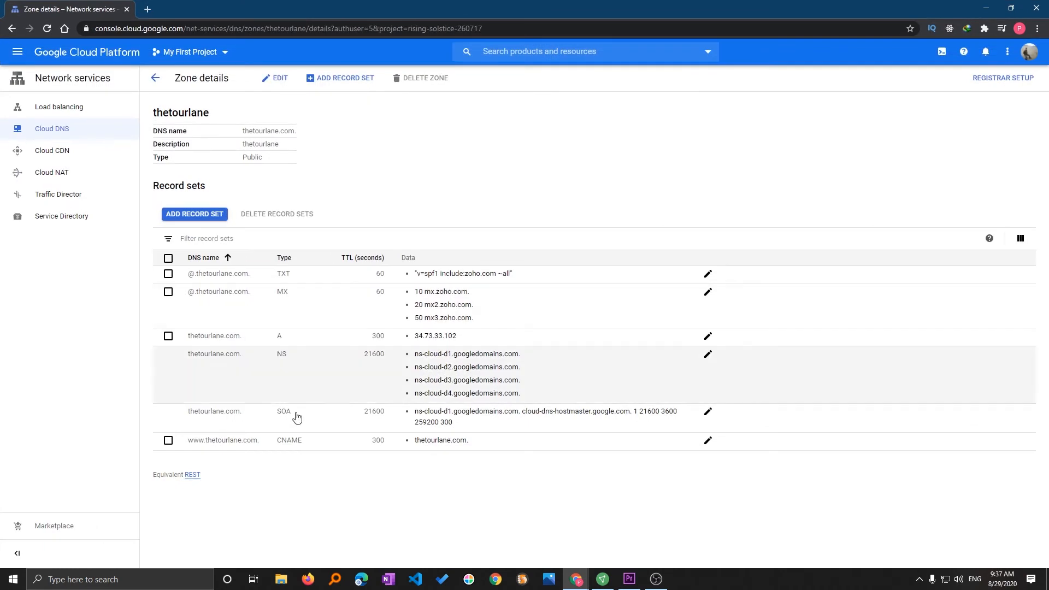
Start a new record set in the thetourlane zone with record type TXT
click(194, 213)
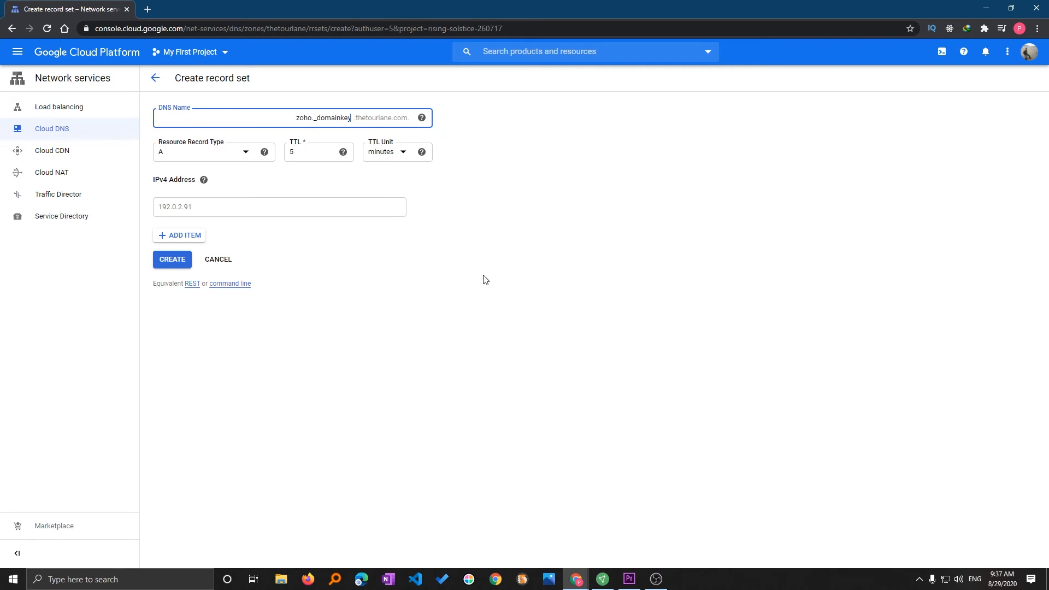
click(208, 151)
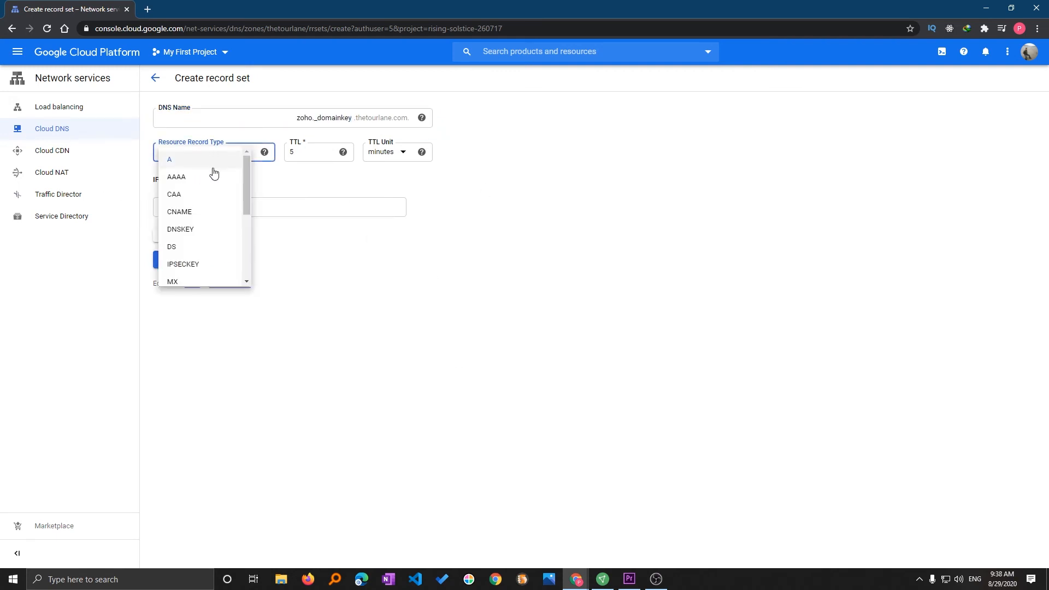
scroll(down, 3)
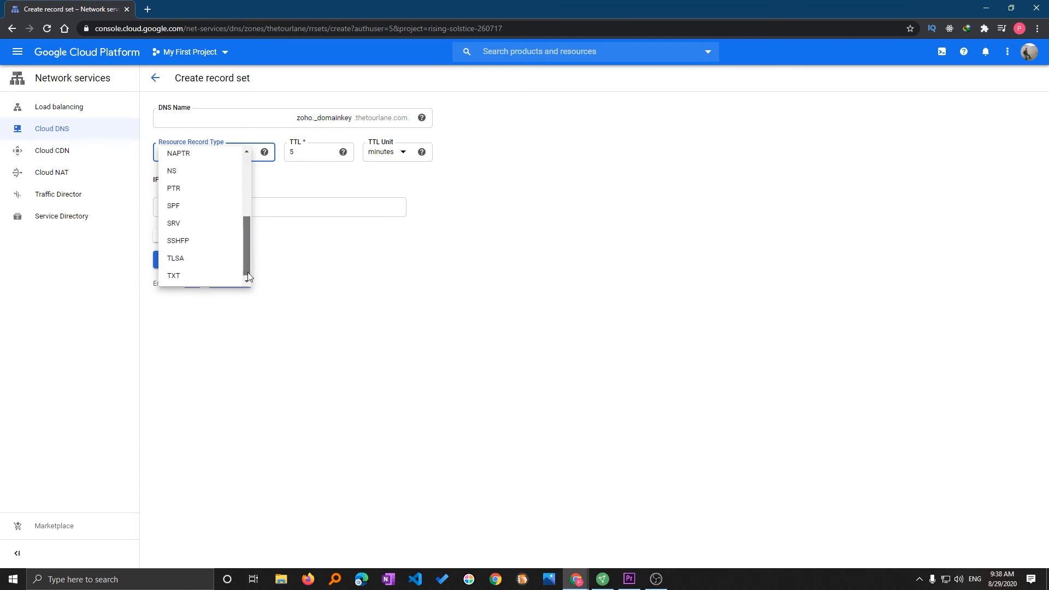
click(174, 275)
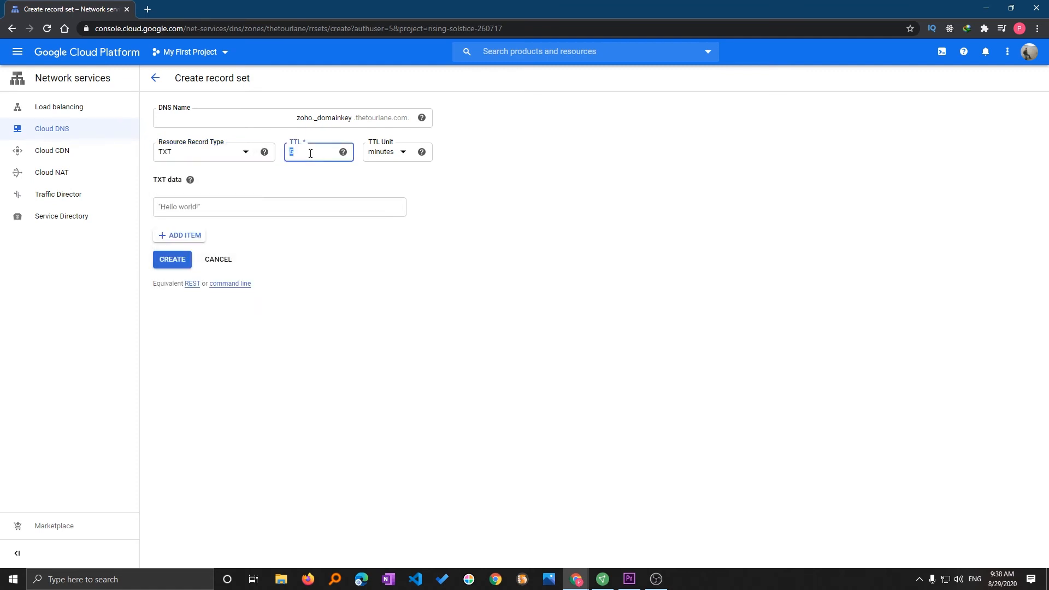
Paste the DKIM public key as TXT data, create the record, and run Zoho's Verify
right_click(468, 191)
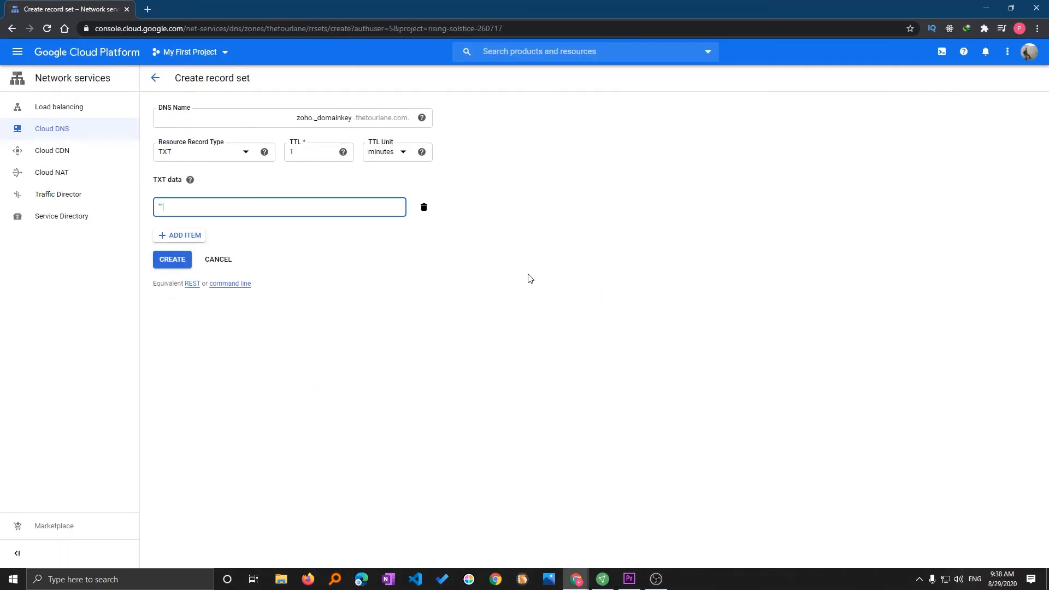
text(DqLZ1JaTu9rANhup6V0dl5lDoQJZPqDKBkecZS0S8LYxOmrAwMedwIDAQAB)
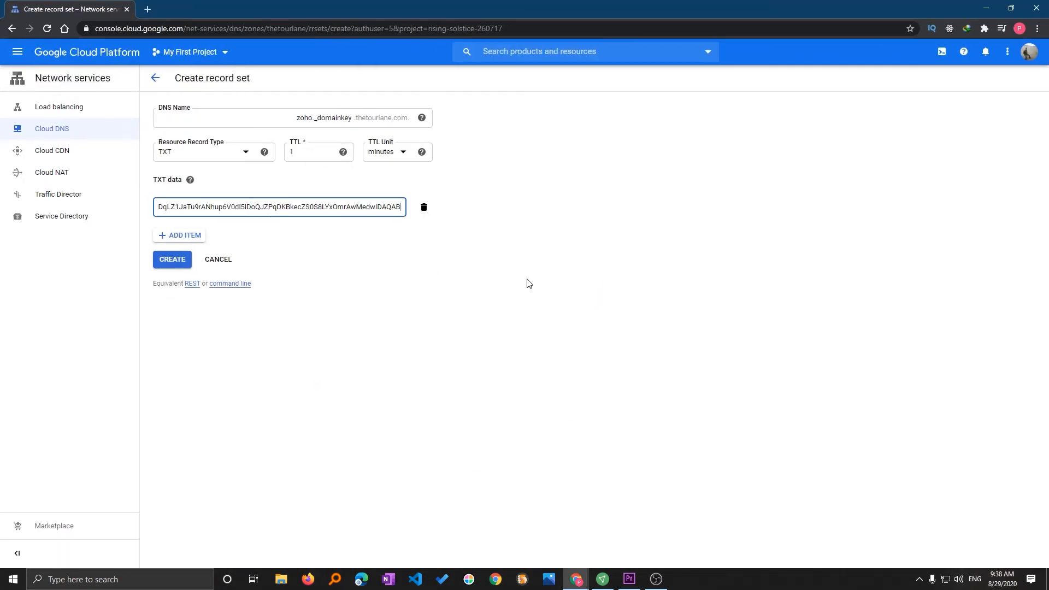
click(172, 260)
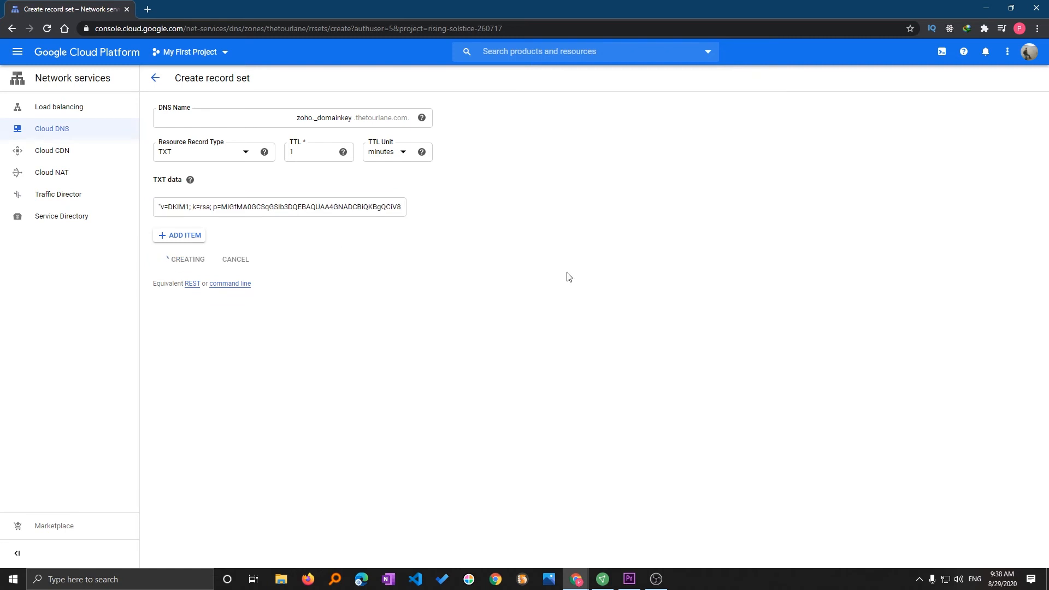
click(185, 259)
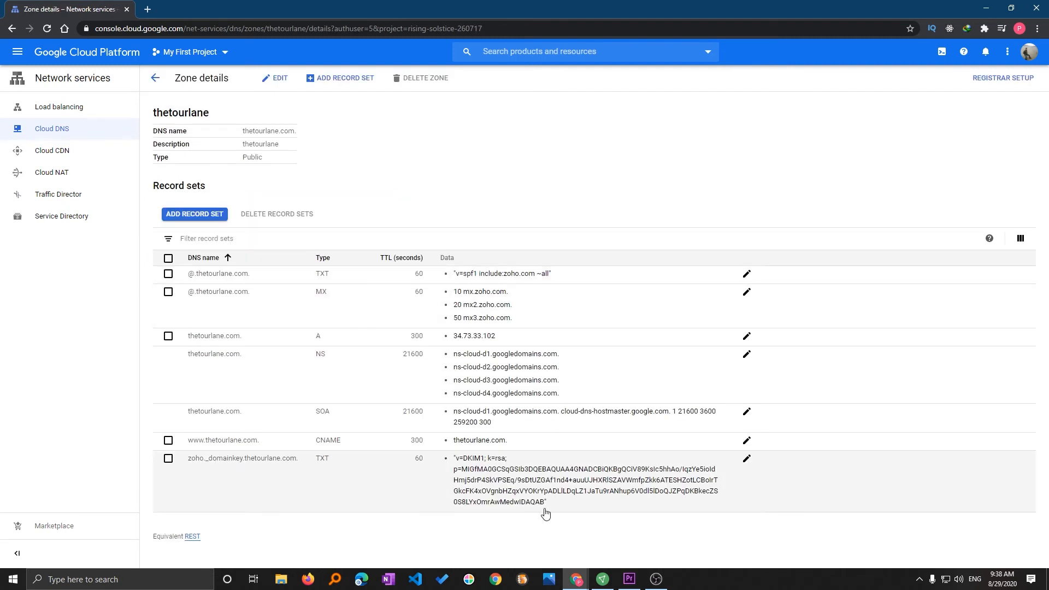
mouse_move(473, 450)
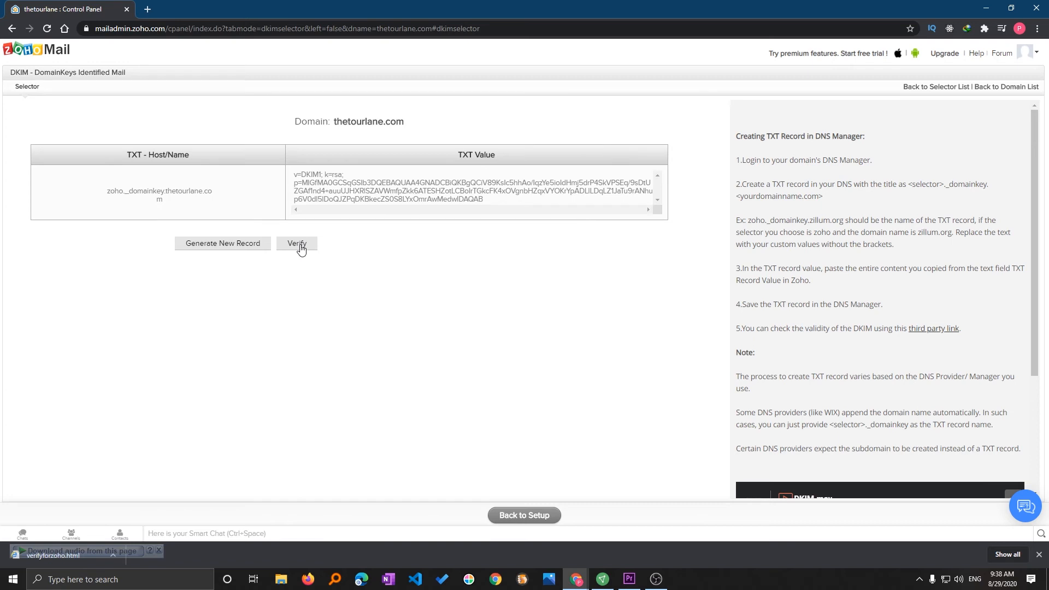
click(296, 243)
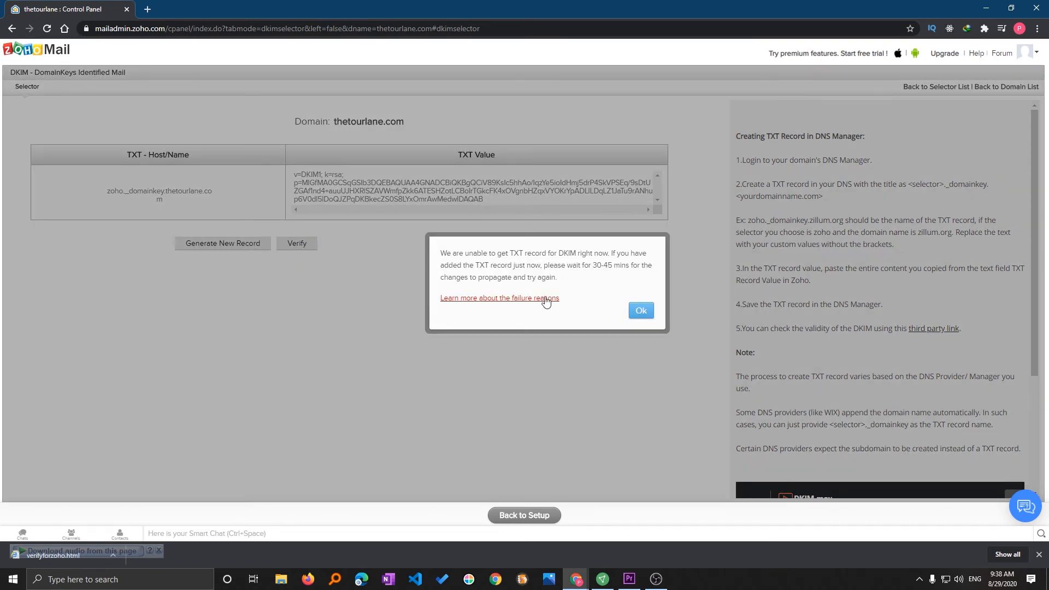
mouse_move(454, 262)
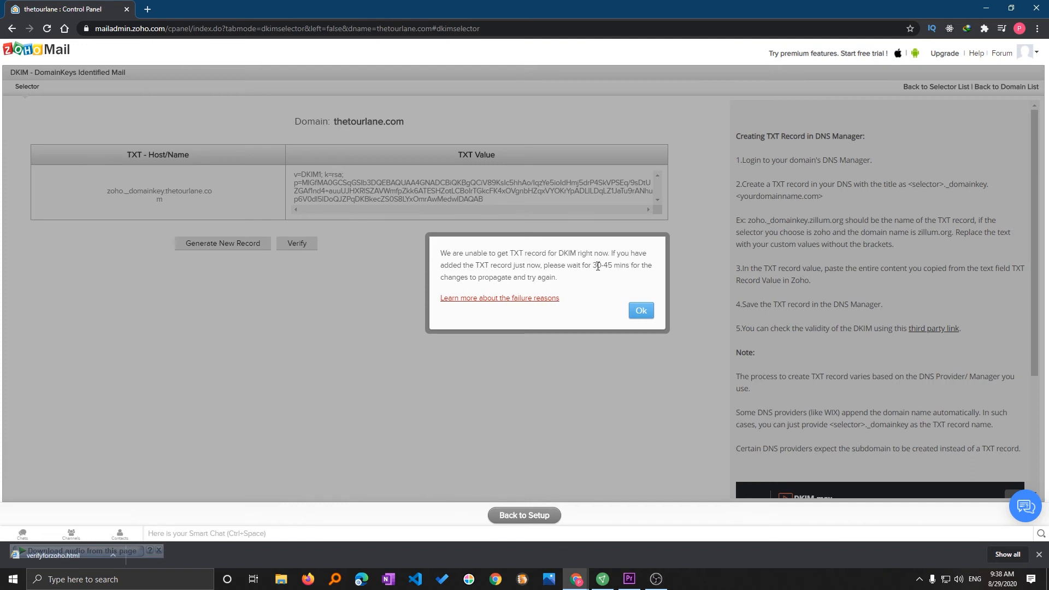
mouse_move(616, 305)
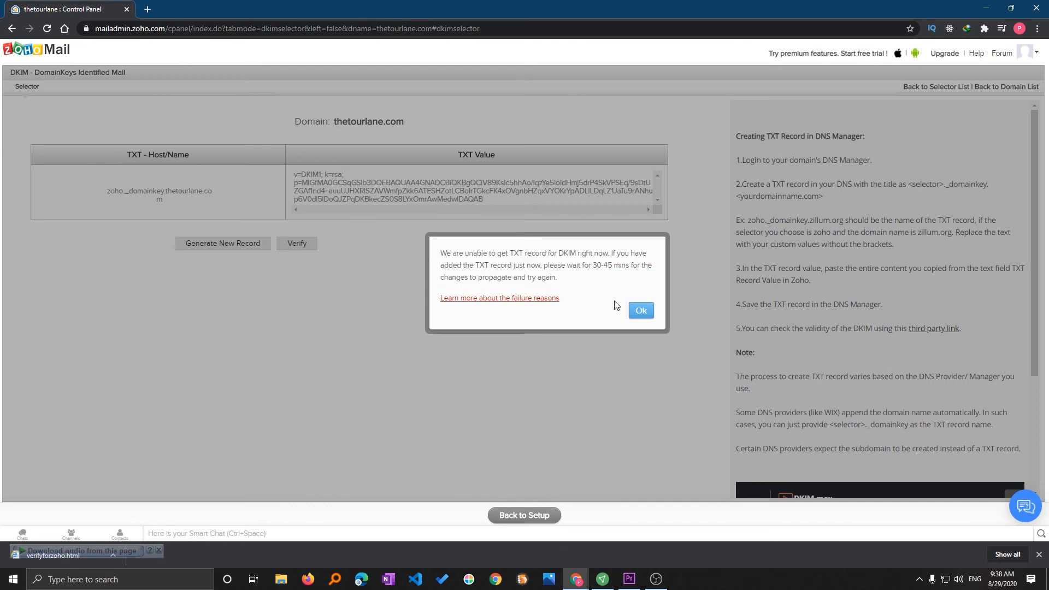
Close the DKIM record-not-found warning and go back to the Domain Setup page
click(640, 309)
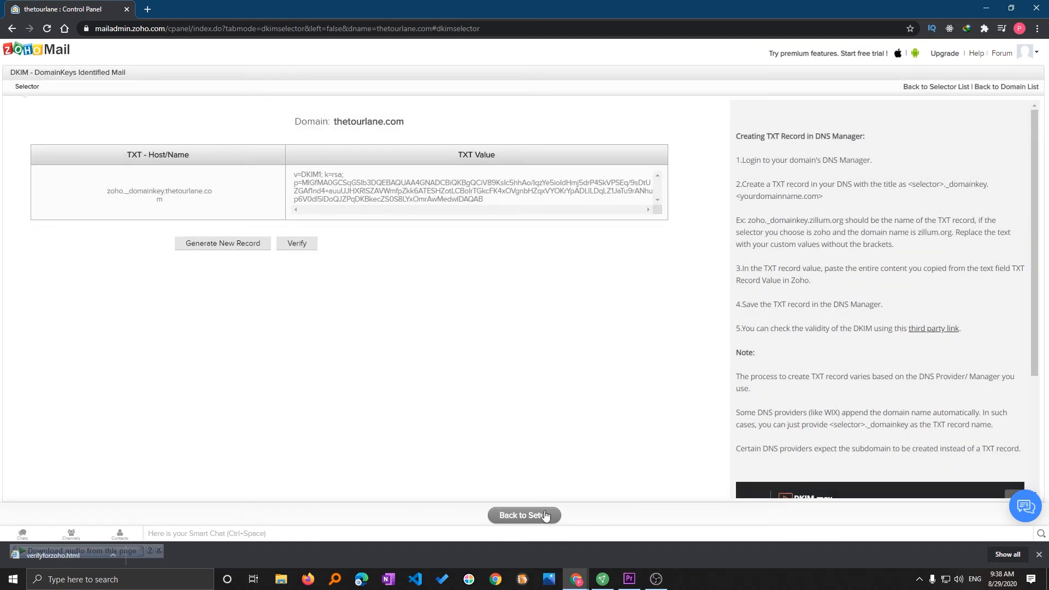
click(525, 516)
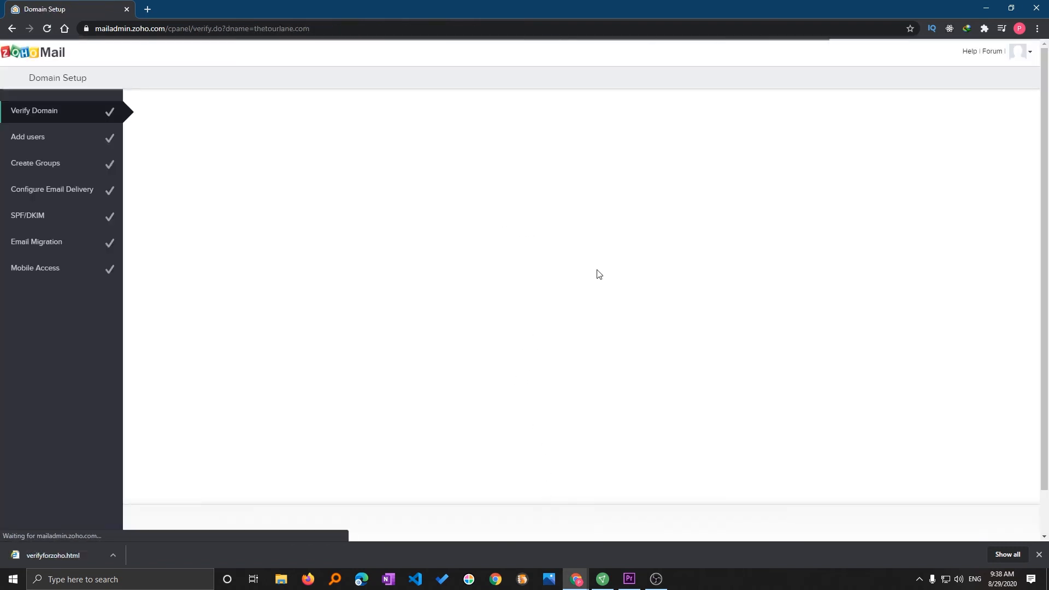
Visit the email migration step, return to setup, and scroll through the remaining steps
click(37, 241)
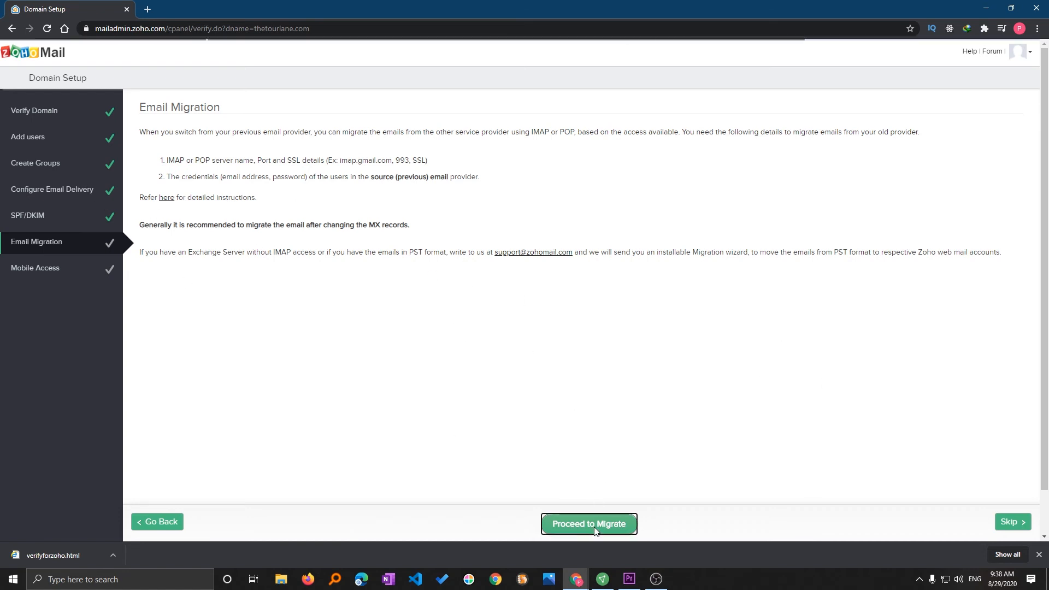
click(588, 524)
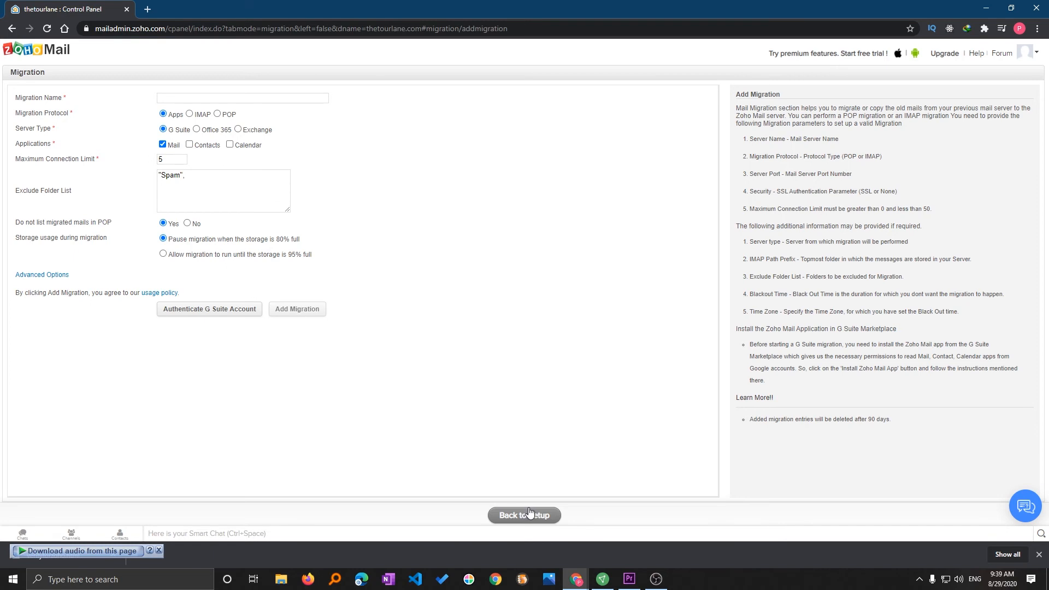
click(525, 515)
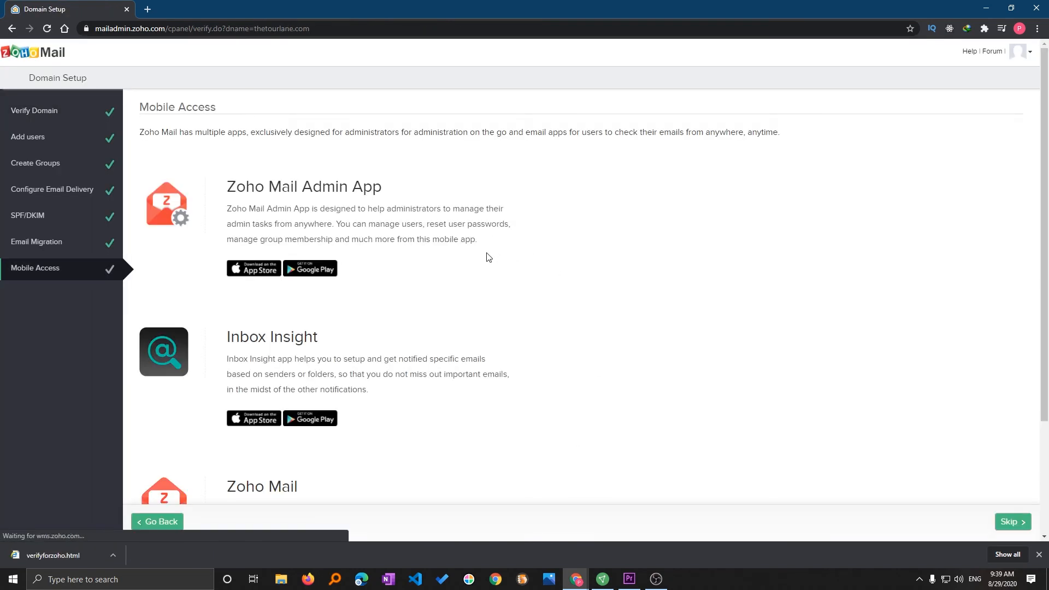
scroll(down, 3)
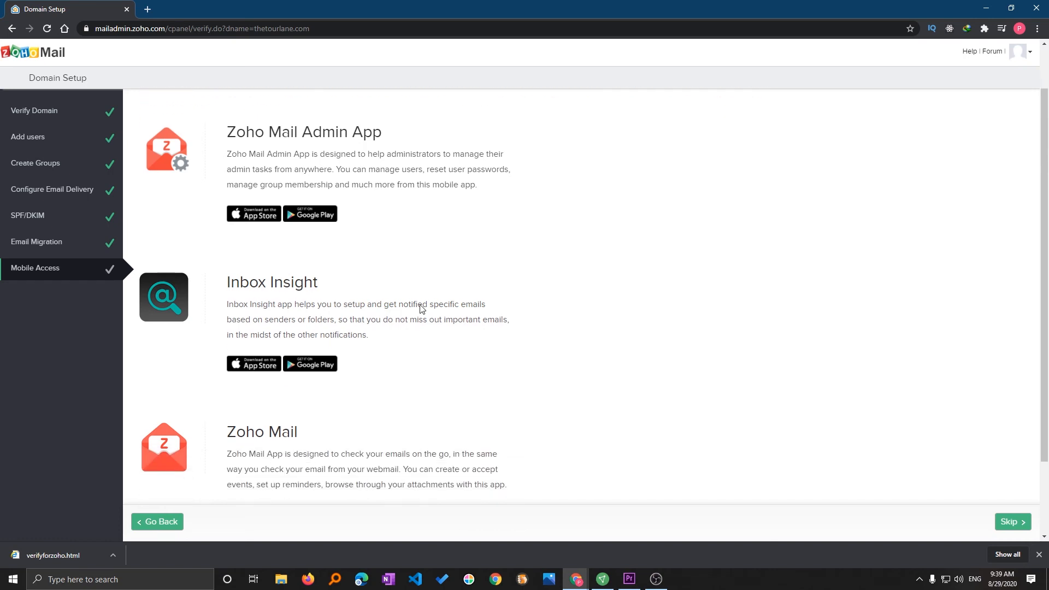
scroll(down, 3)
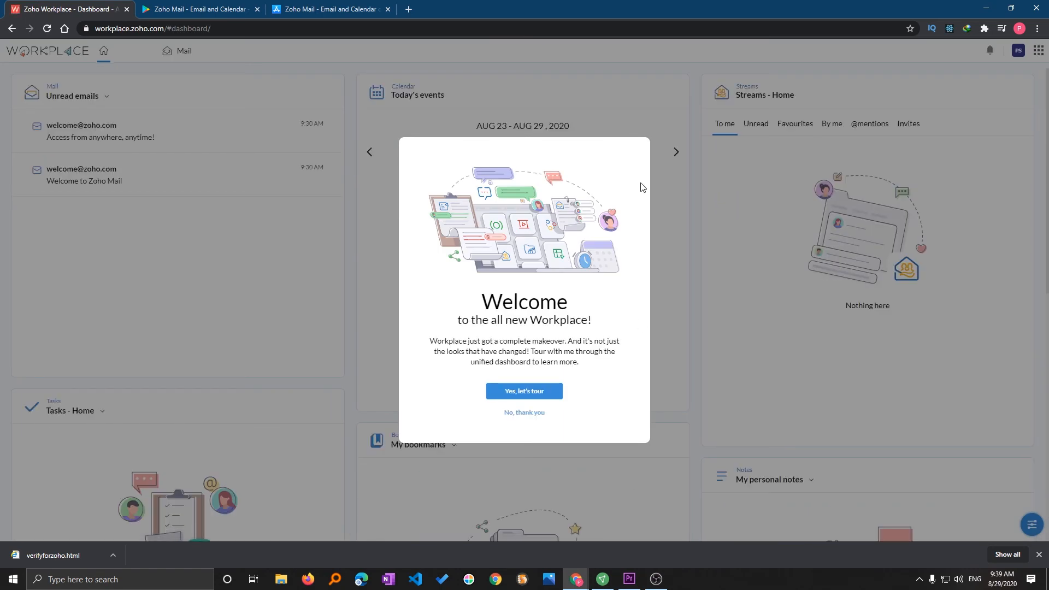
Decline the Workplace tour, read the Welcome to Zoho Mail email, and refresh Unread
click(524, 412)
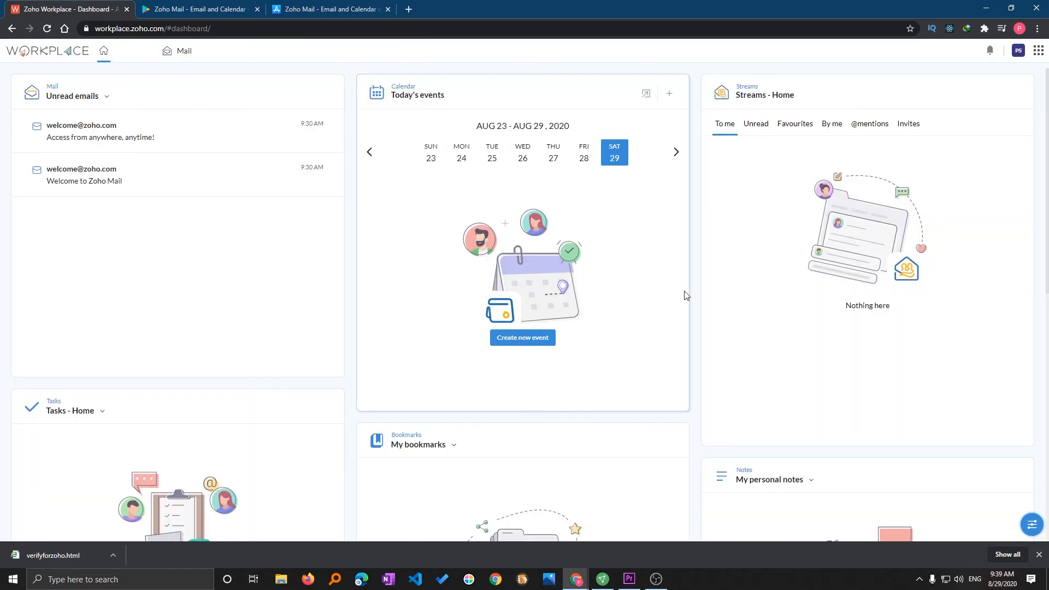
mouse_move(266, 138)
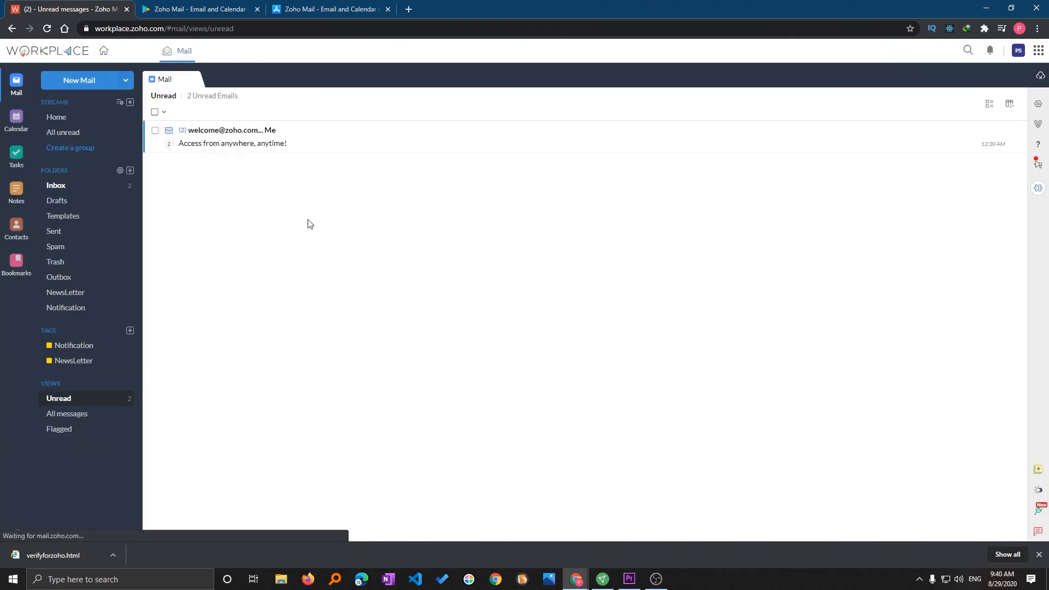
click(233, 136)
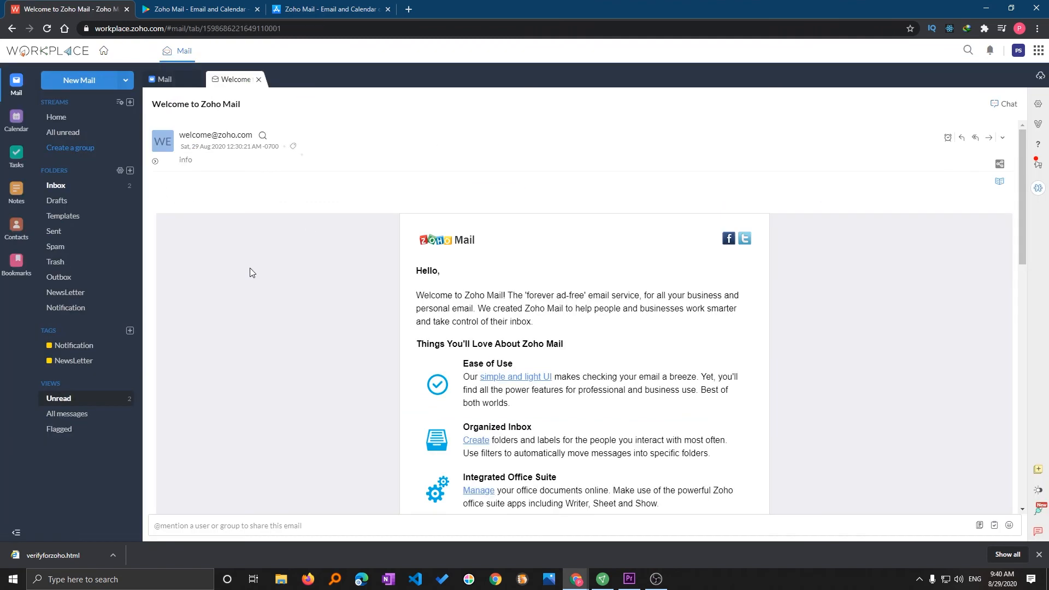
click(15, 83)
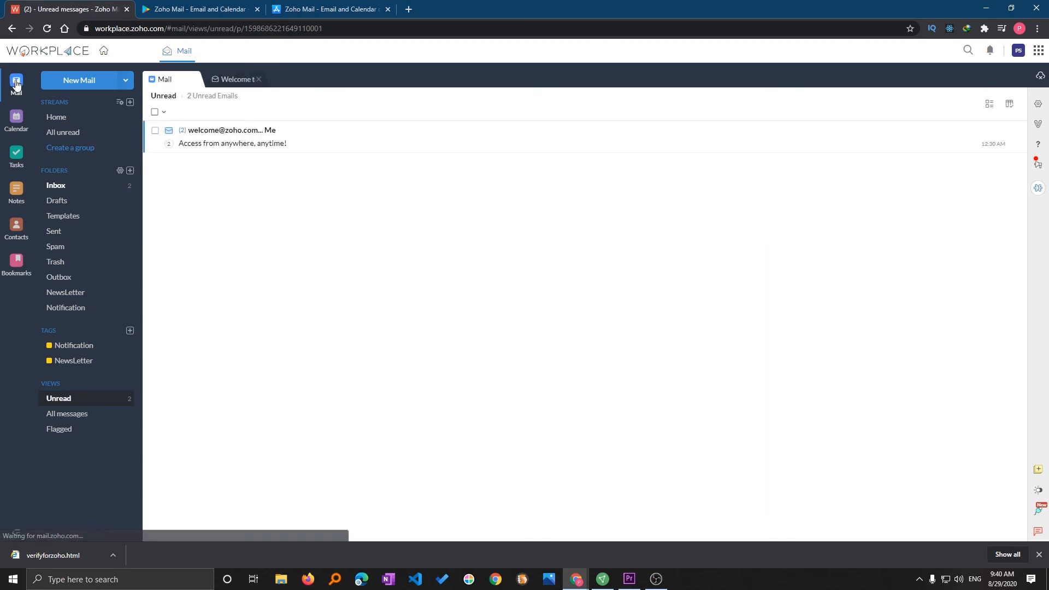
click(232, 143)
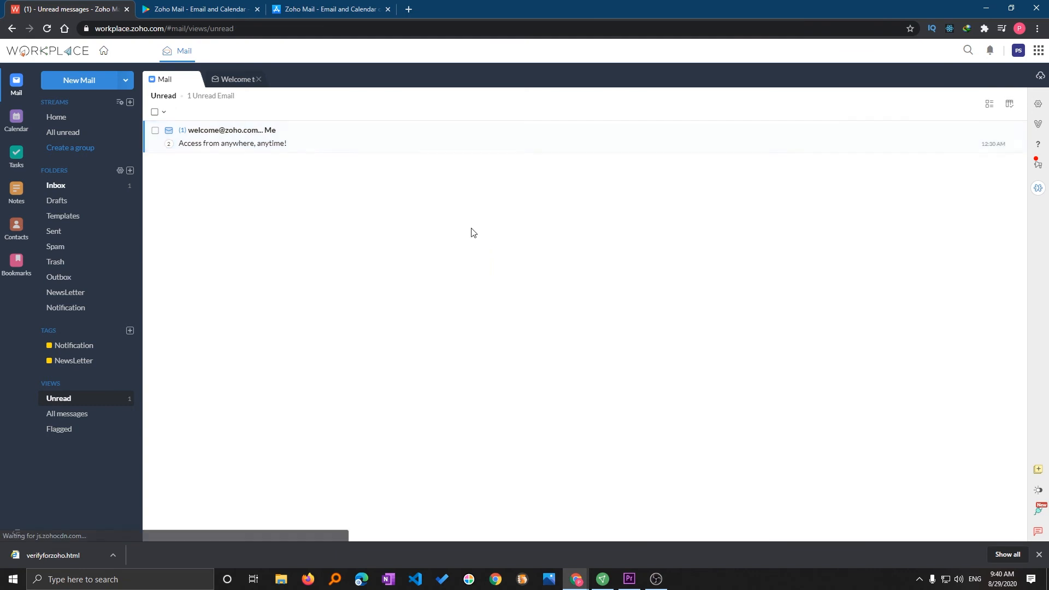
mouse_move(1038, 105)
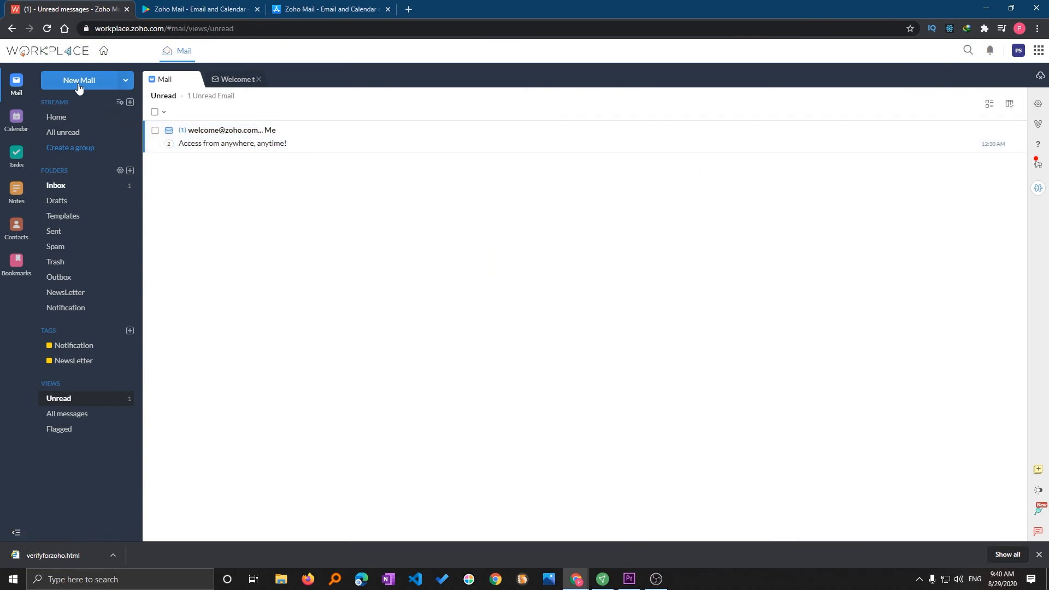
click(78, 80)
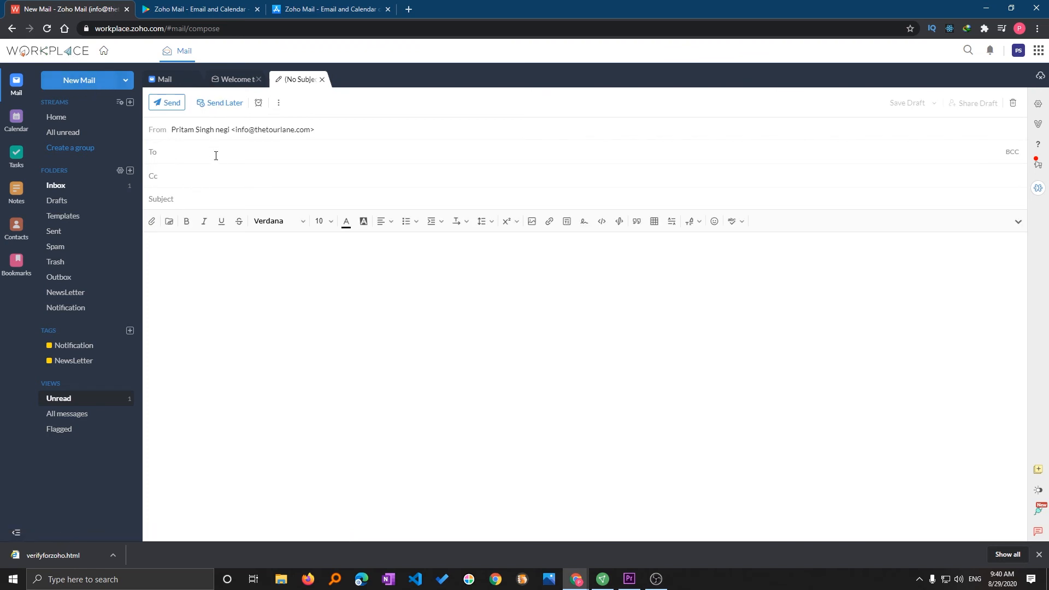
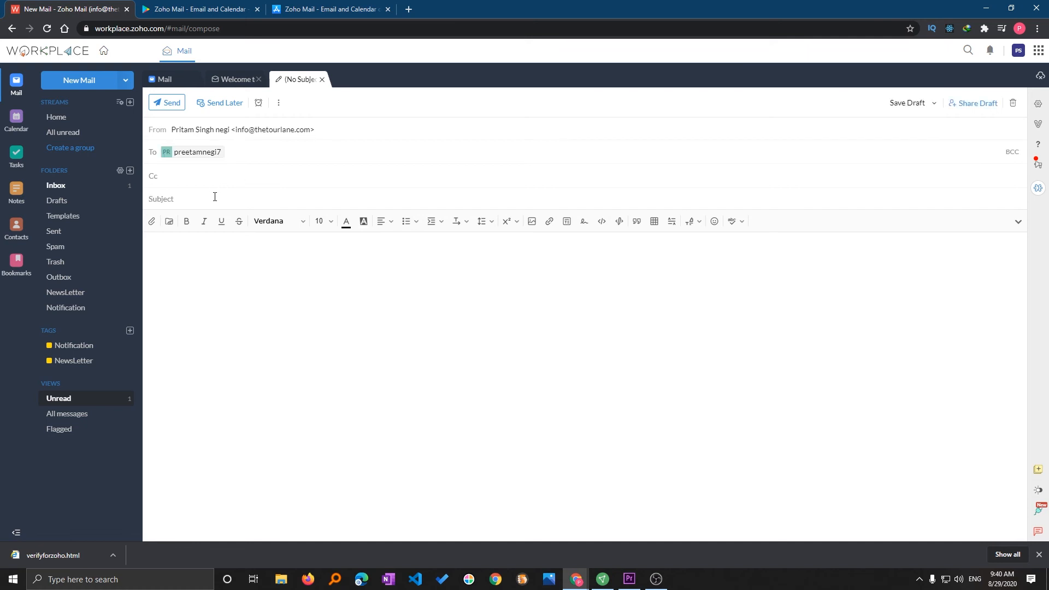
text(test)
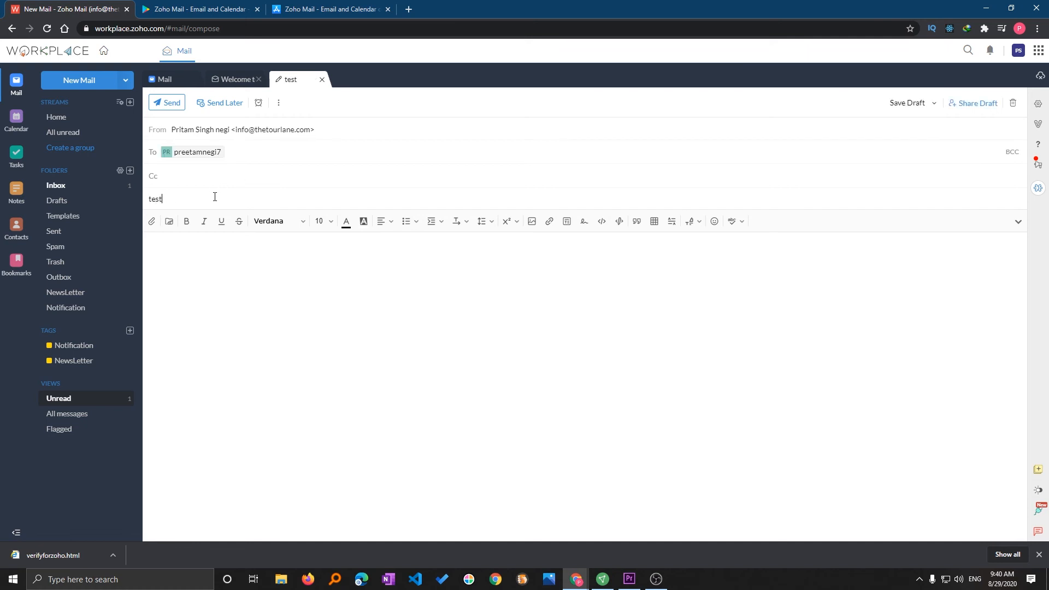
text(hi)
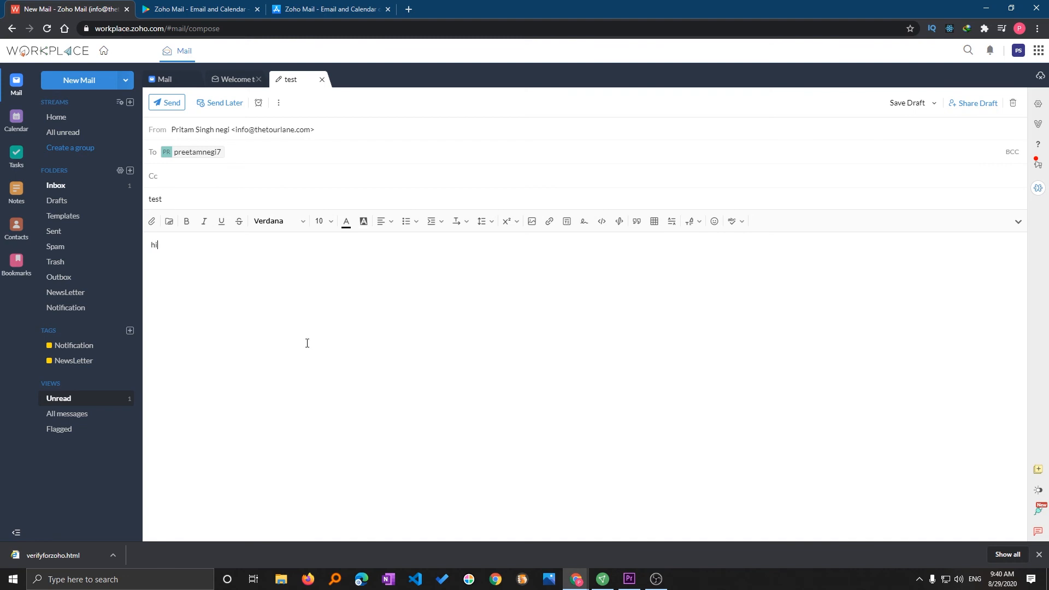
click(167, 102)
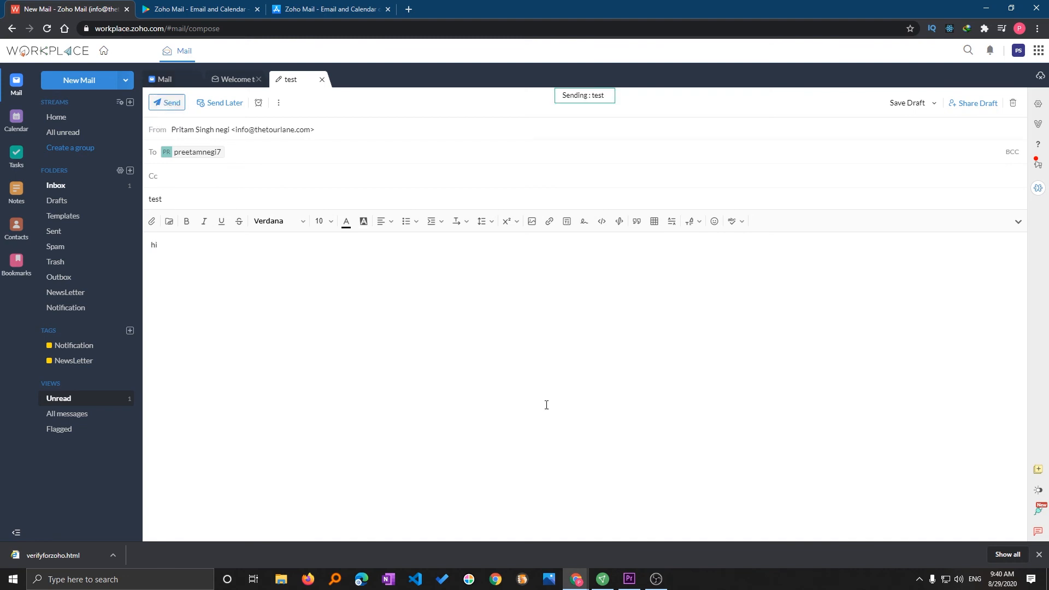
click(167, 102)
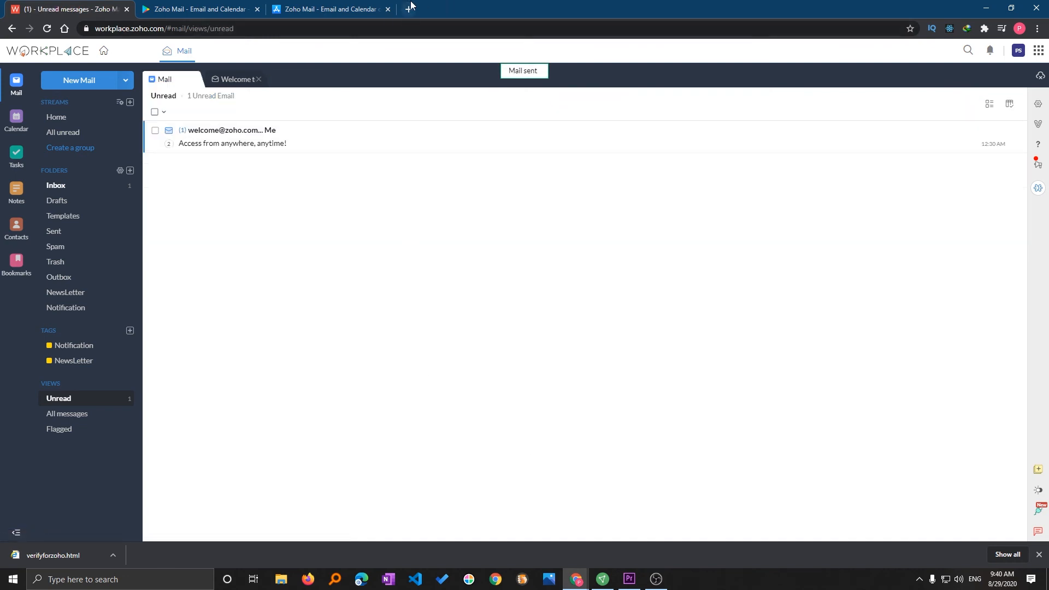
click(538, 9)
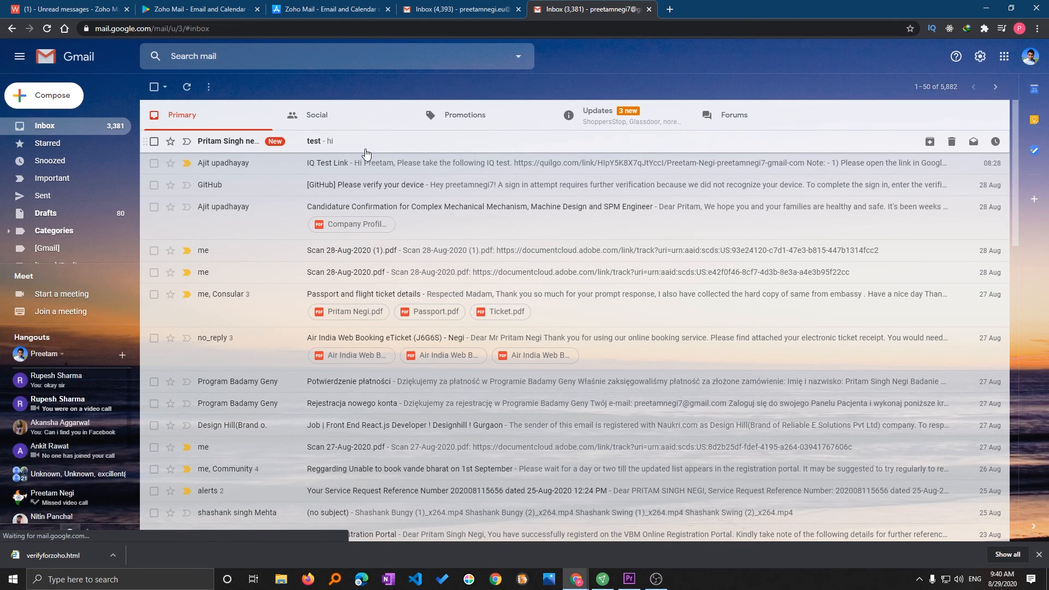
Reply to the 'test' email in Gmail with the message 'test sucessfull'
click(320, 141)
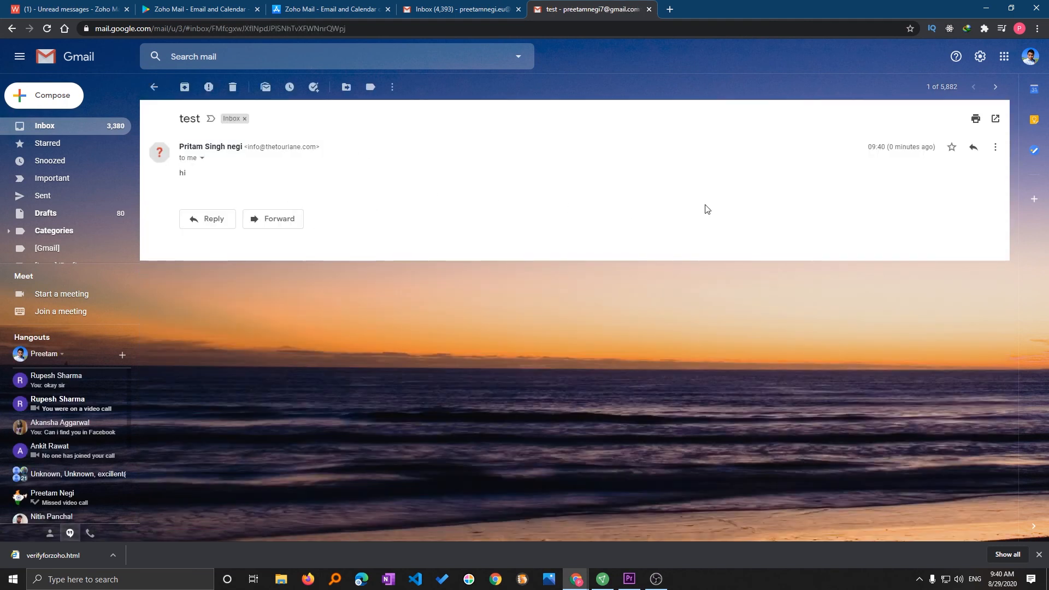
click(206, 218)
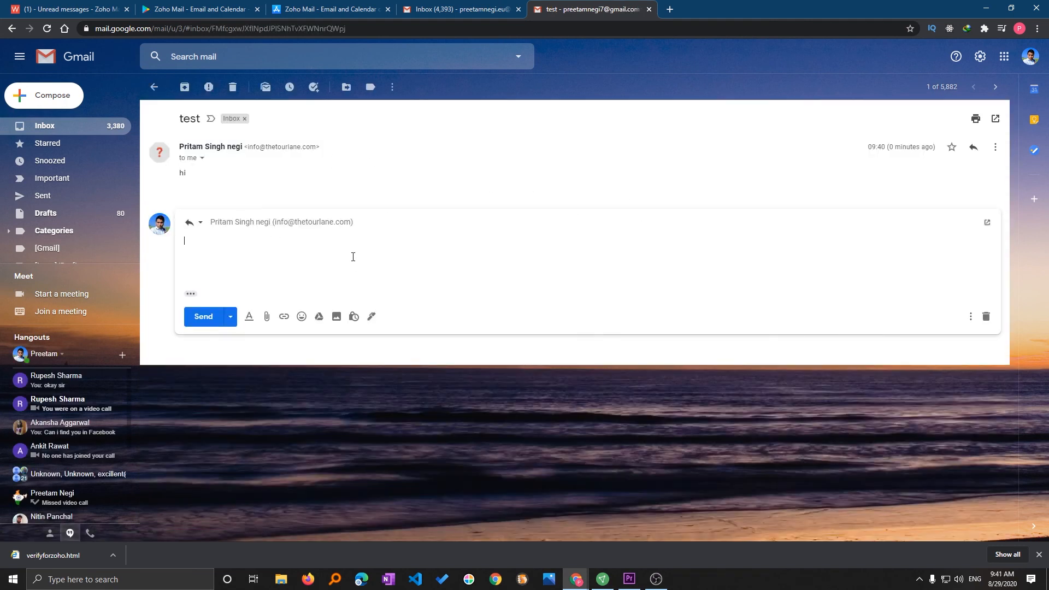
text(test)
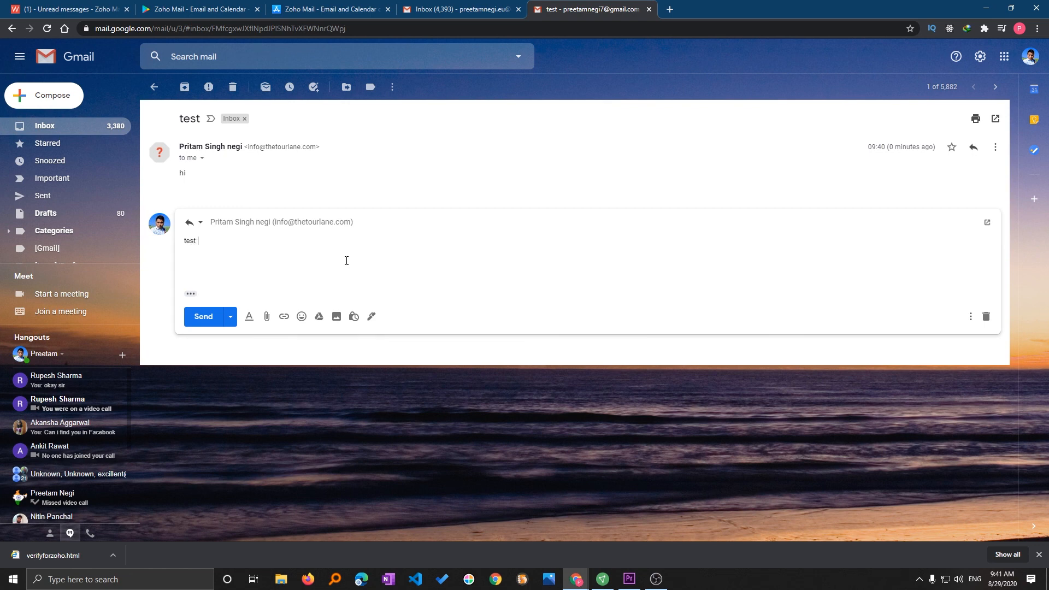
text(sucess)
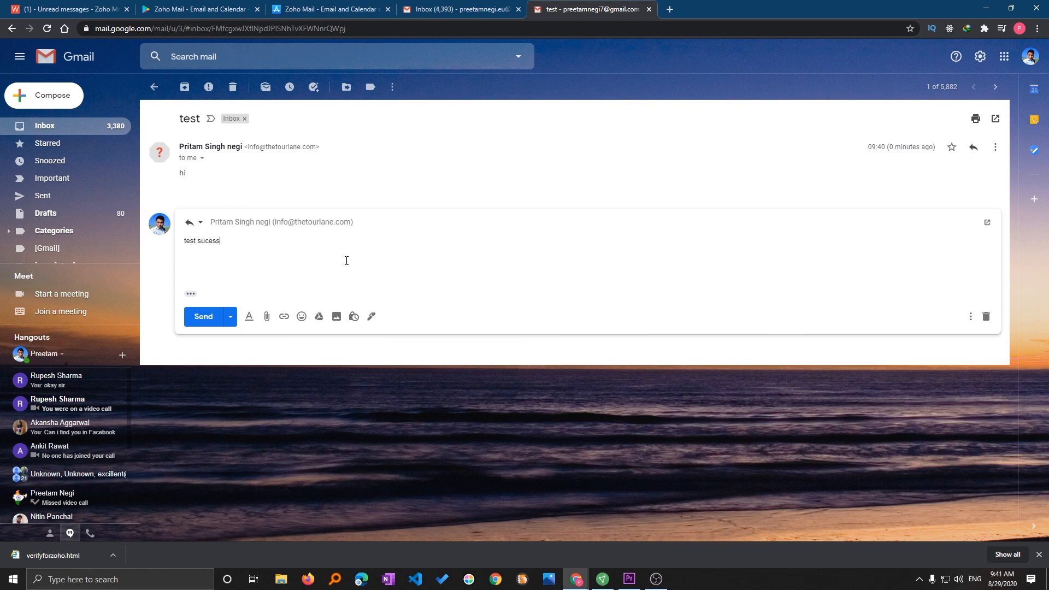
text(full)
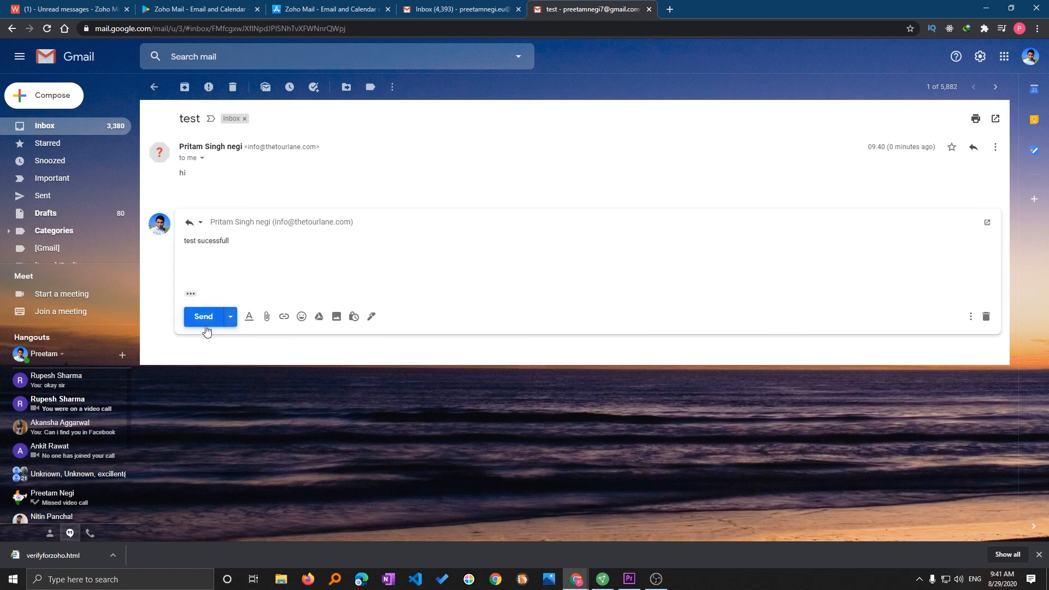
click(202, 316)
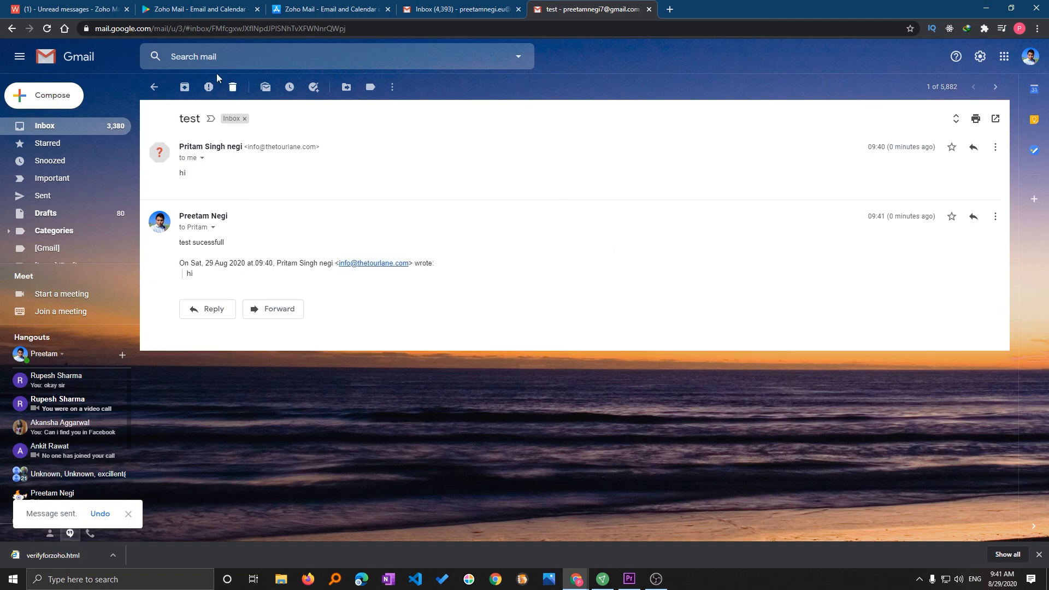
click(64, 9)
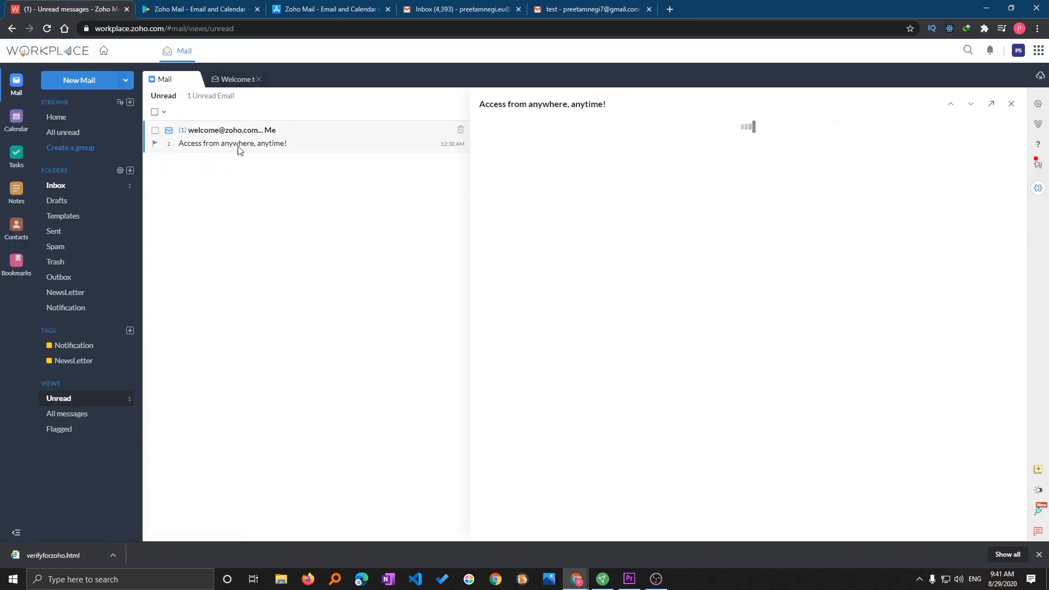
click(232, 143)
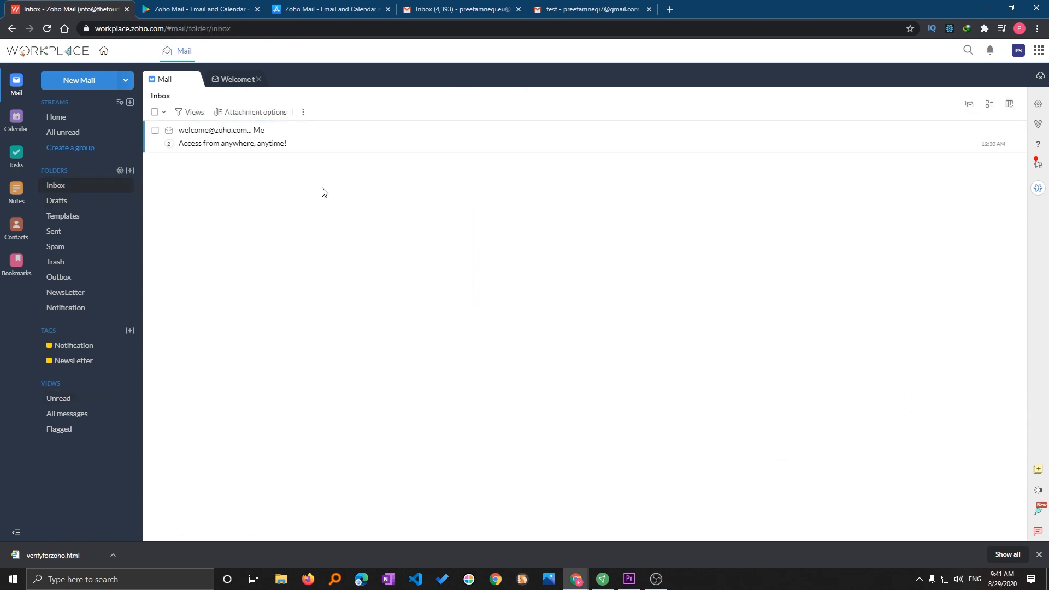
mouse_move(324, 195)
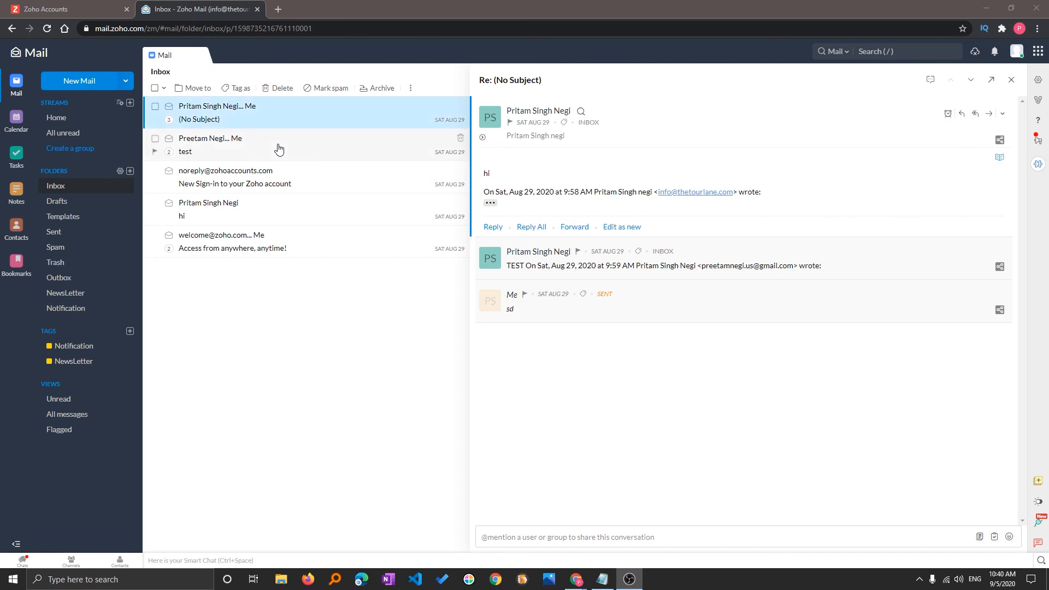
click(235, 177)
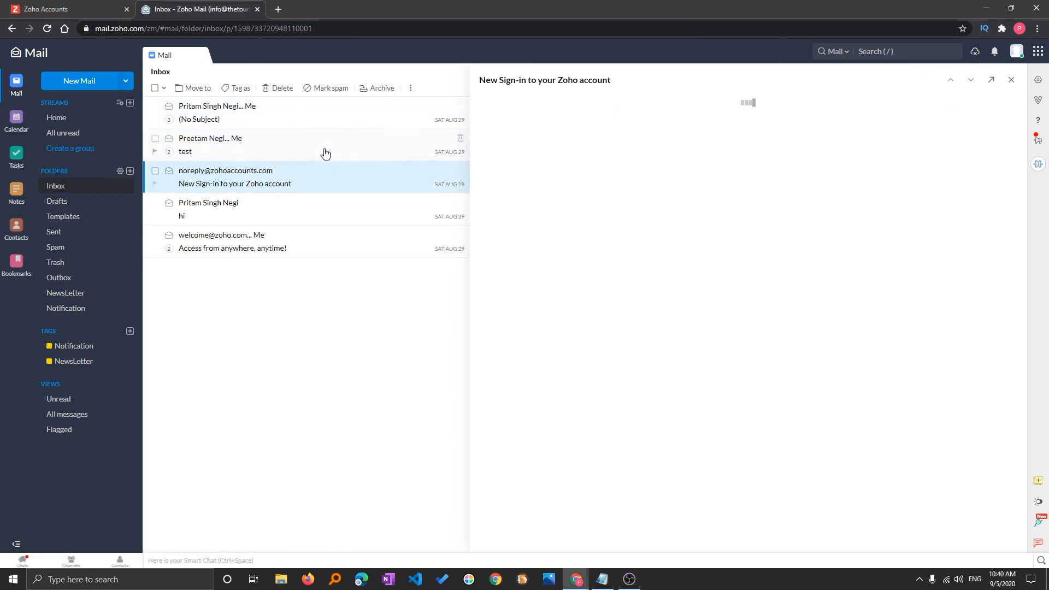
click(241, 114)
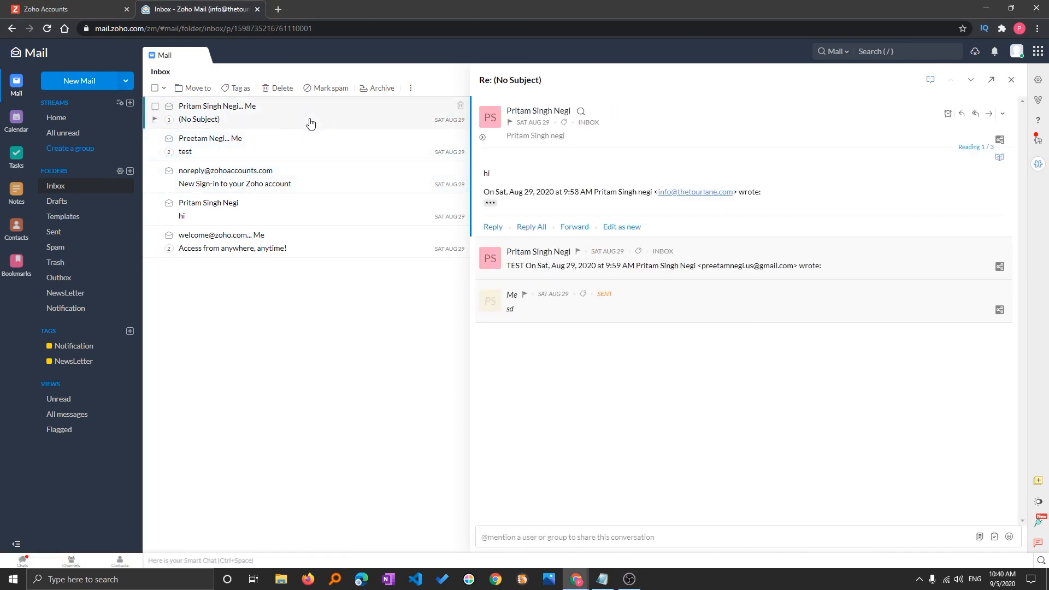